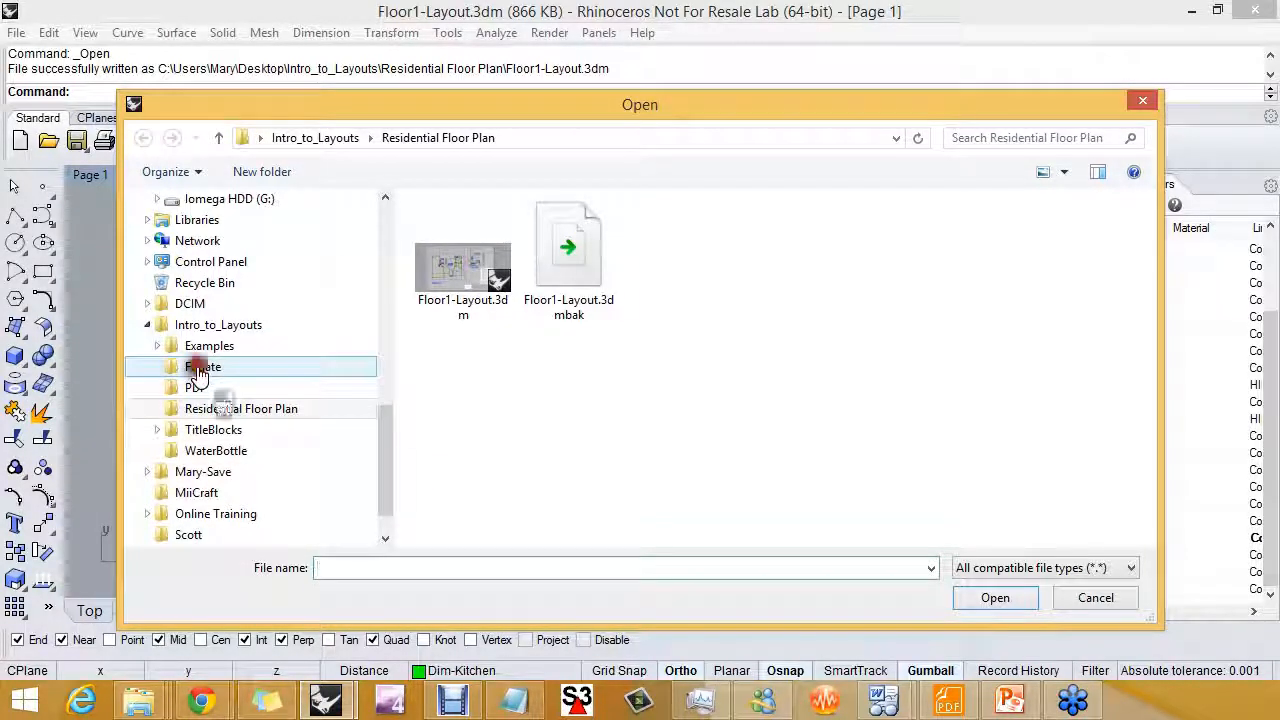
Open Frigate_layout.3dm to show the frigate model in four viewports
left_click(203, 366)
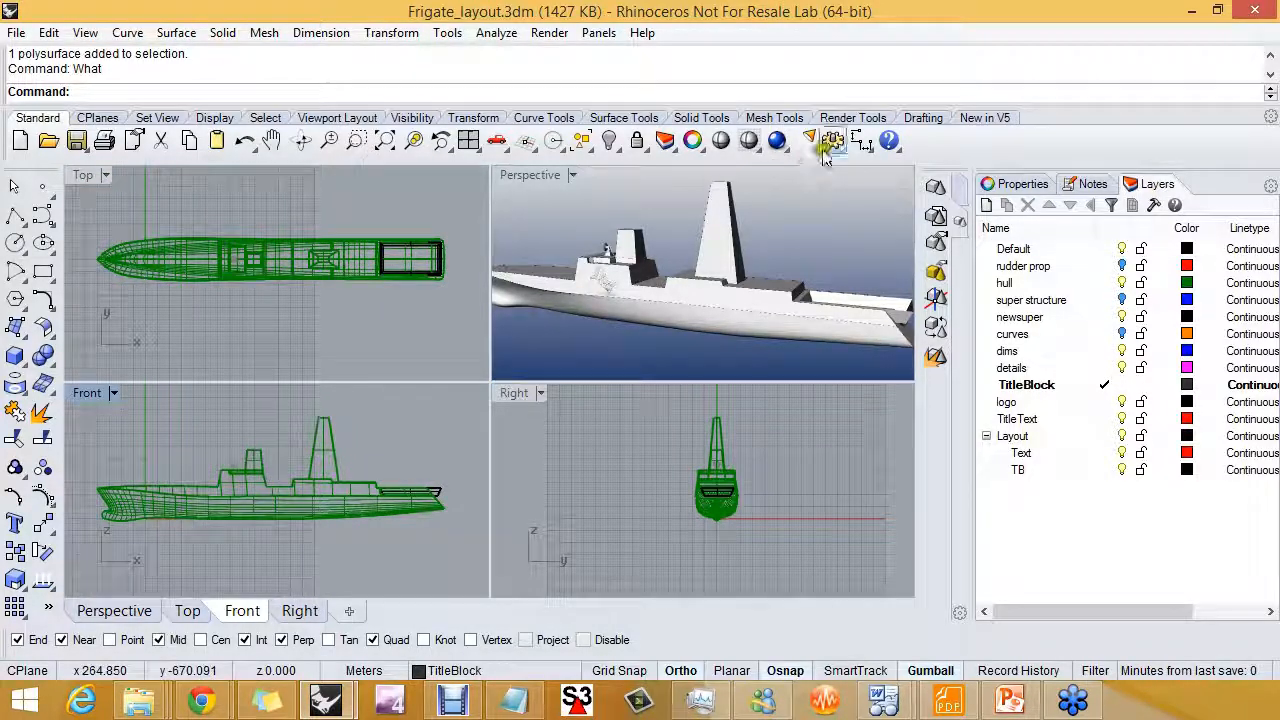
Review the document options to confirm model units are meters, then close without changes
left_click(833, 140)
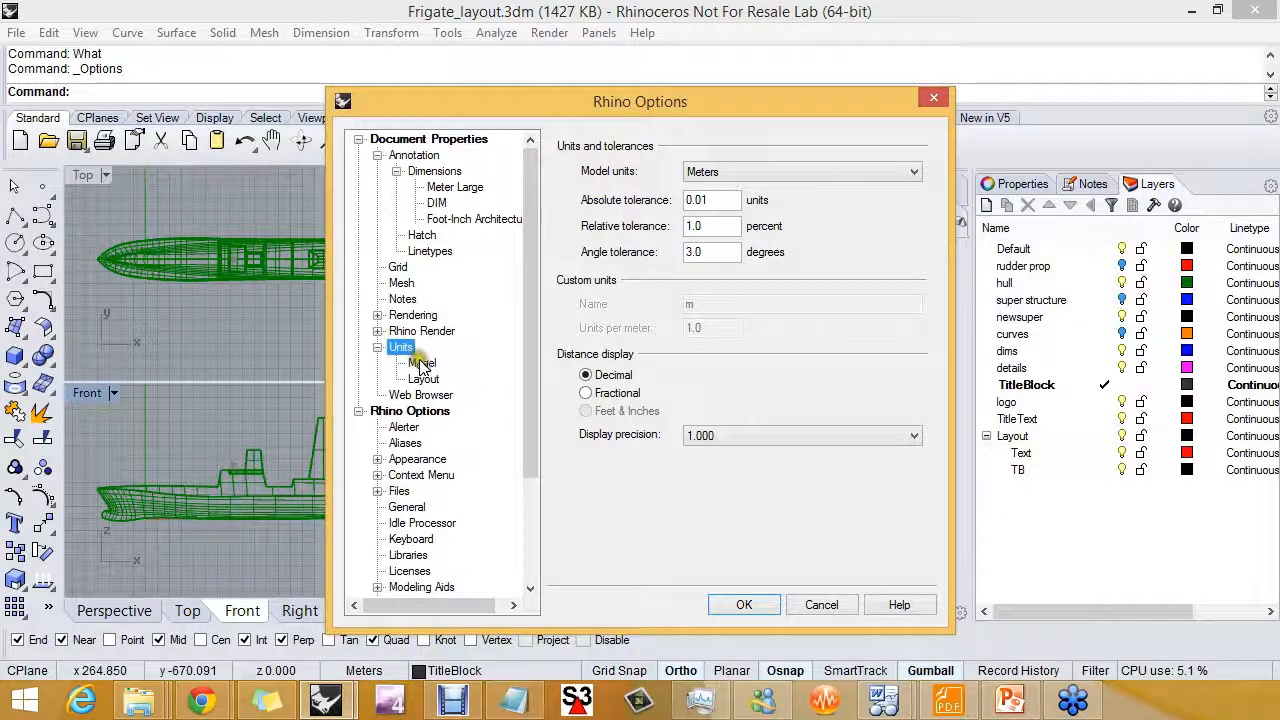
left_click(421, 362)
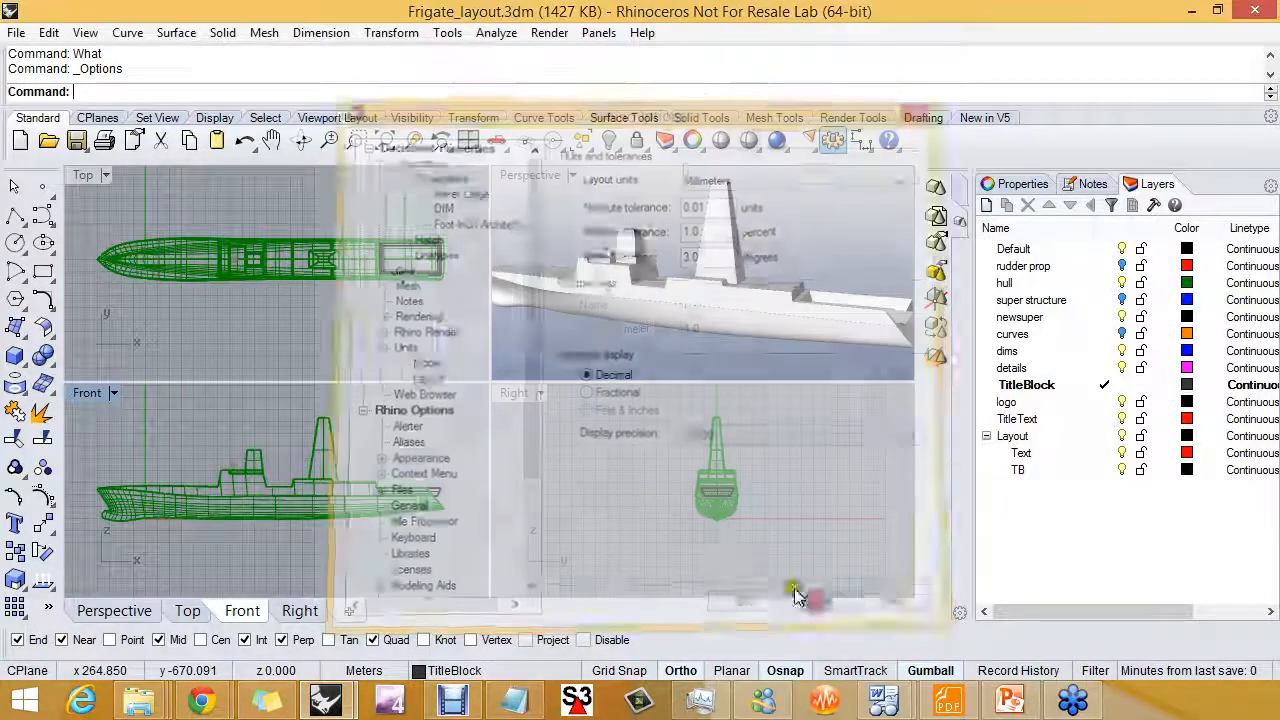
left_click(790, 590)
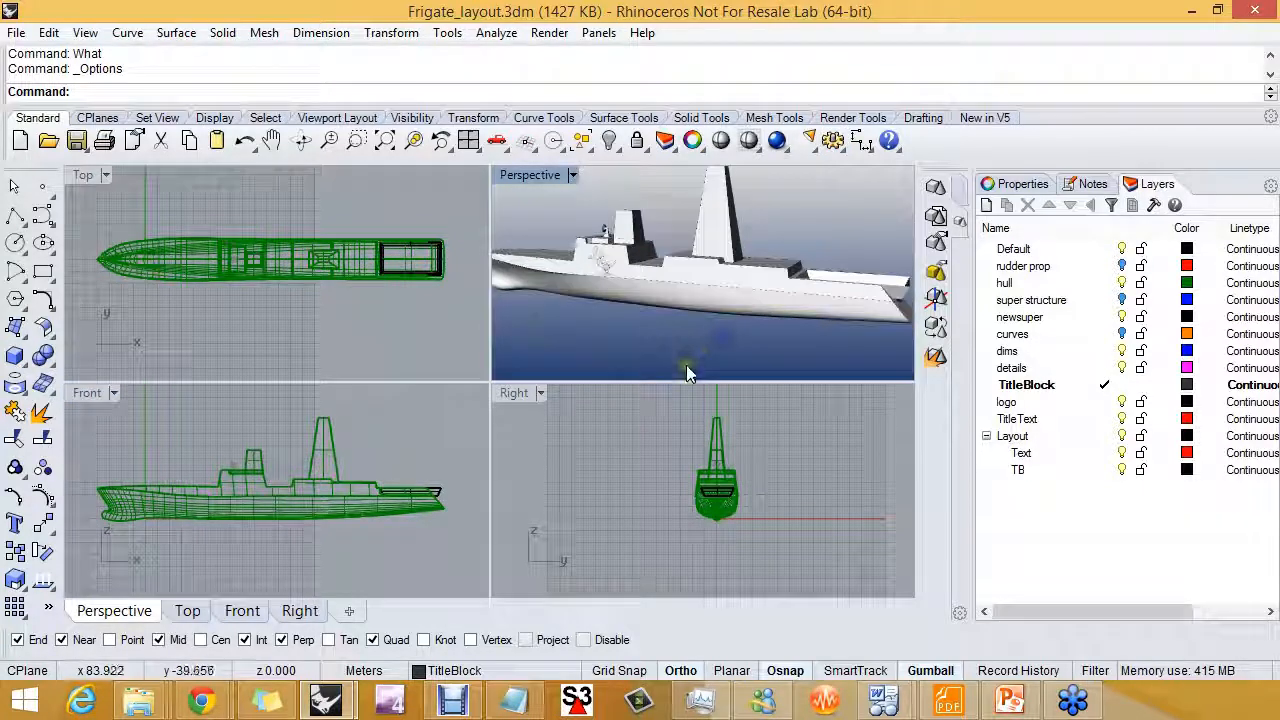
mouse_move(470, 600)
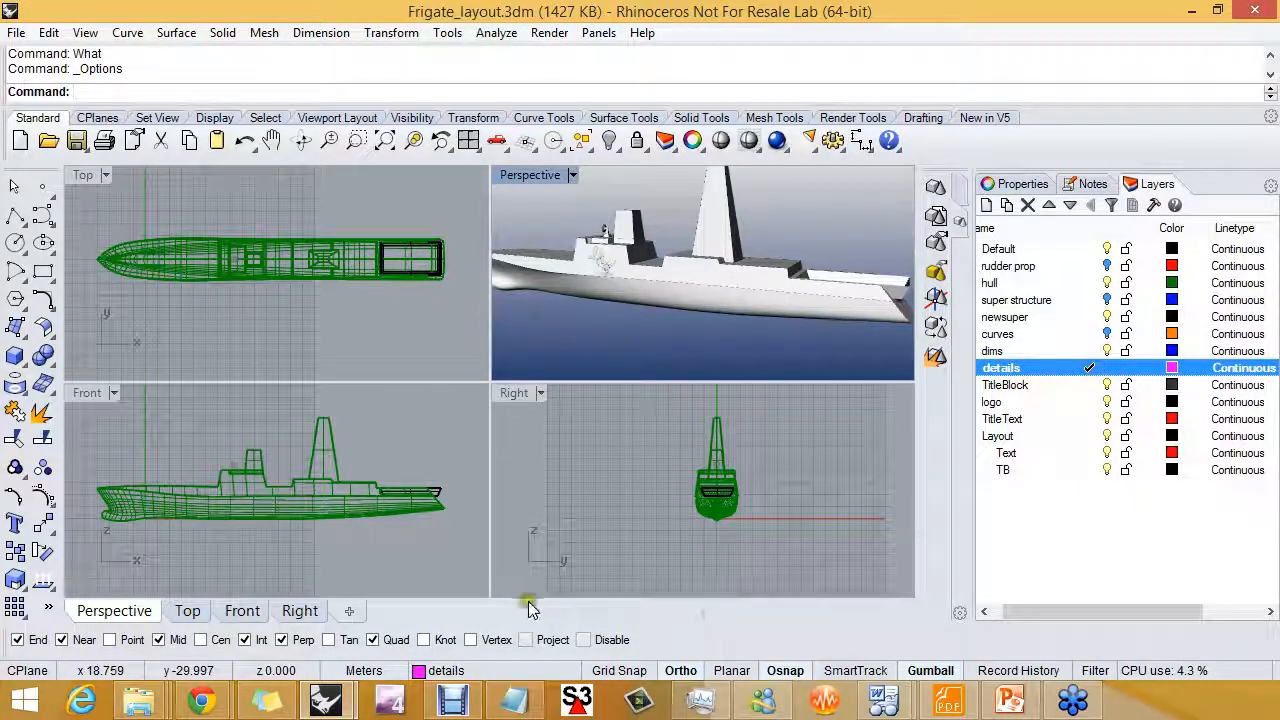
Create layout Page 1 at 17 × 11 inches with four initial detail views
left_click(349, 611)
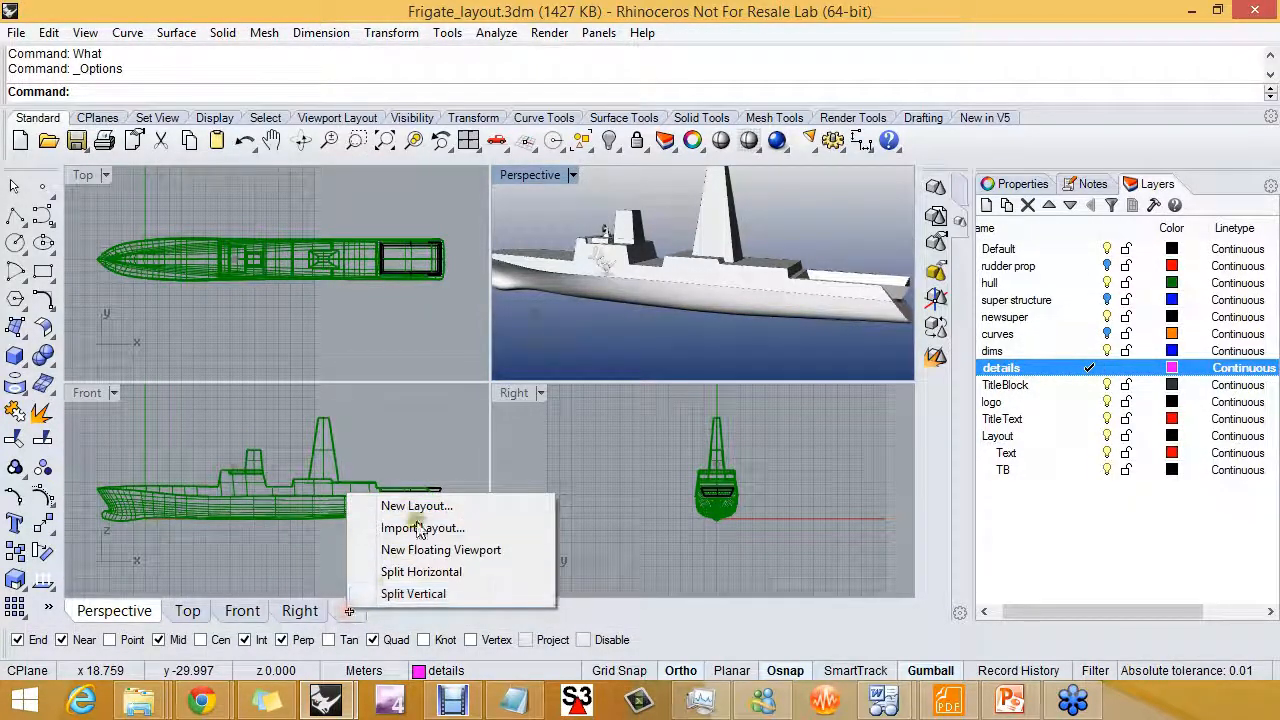
left_click(416, 505)
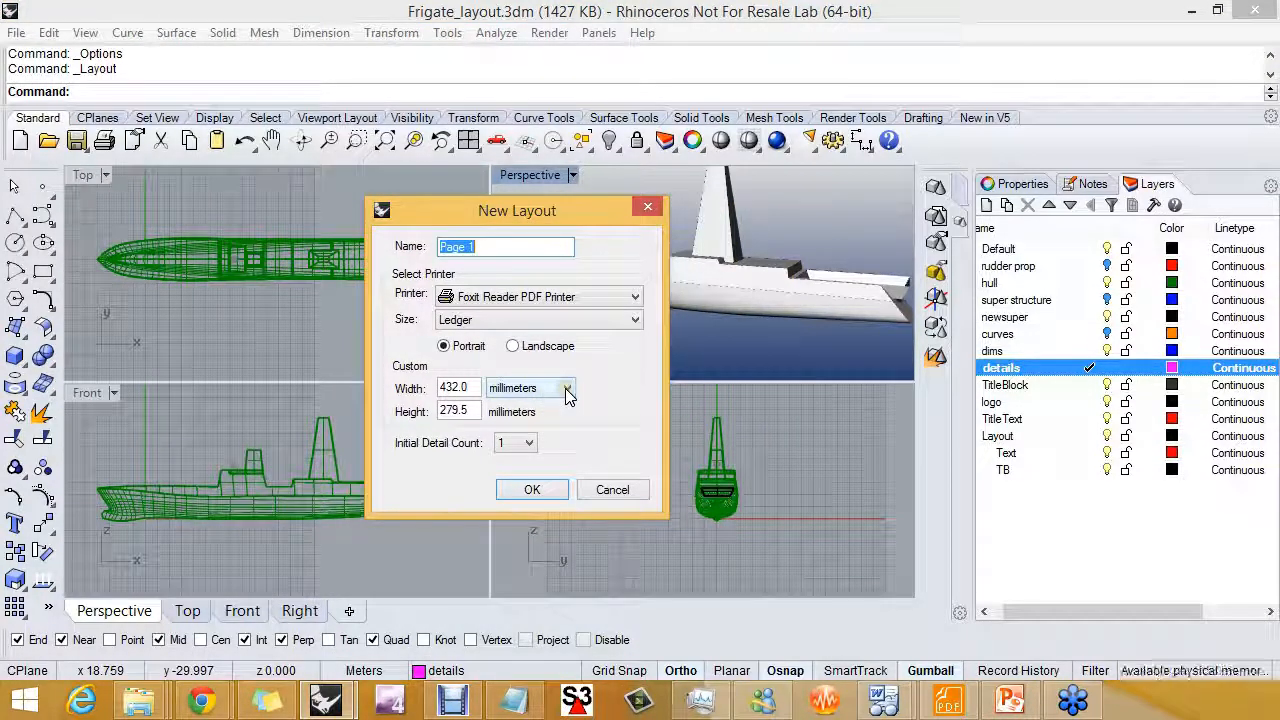
left_click(565, 388)
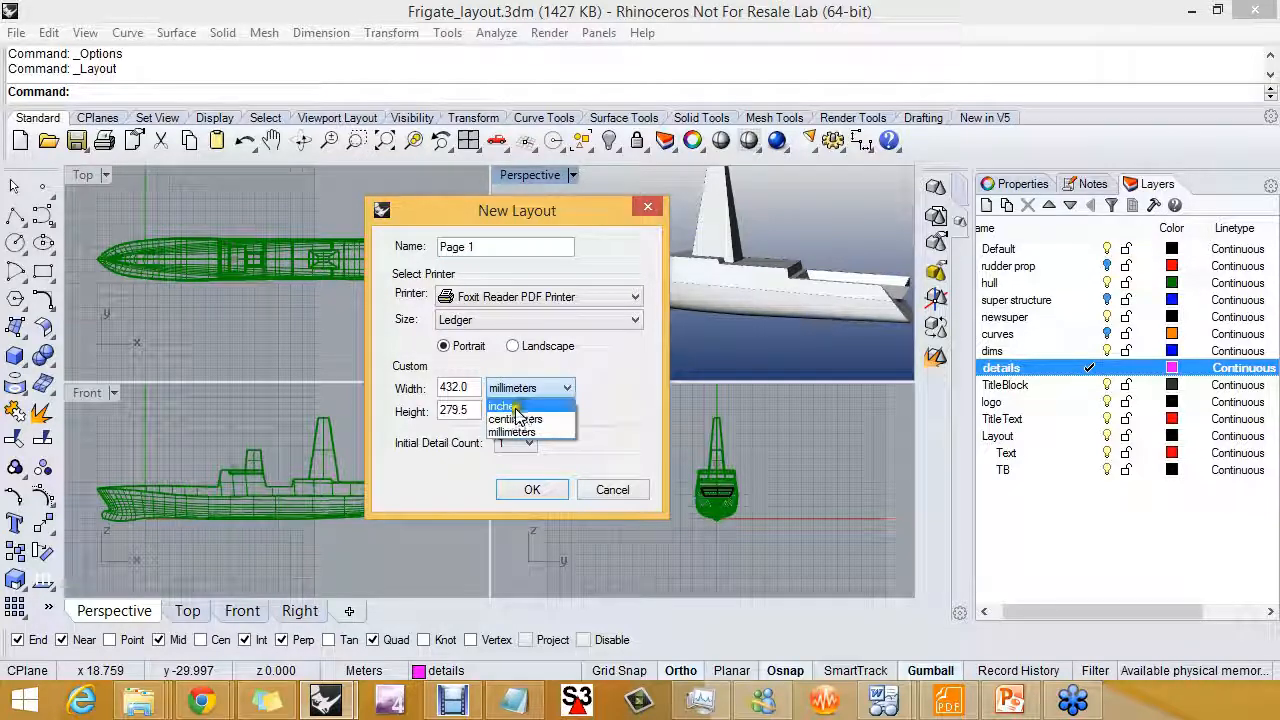
left_click(503, 405)
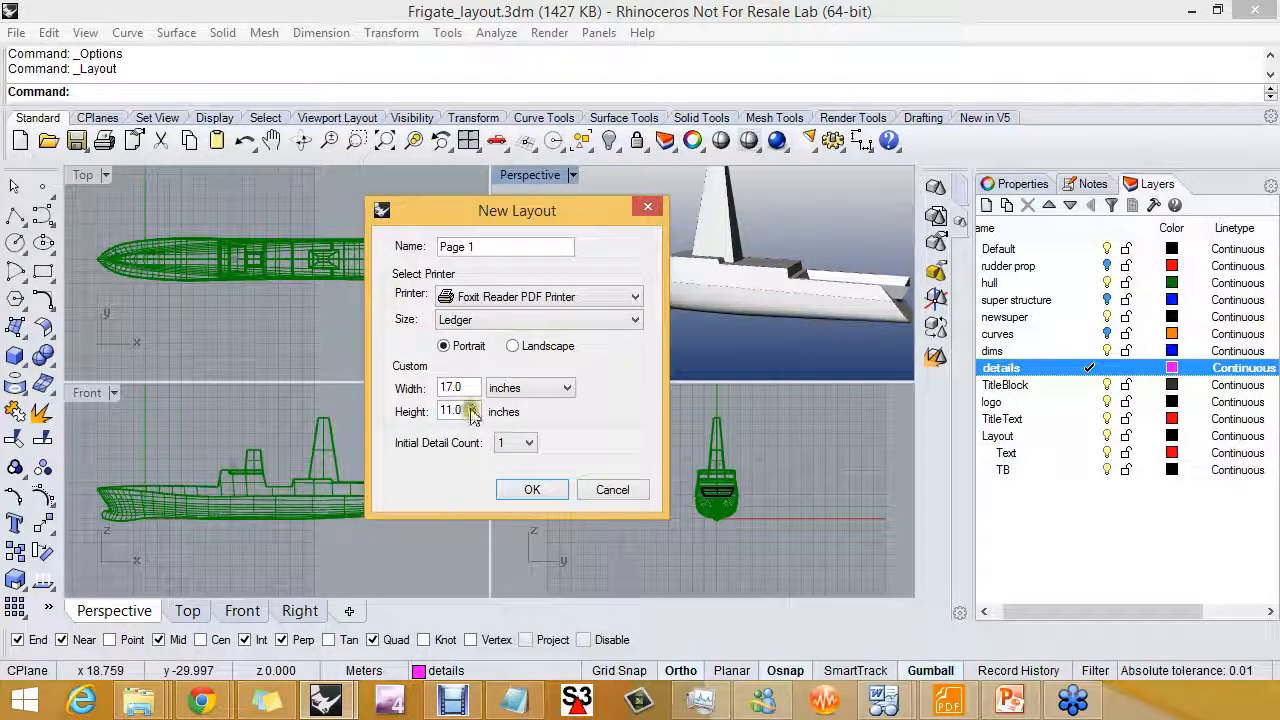
left_click(564, 388)
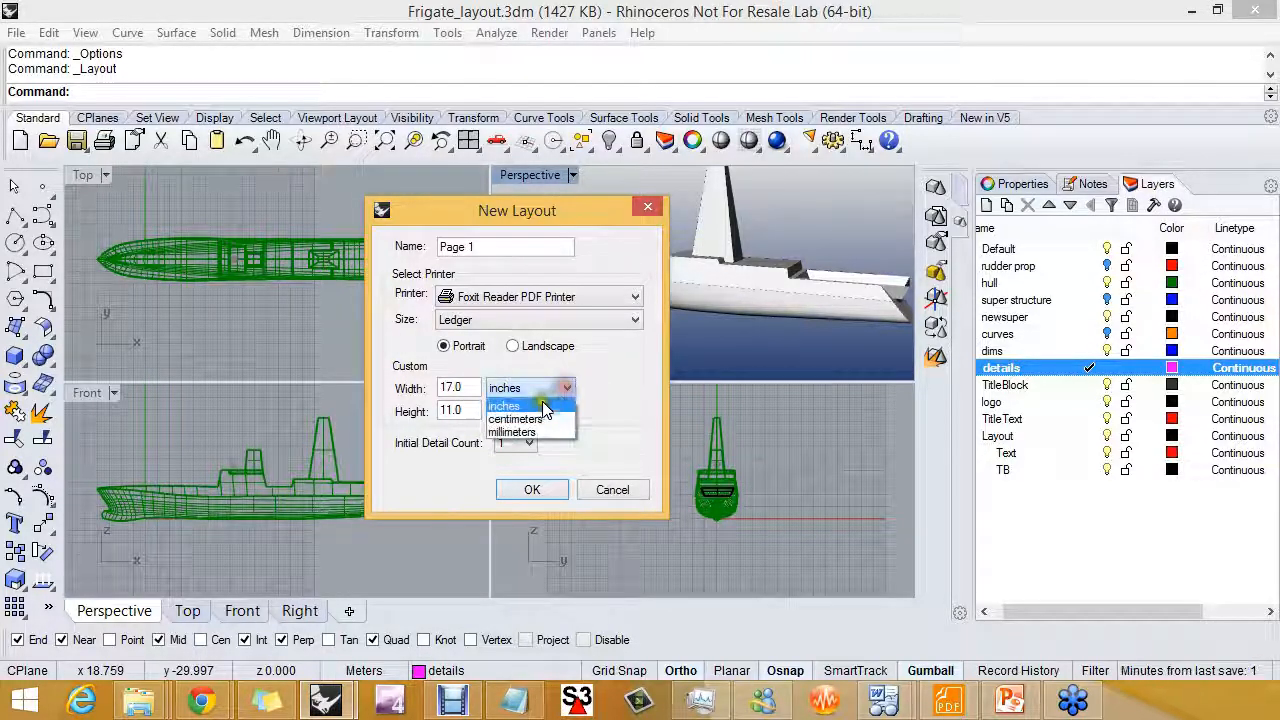
left_click(511, 432)
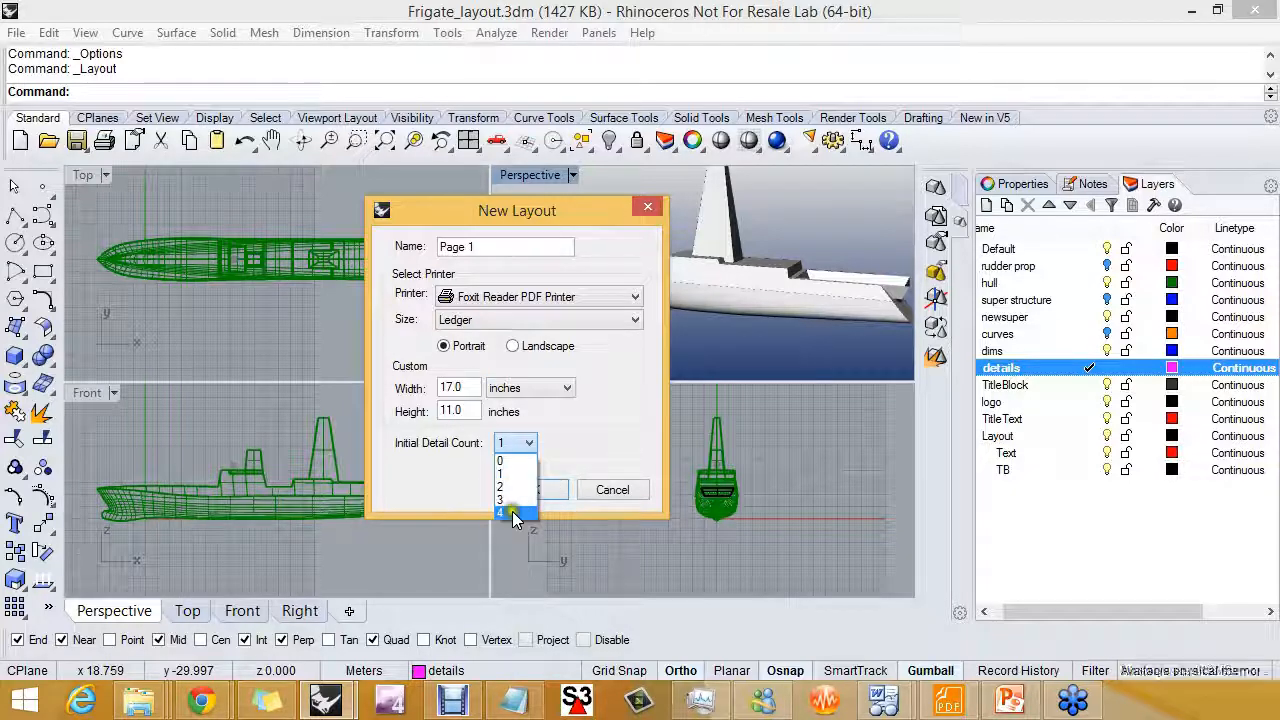
left_click(500, 513)
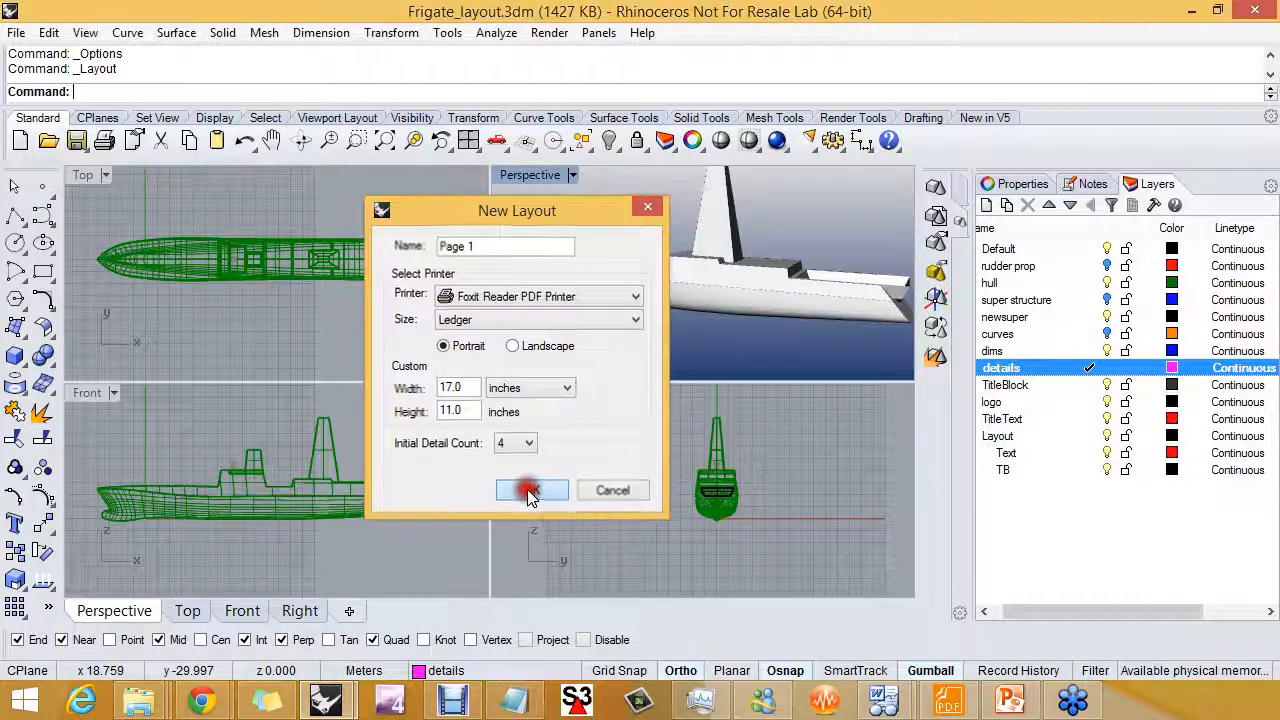
left_click(531, 490)
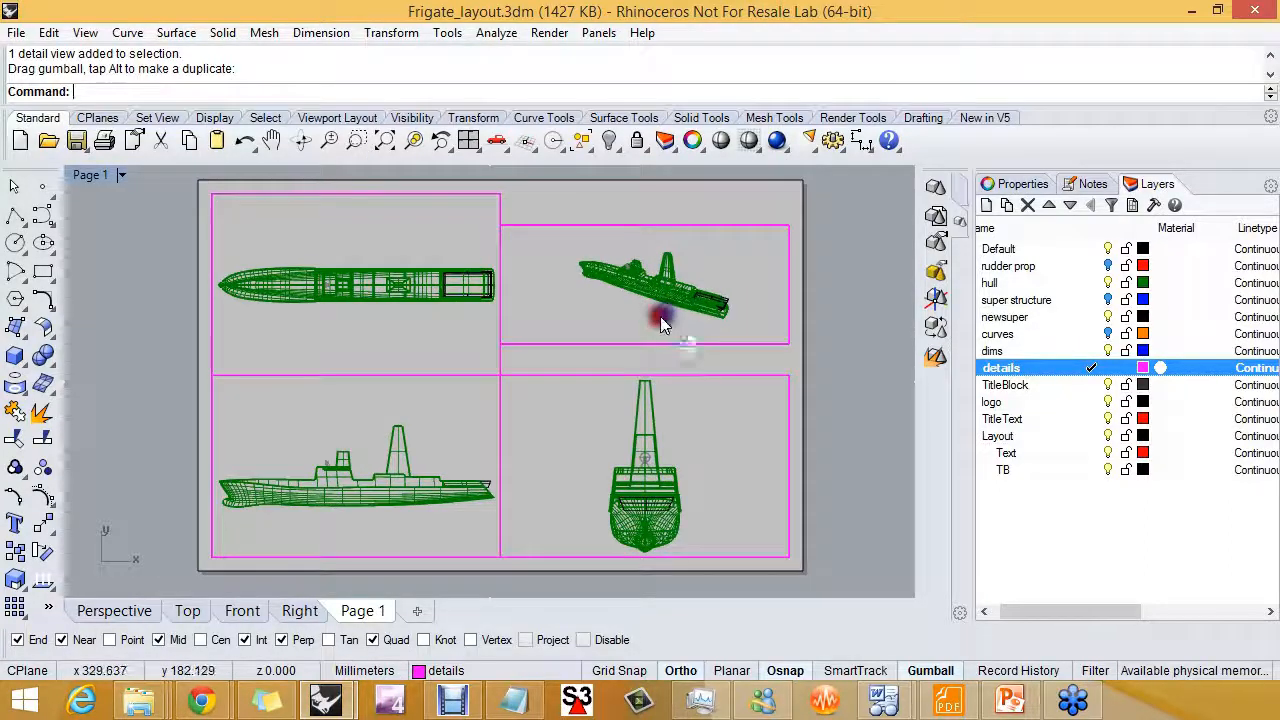
Activate the perspective detail, show it Rendered, and move it on the page
double_click(645, 285)
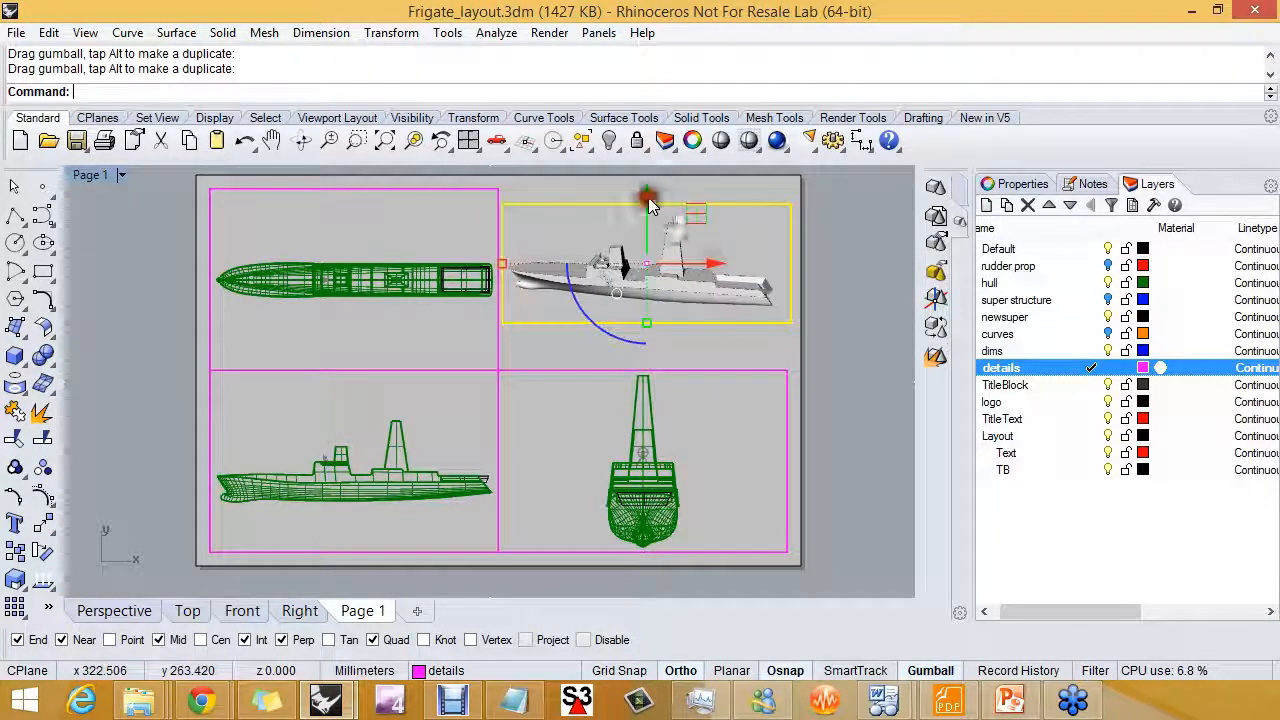
left_click_drag(645, 265, 645, 230)
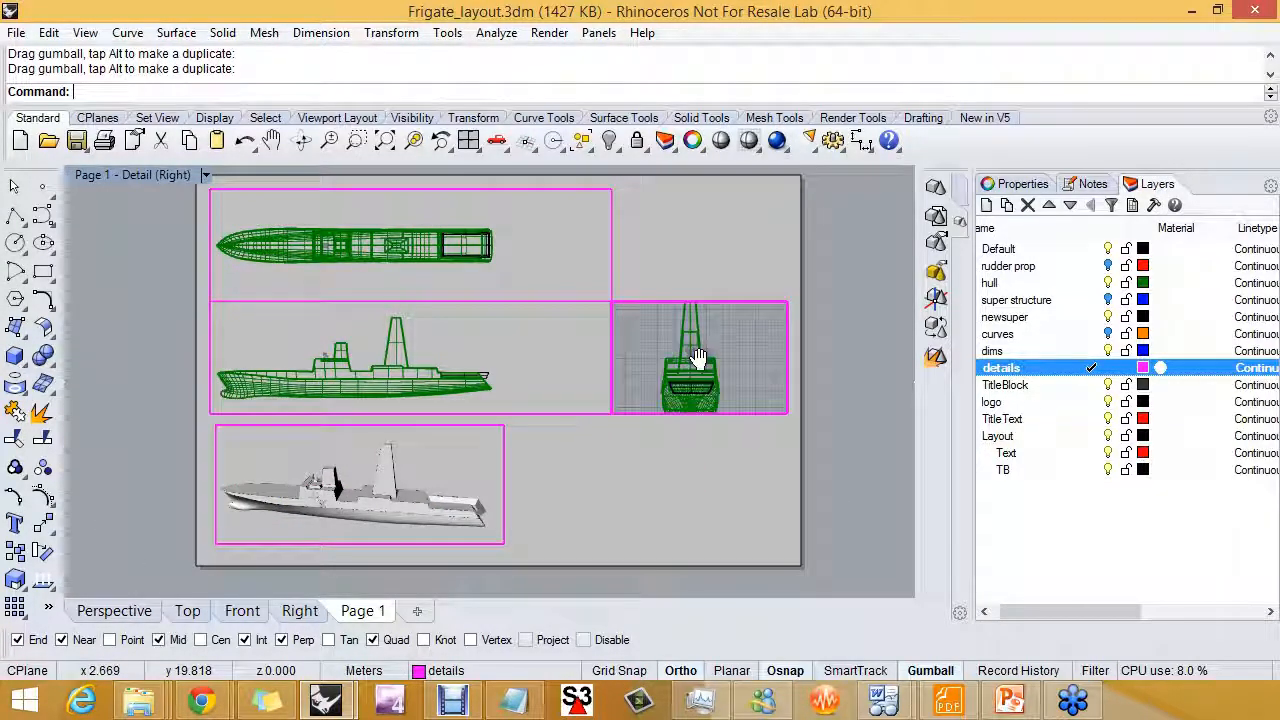
Scale the top detail to 1 inch on layout per 0.5 inch in model
left_click(700, 375)
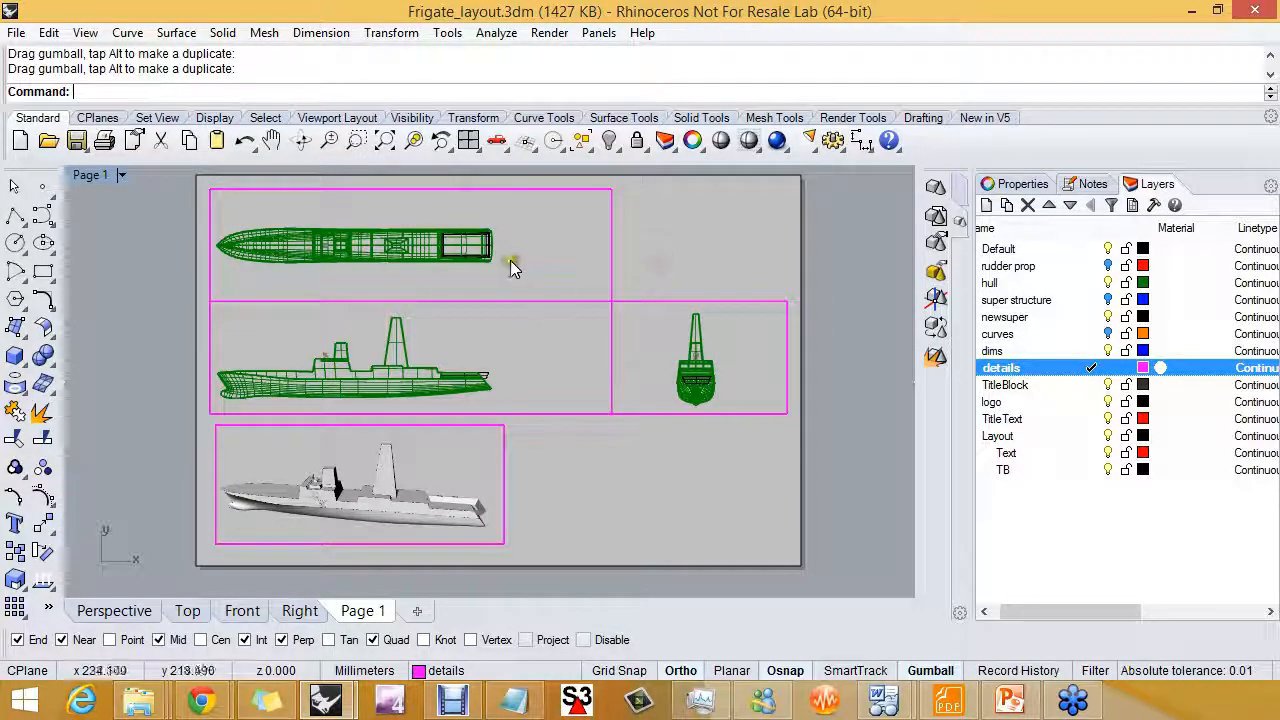
double_click(410, 245)
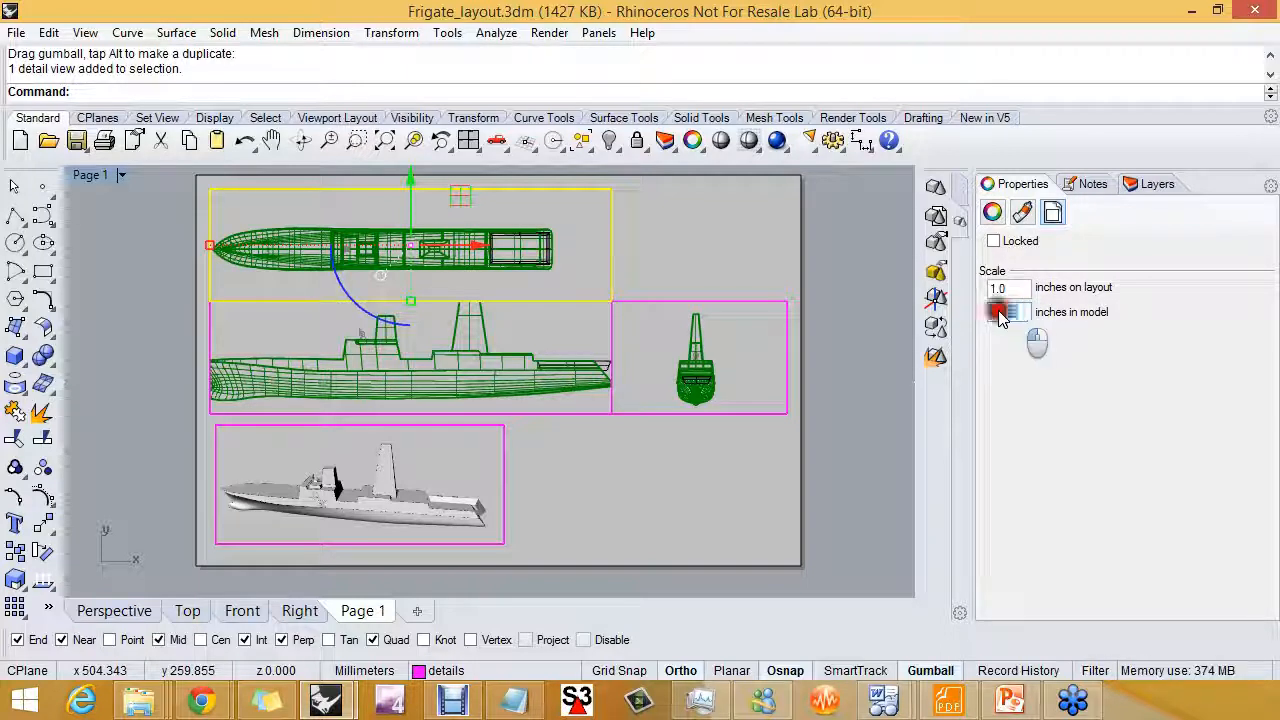
left_click(1007, 311)
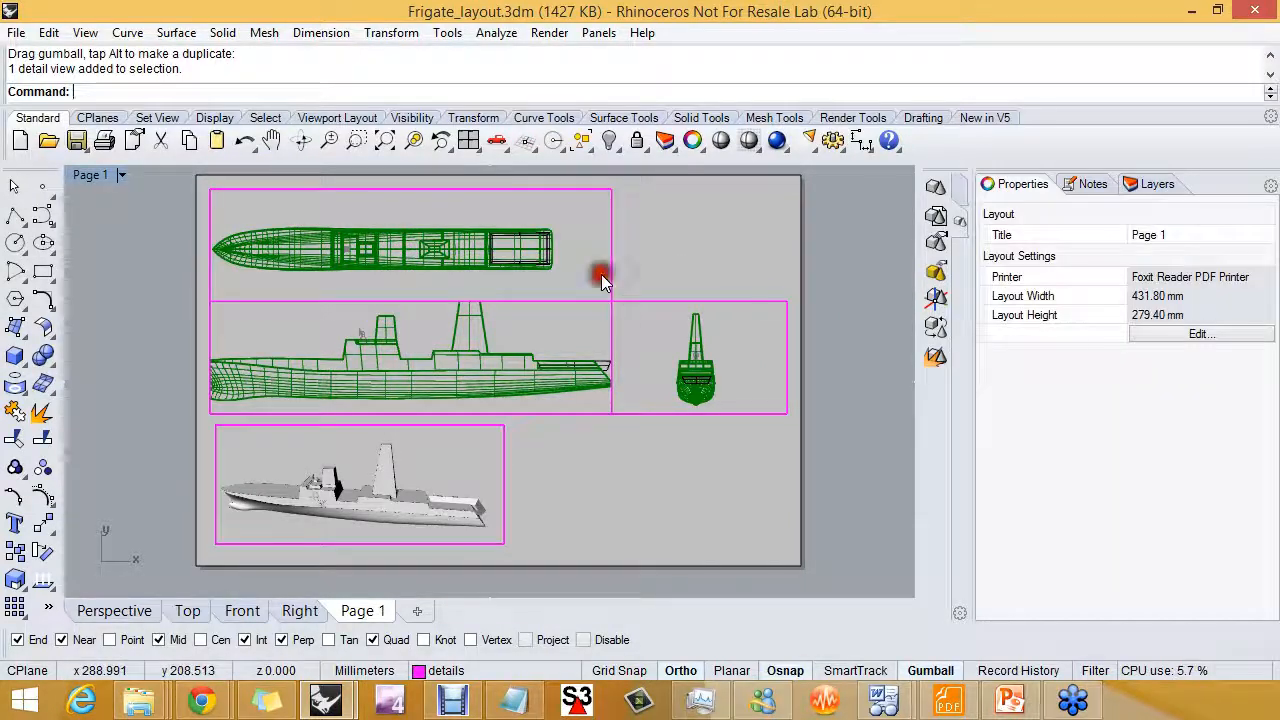
left_click(400, 245)
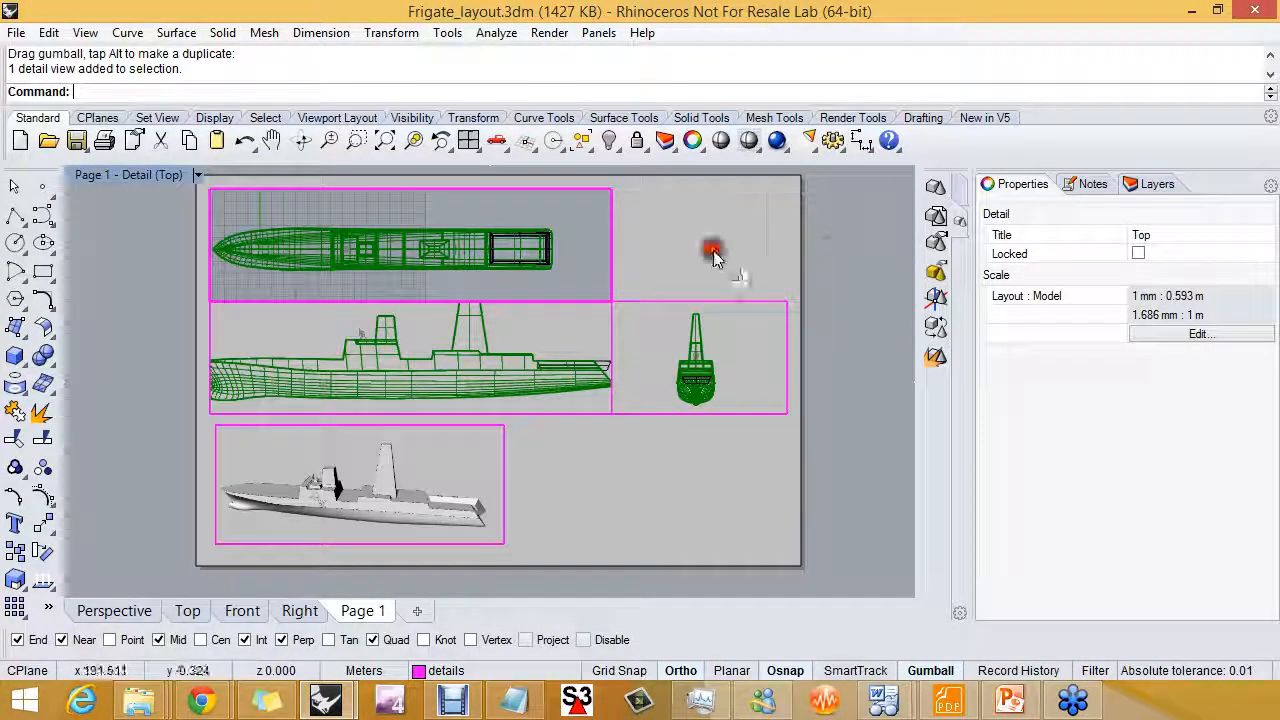
left_click(410, 245)
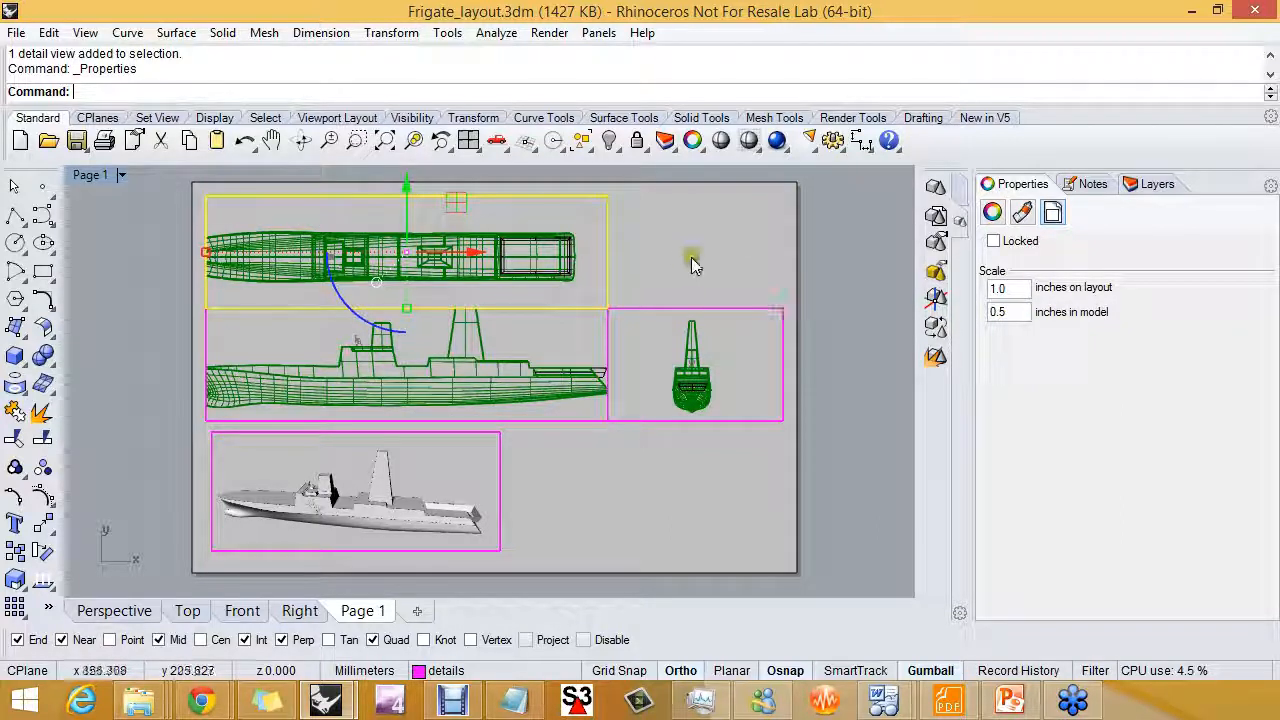
left_click(515, 295)
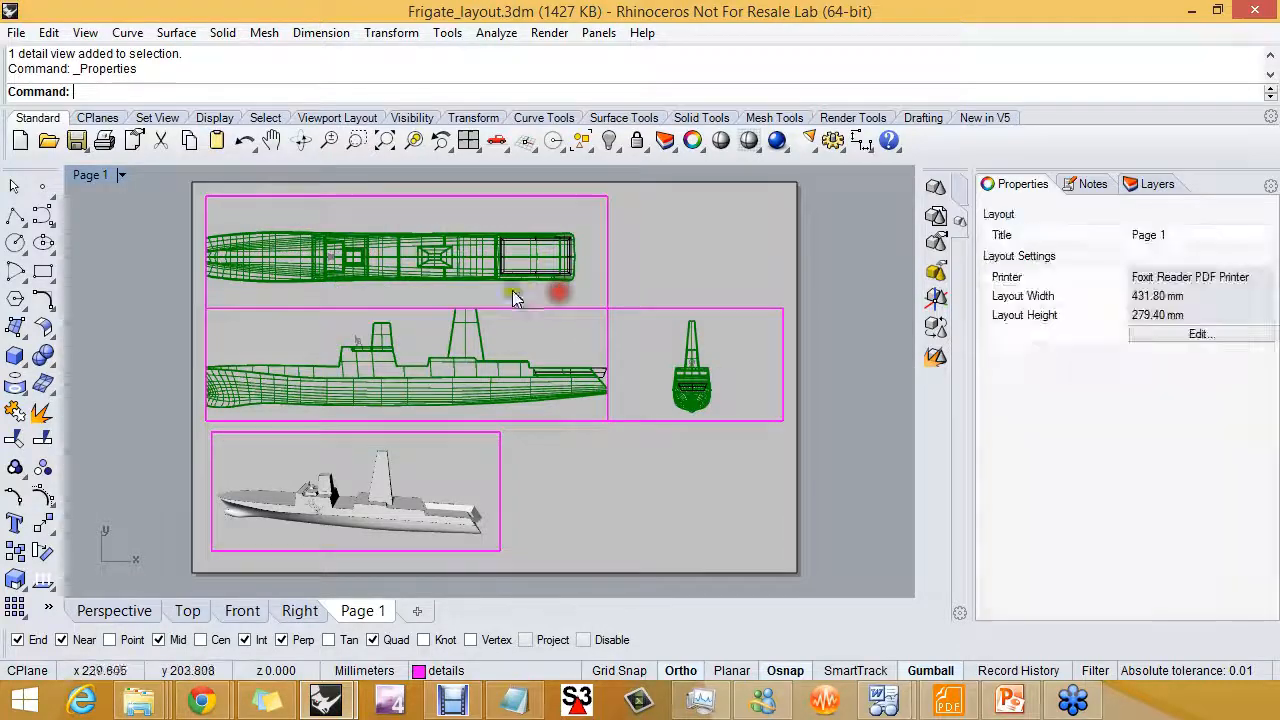
double_click(400, 250)
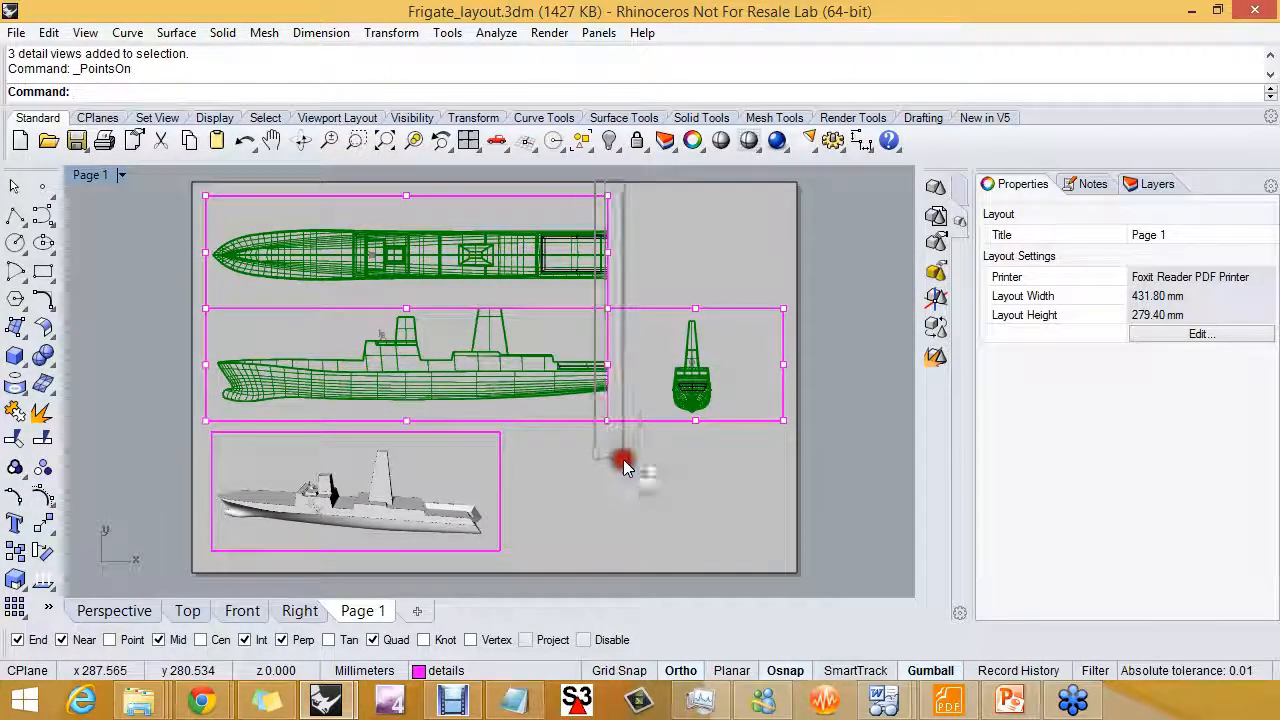
Widen and stretch the top and front detail frames toward the side view, then activate the plan detail
left_click_drag(625, 460, 700, 307)
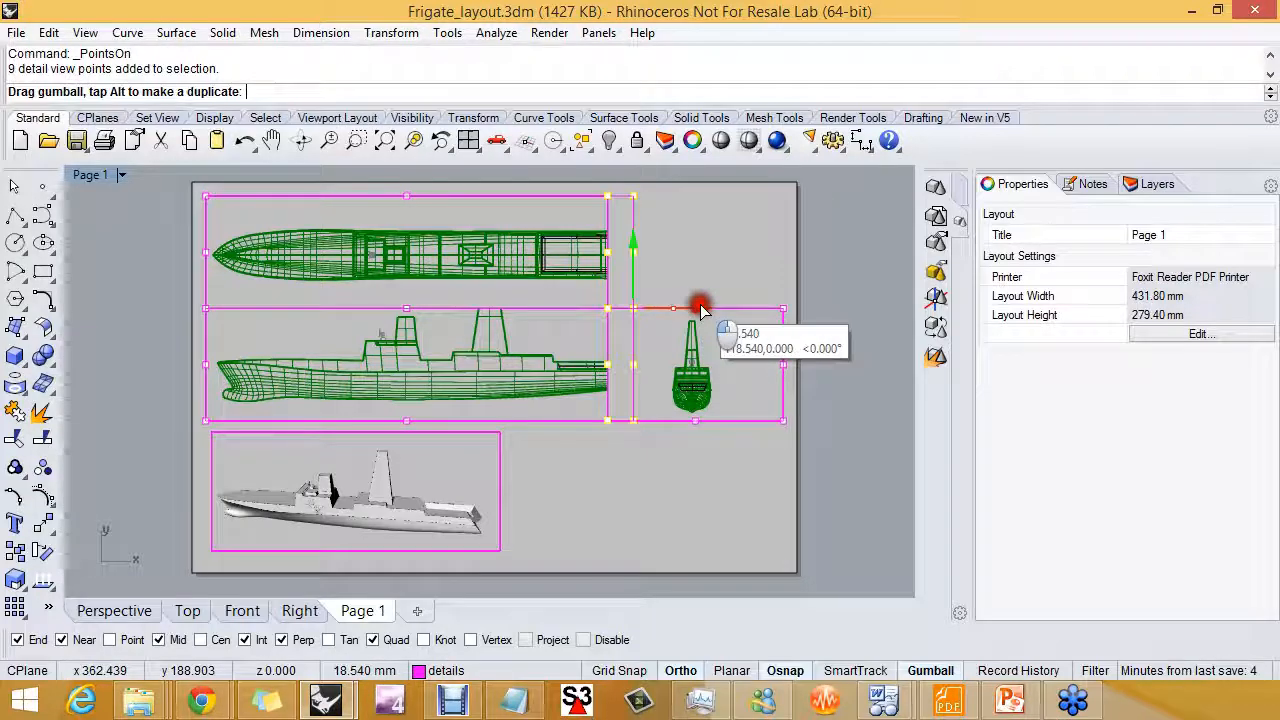
left_click_drag(700, 307, 710, 307)
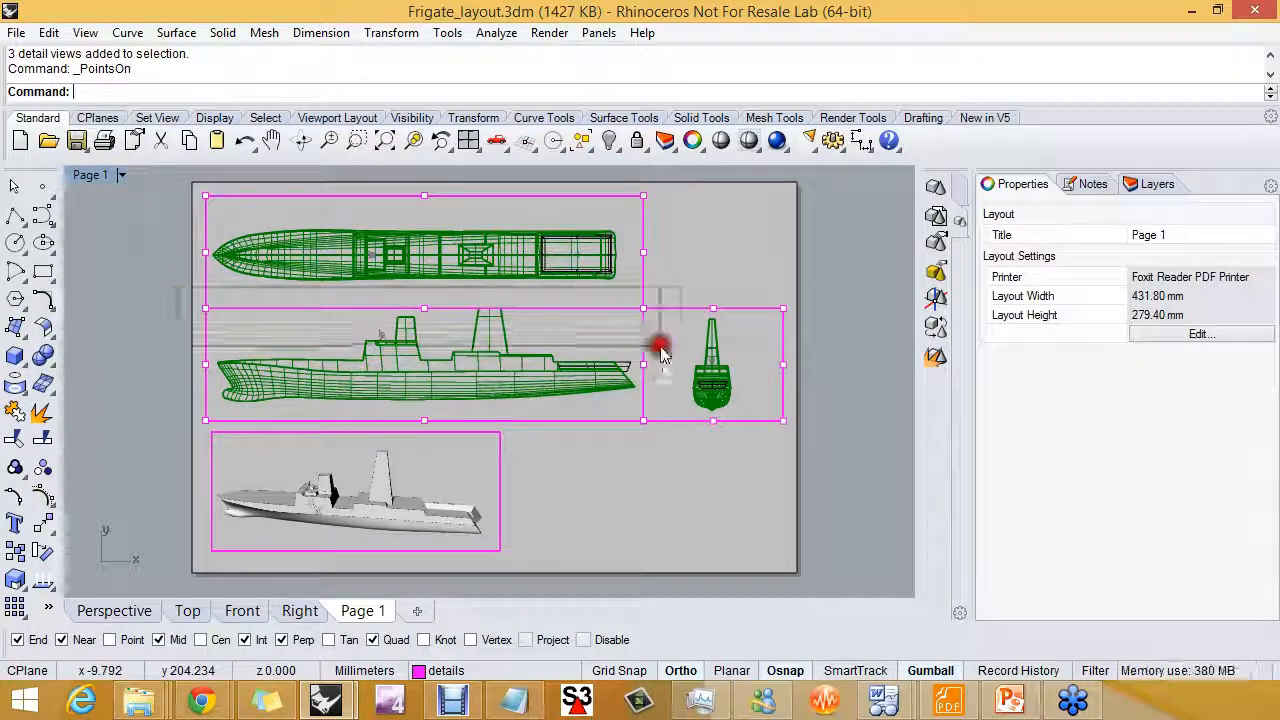
left_click_drag(663, 353, 495, 225)
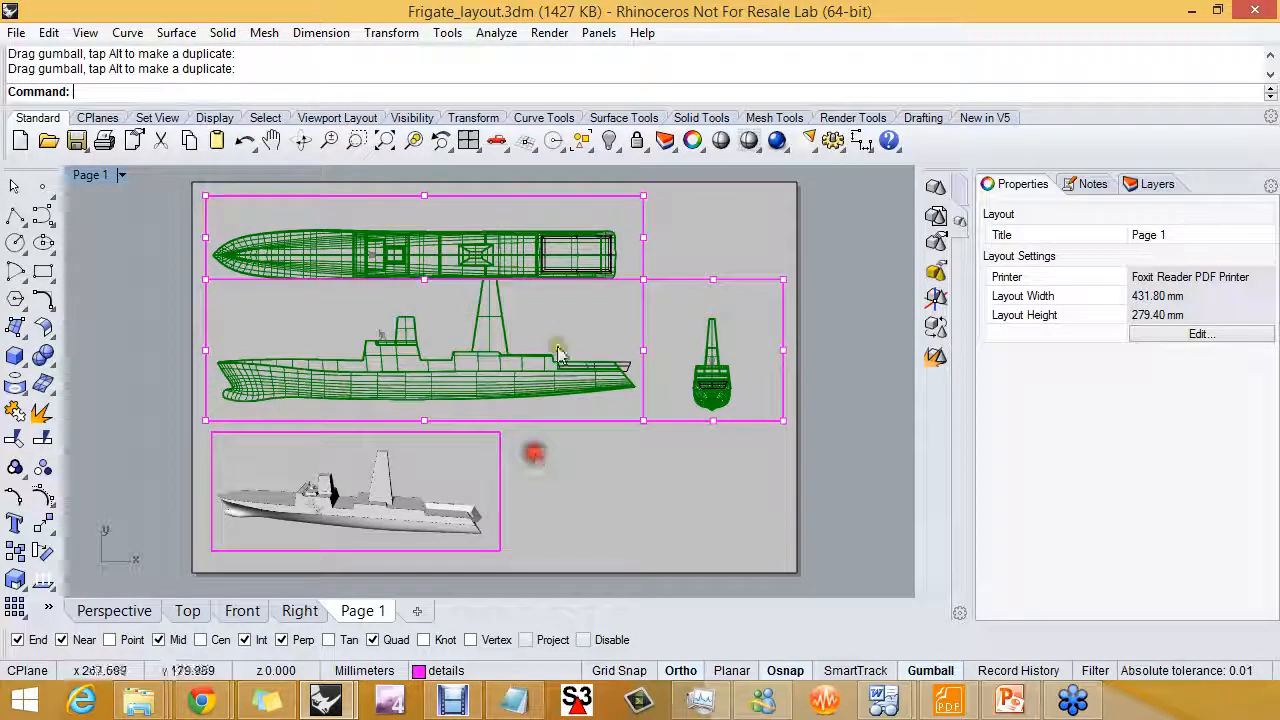
double_click(550, 340)
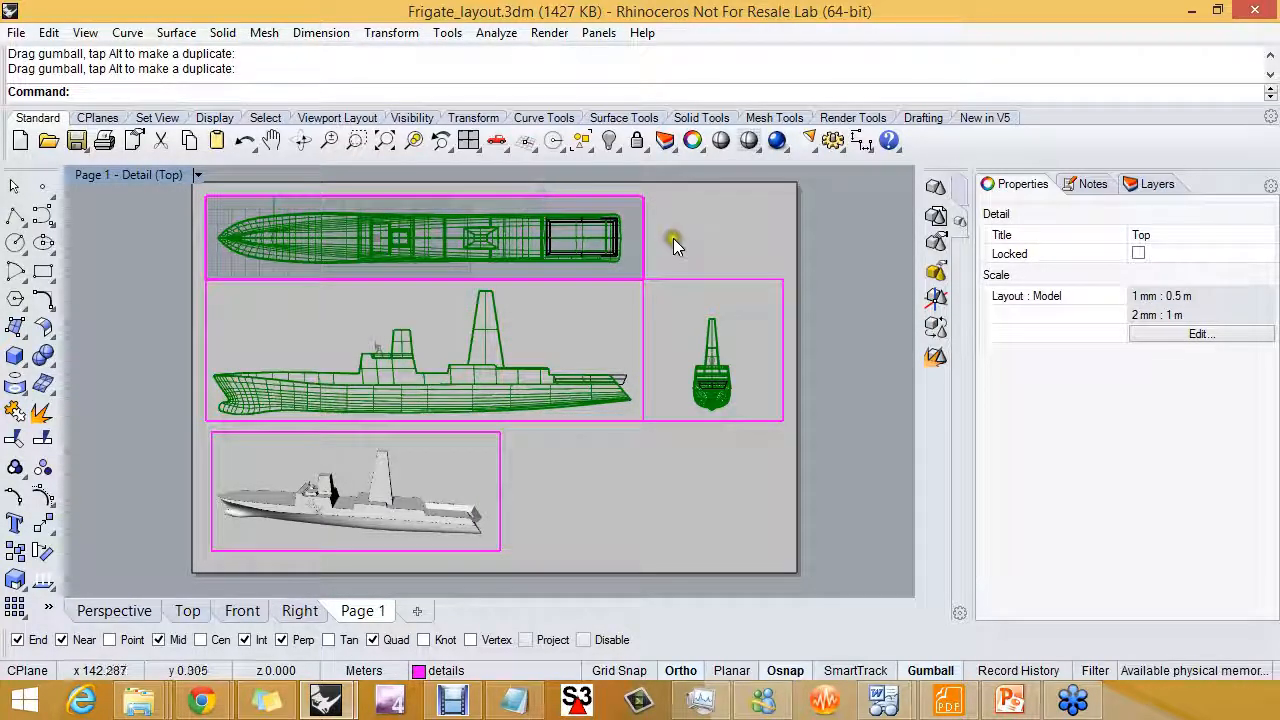
Set the stern-view detail to 0.5 inches in model and zoom the layout
left_click(710, 350)
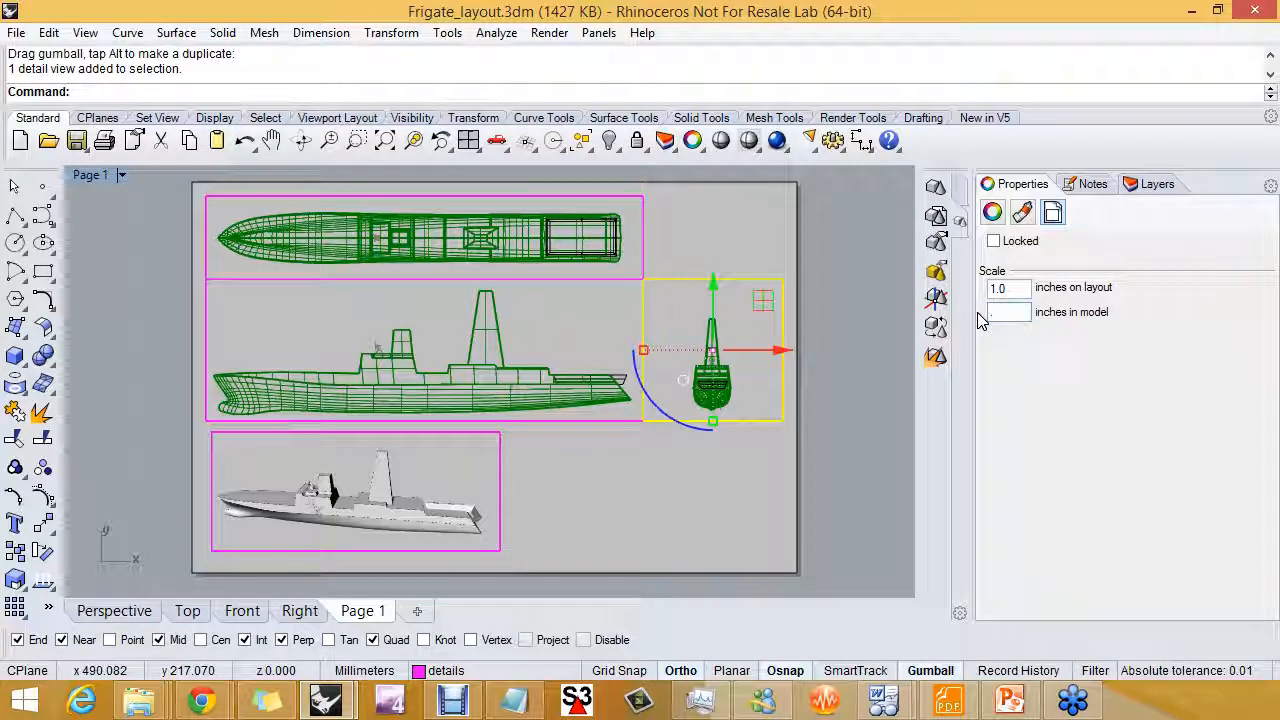
type("0.5")
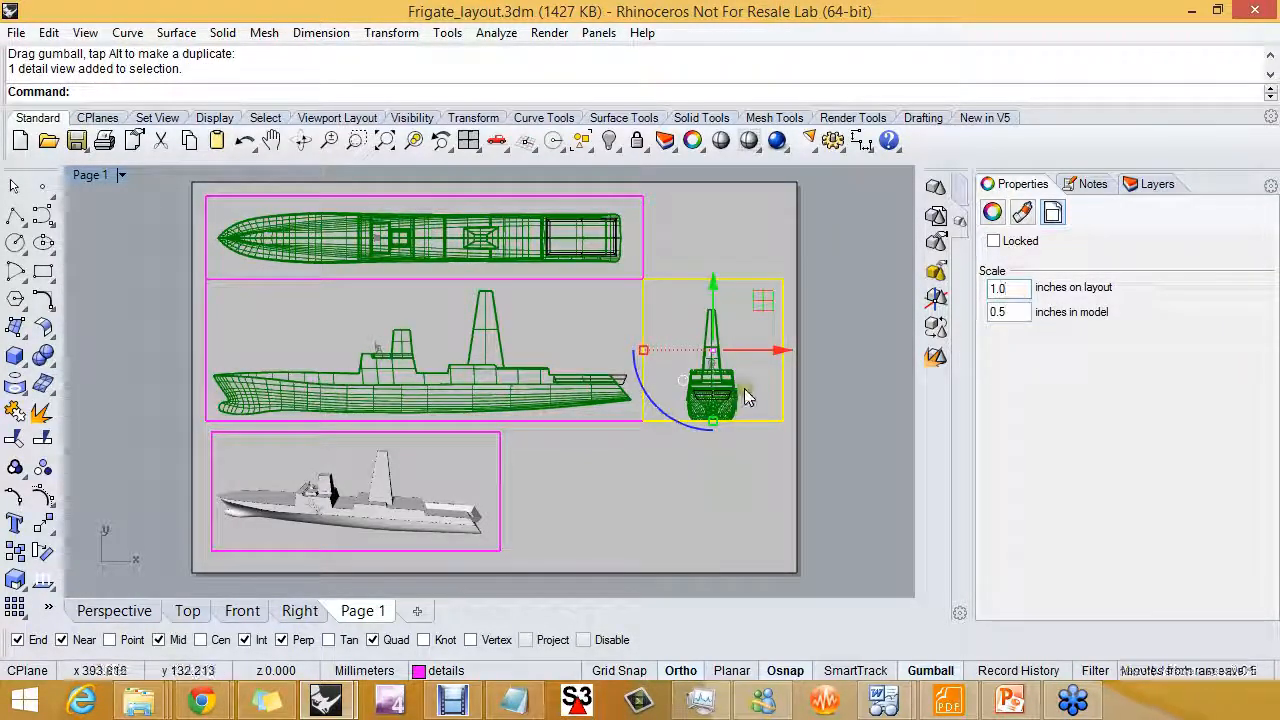
double_click(713, 350)
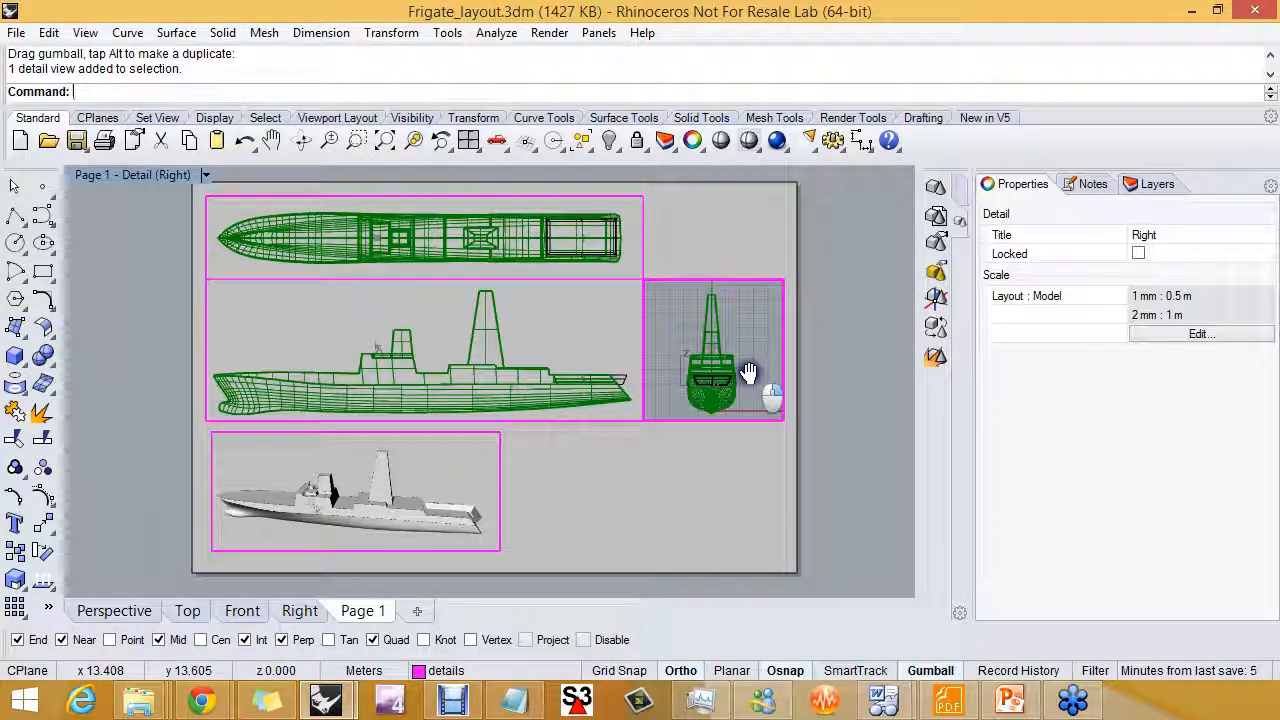
left_click(733, 518)
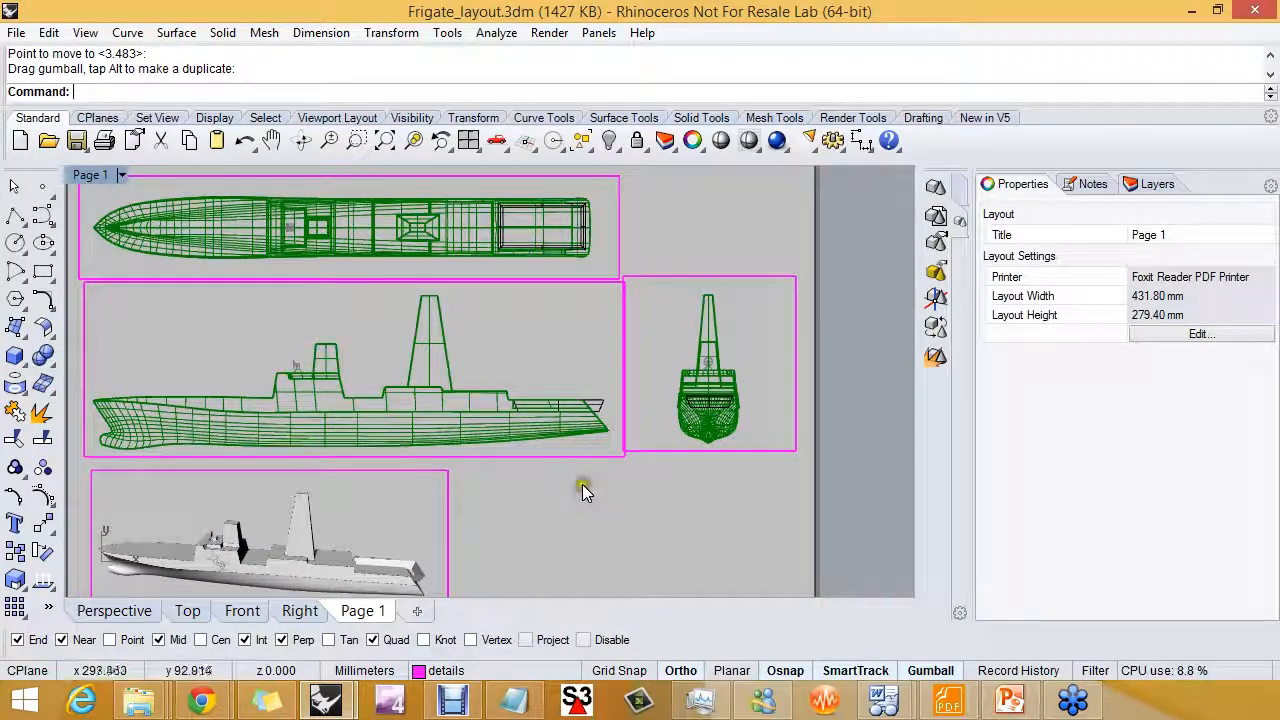
scroll("down", 3)
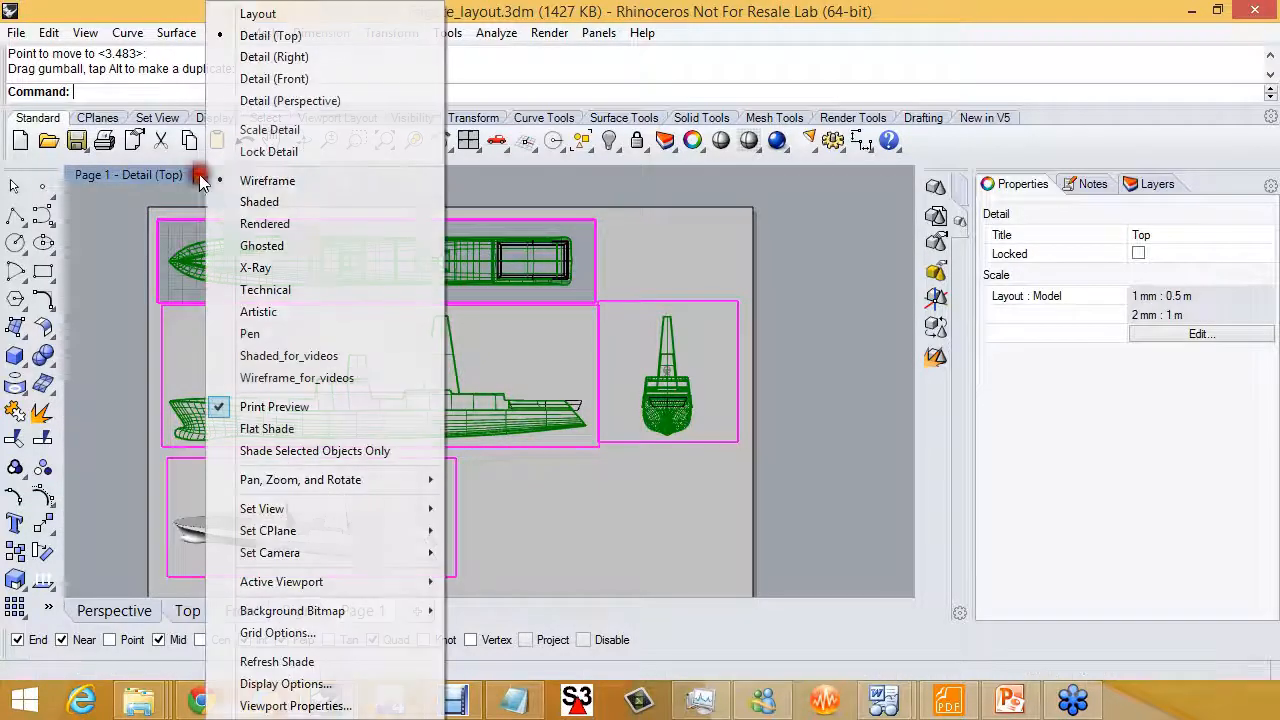
Shade the plan and side details, align the stern detail, and lock all three
left_click(259, 201)
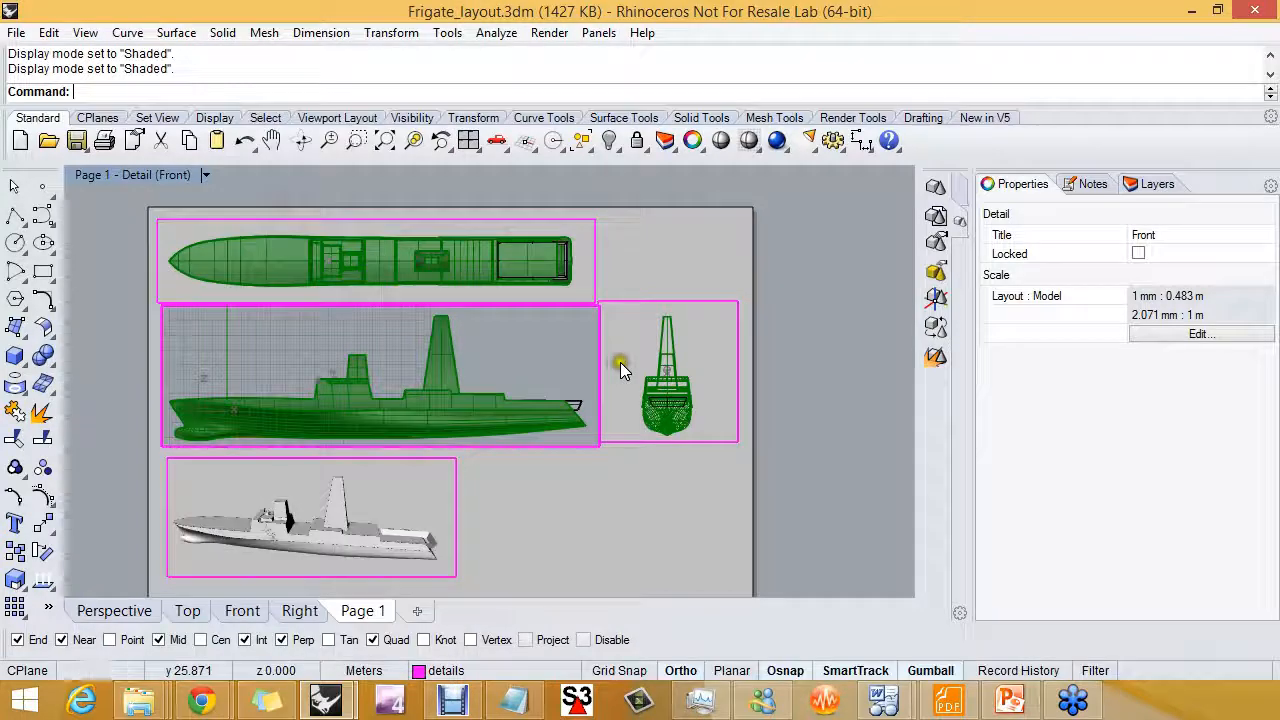
right_click(620, 362)
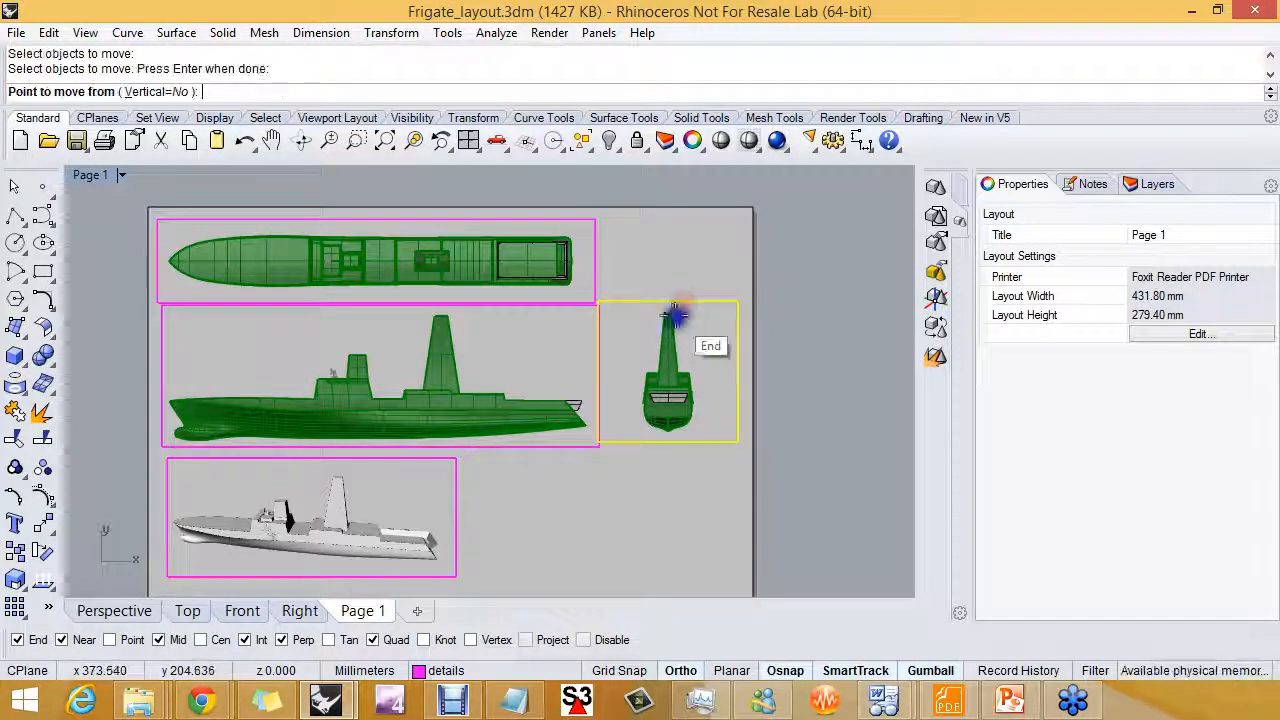
left_click(670, 315)
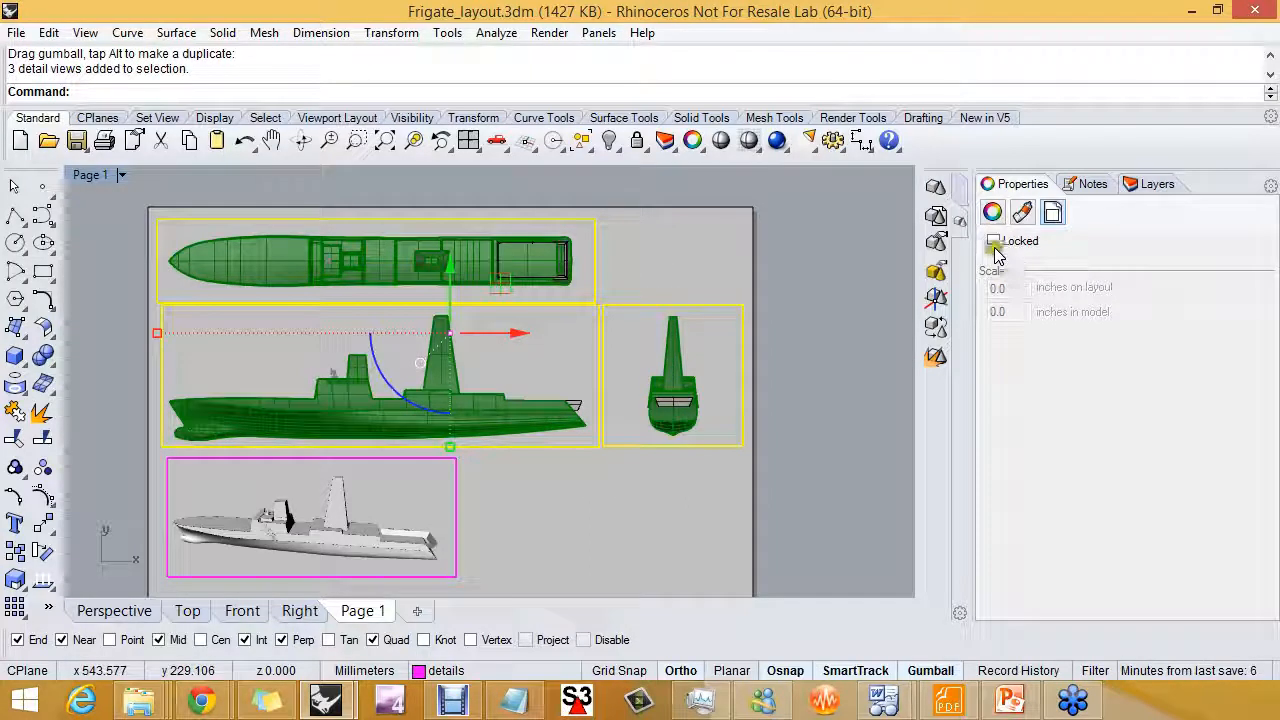
left_click(600, 548)
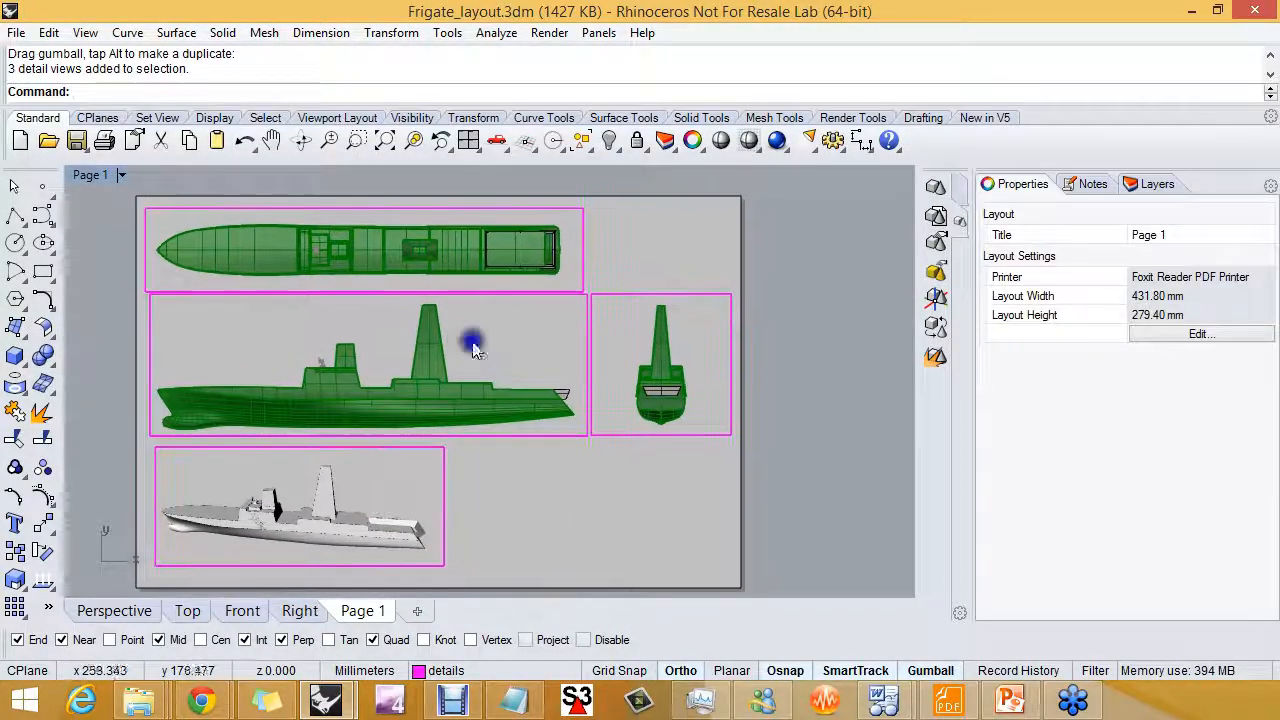
left_click(1156, 183)
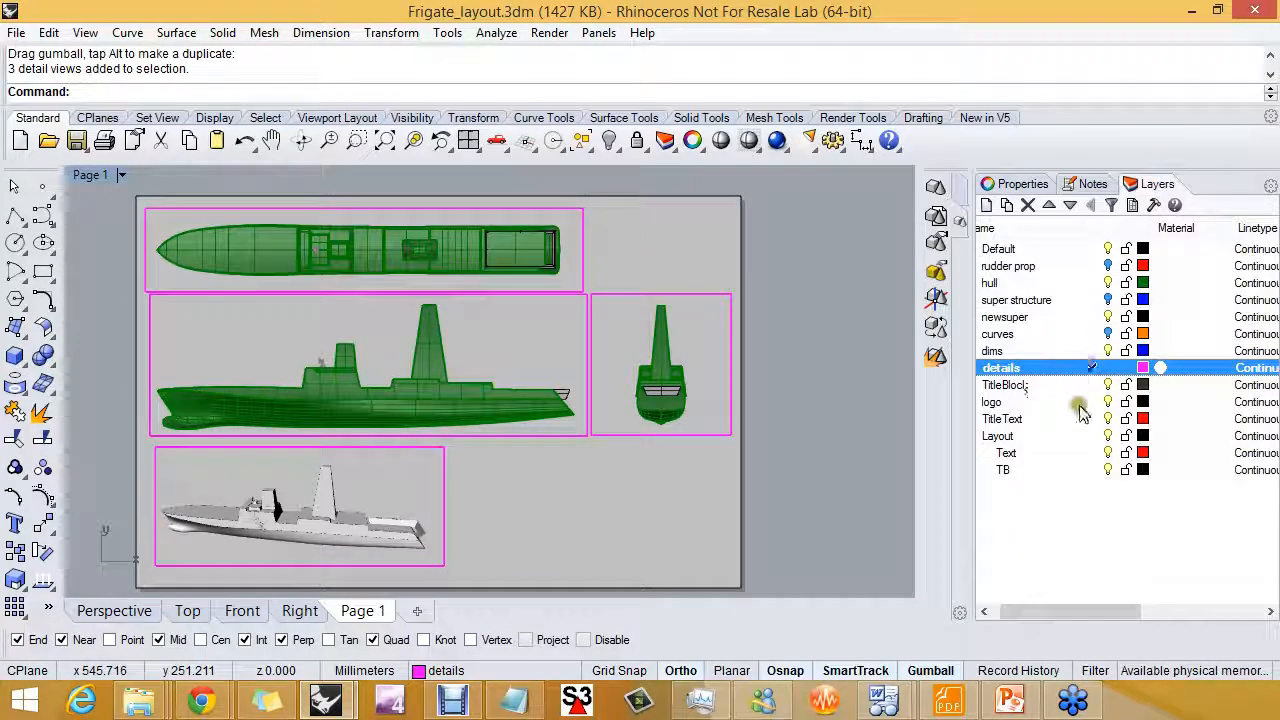
mouse_move(1085, 465)
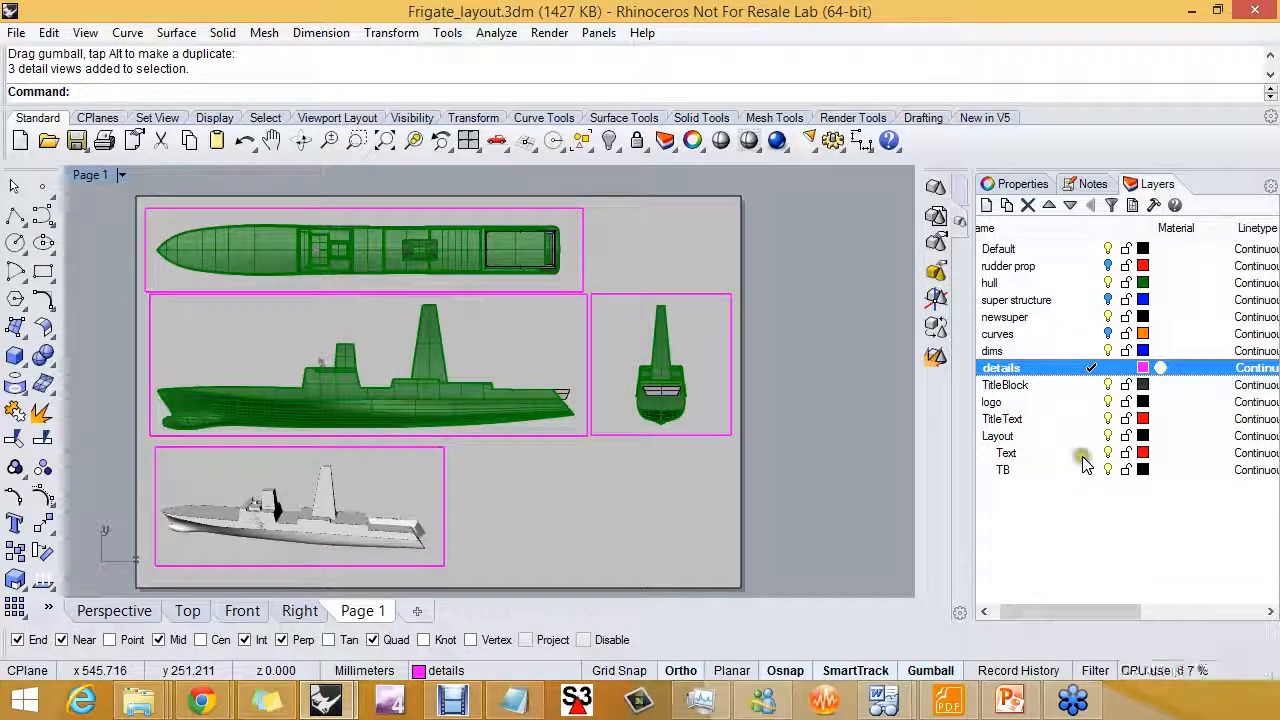
Insert the Titleblock-mm block at scale 100 on the TitleBlock layer
left_click(1011, 384)
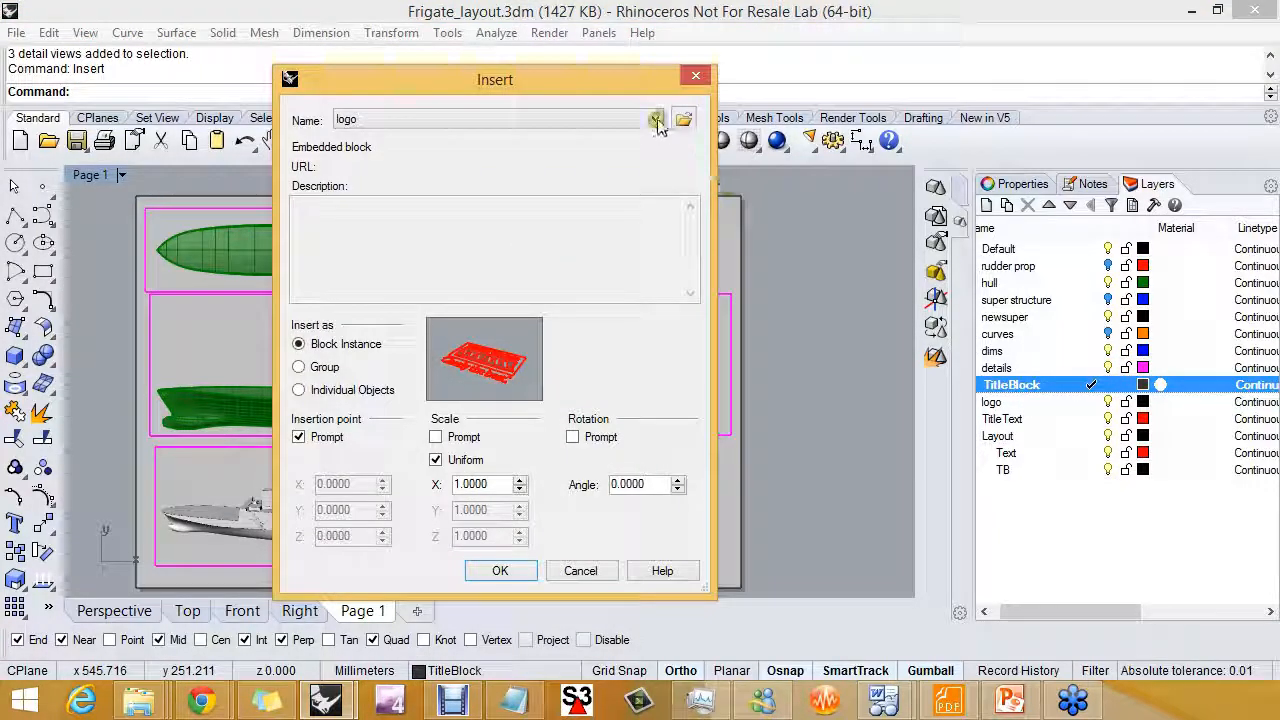
left_click(655, 119)
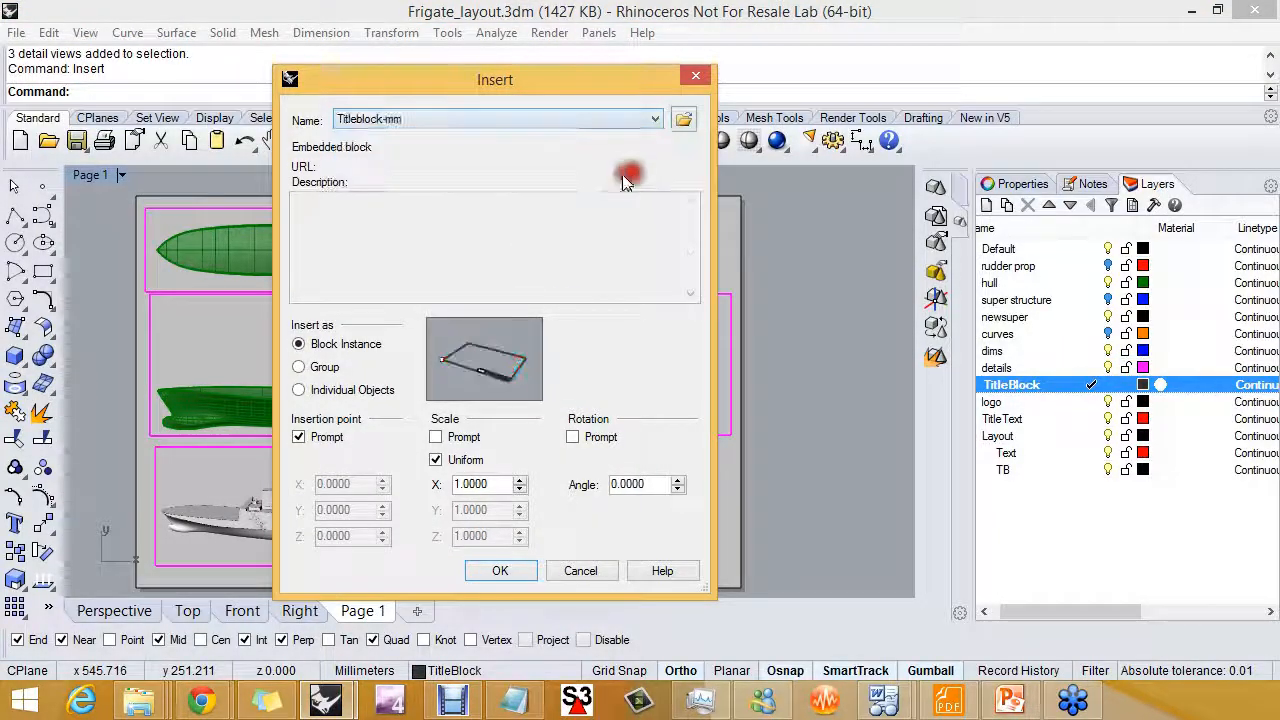
left_click(500, 570)
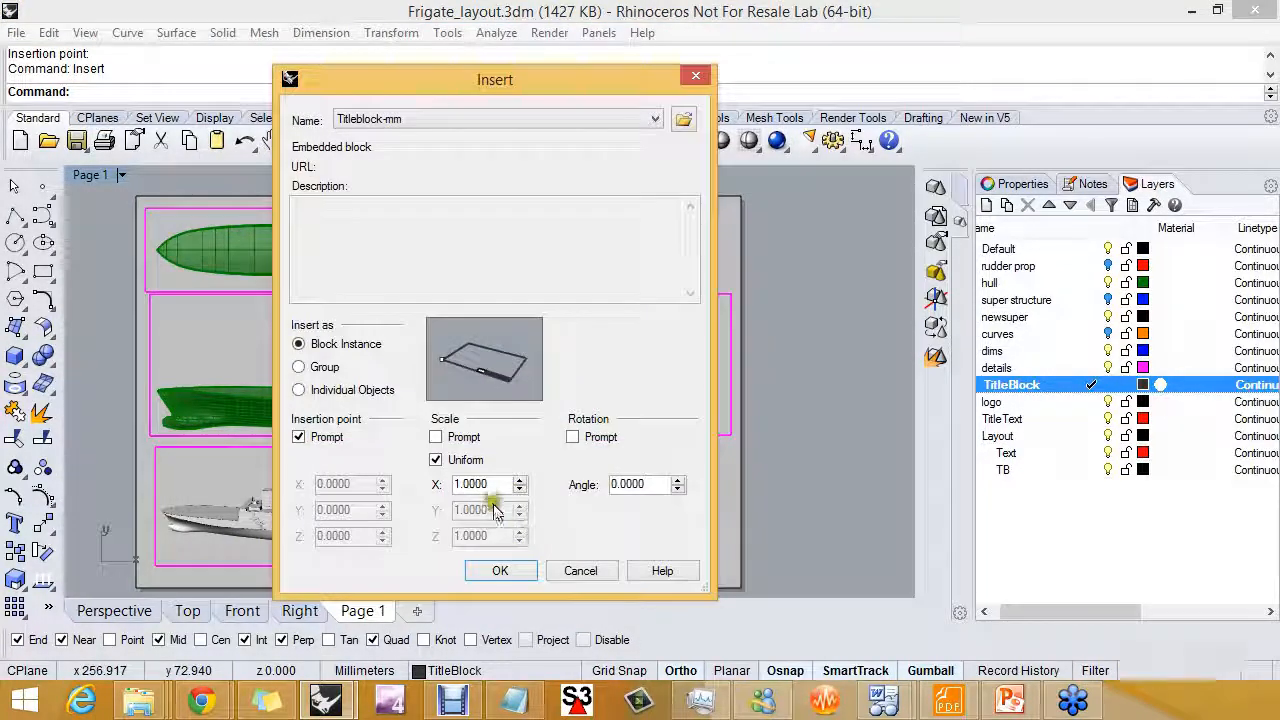
type("100")
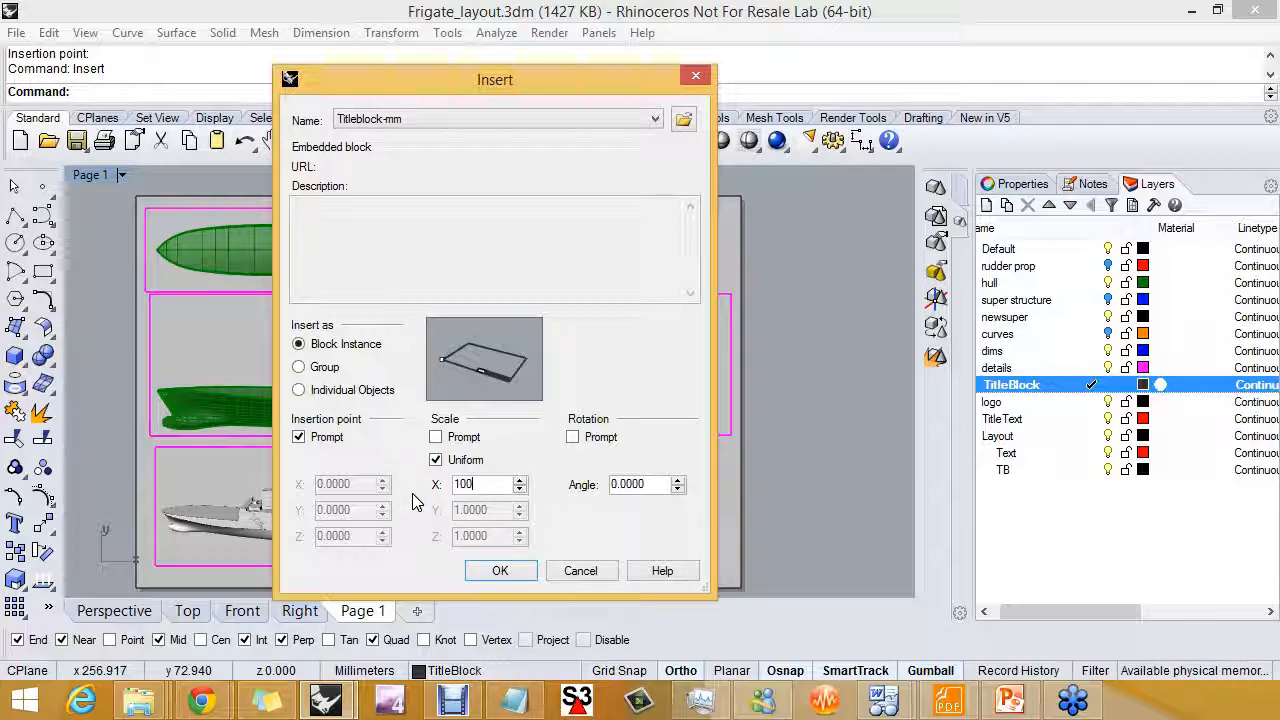
left_click(500, 570)
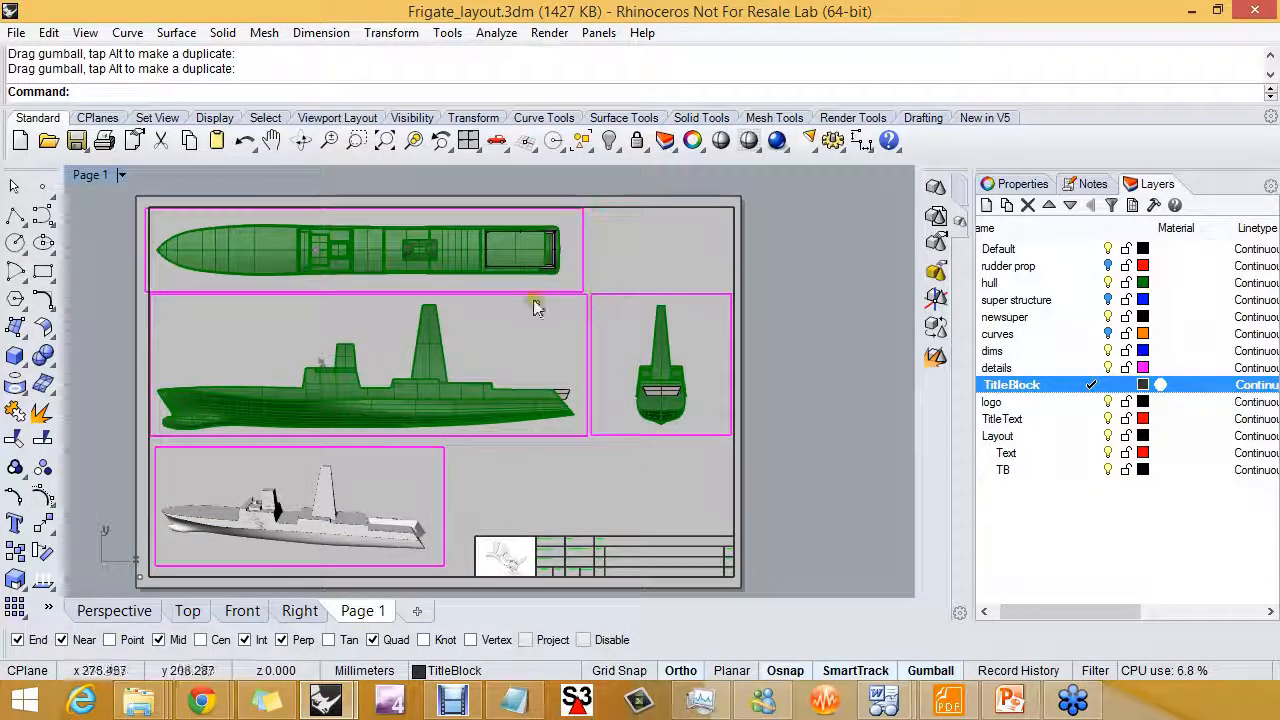
mouse_move(583, 500)
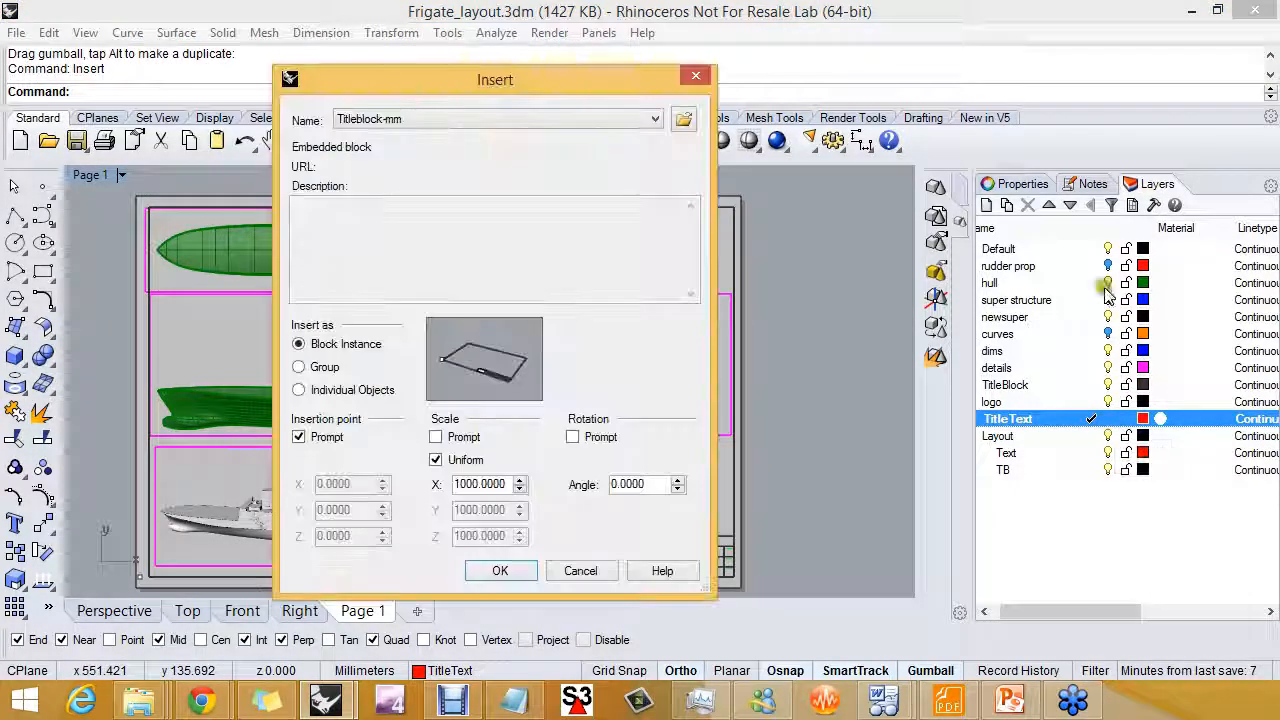
Insert the Titles block and place the Stern View label beside its detail
left_click(655, 119)
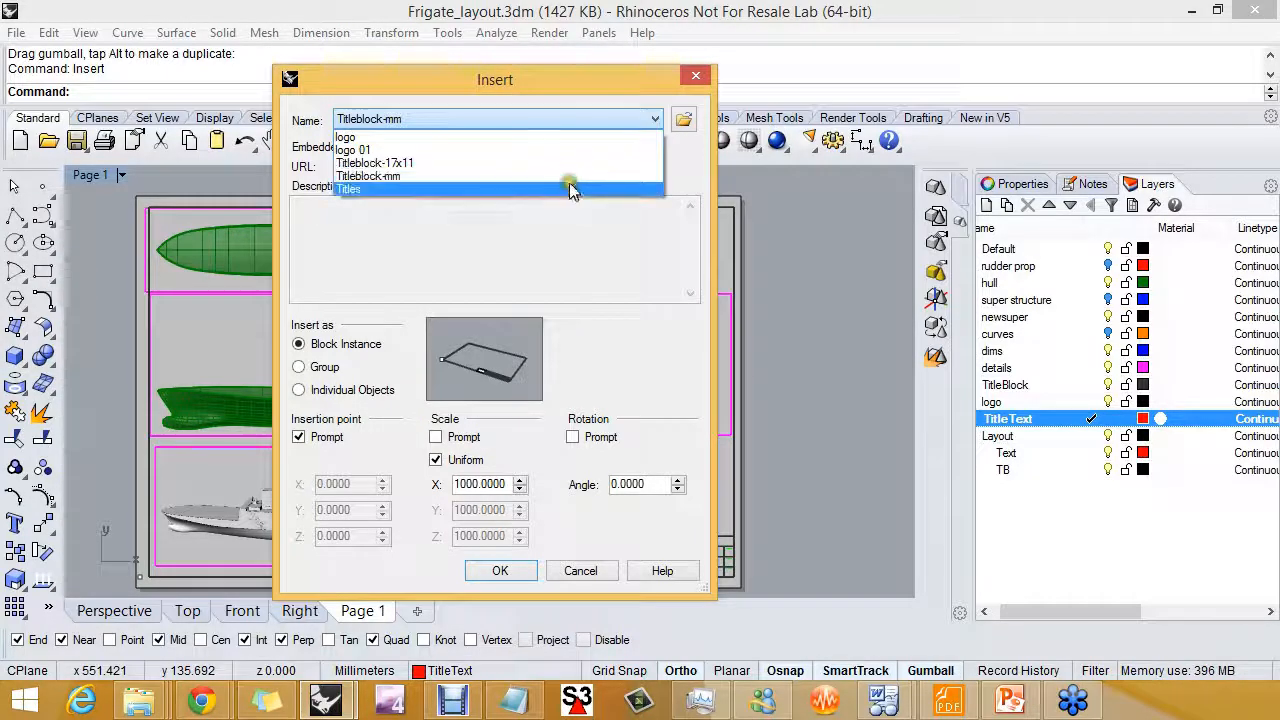
left_click(500, 570)
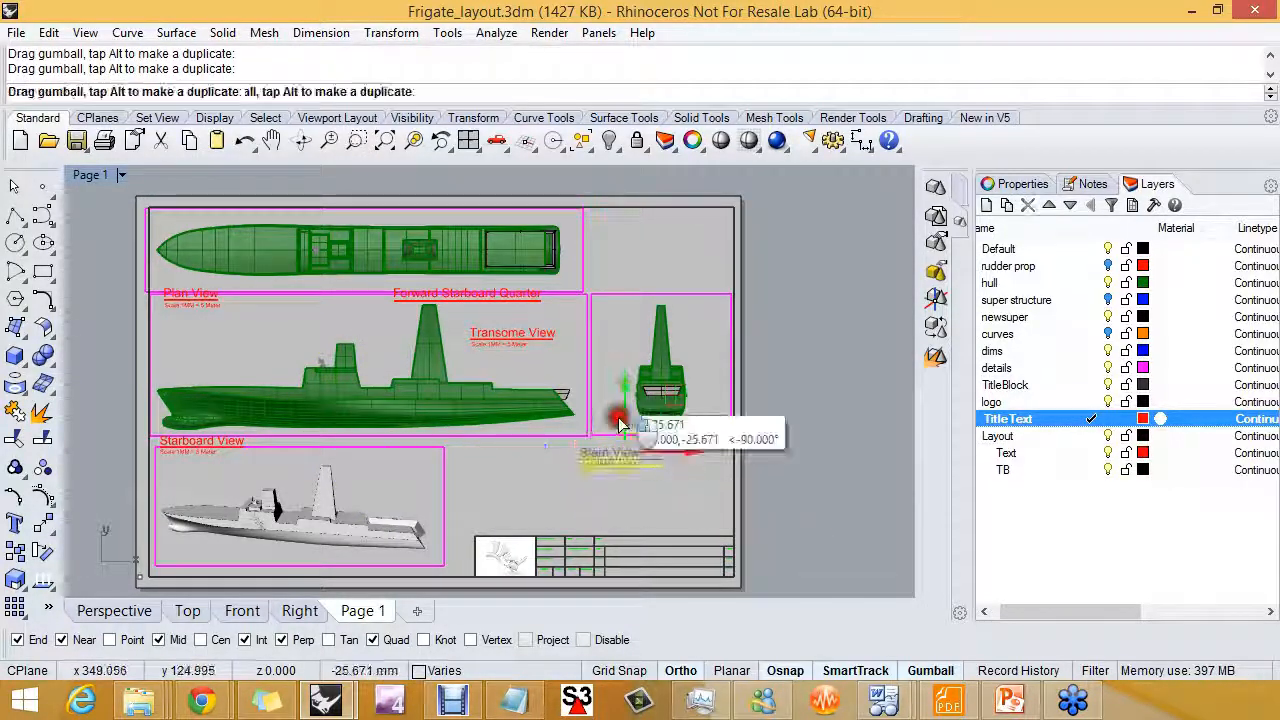
left_click(660, 365)
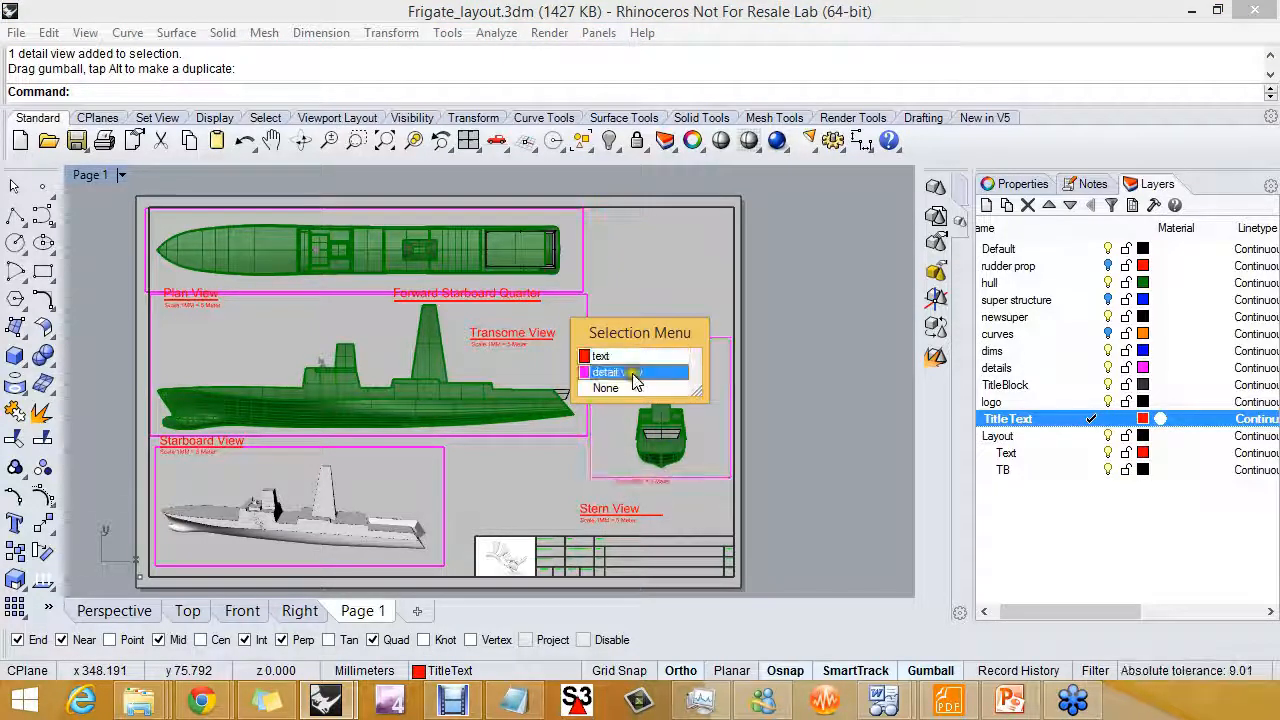
Set the copied stern detail to Left view, check its properties, and finish Titleblock-mm editing
left_click(615, 372)
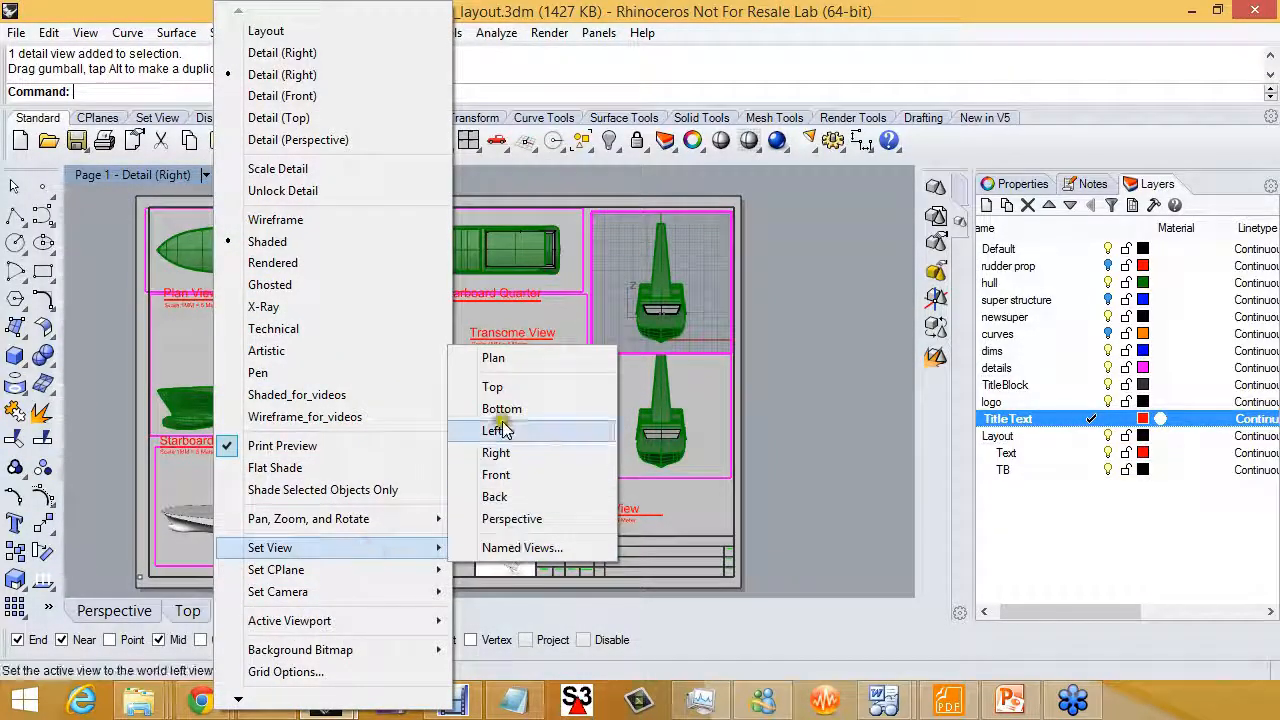
left_click(496, 430)
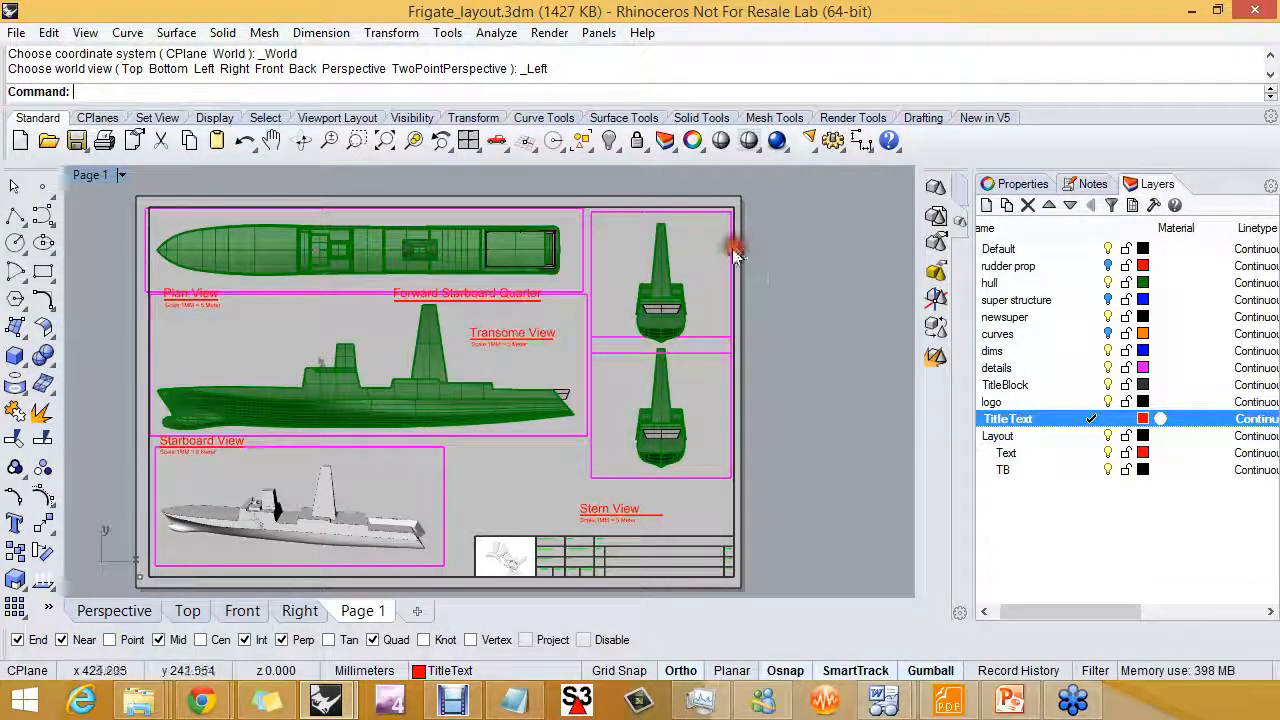
left_click(660, 280)
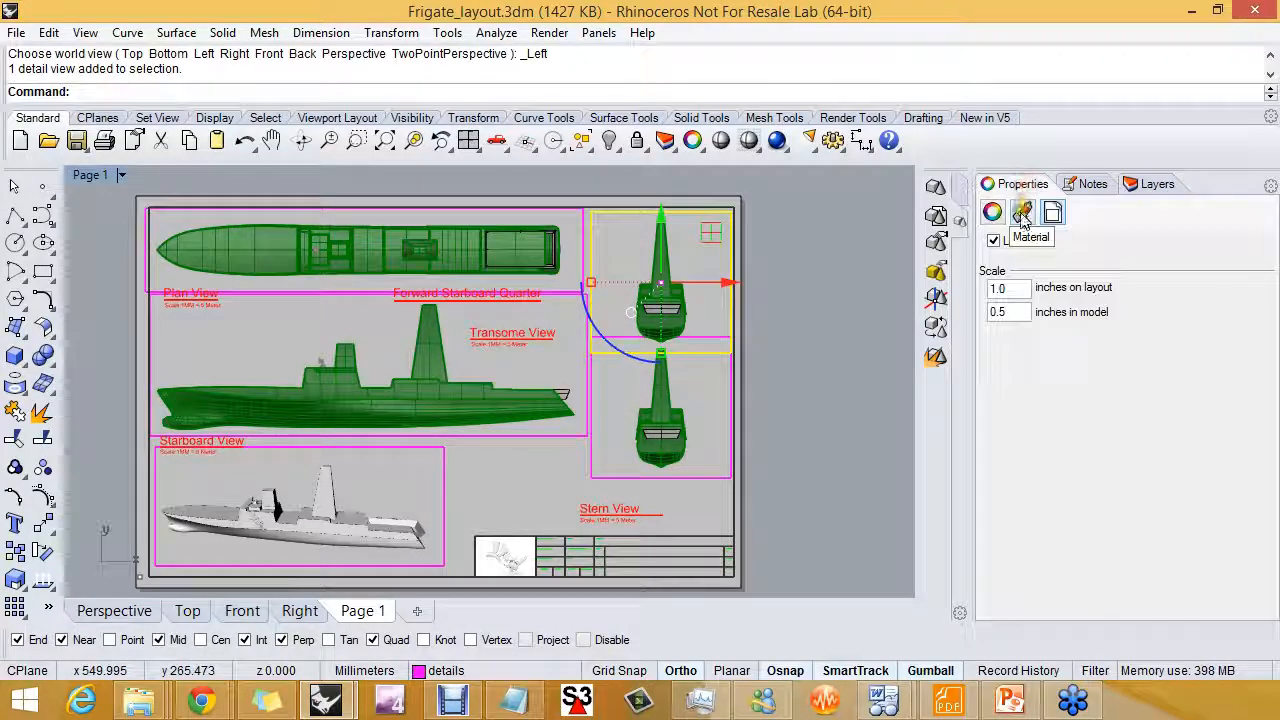
left_click(1022, 211)
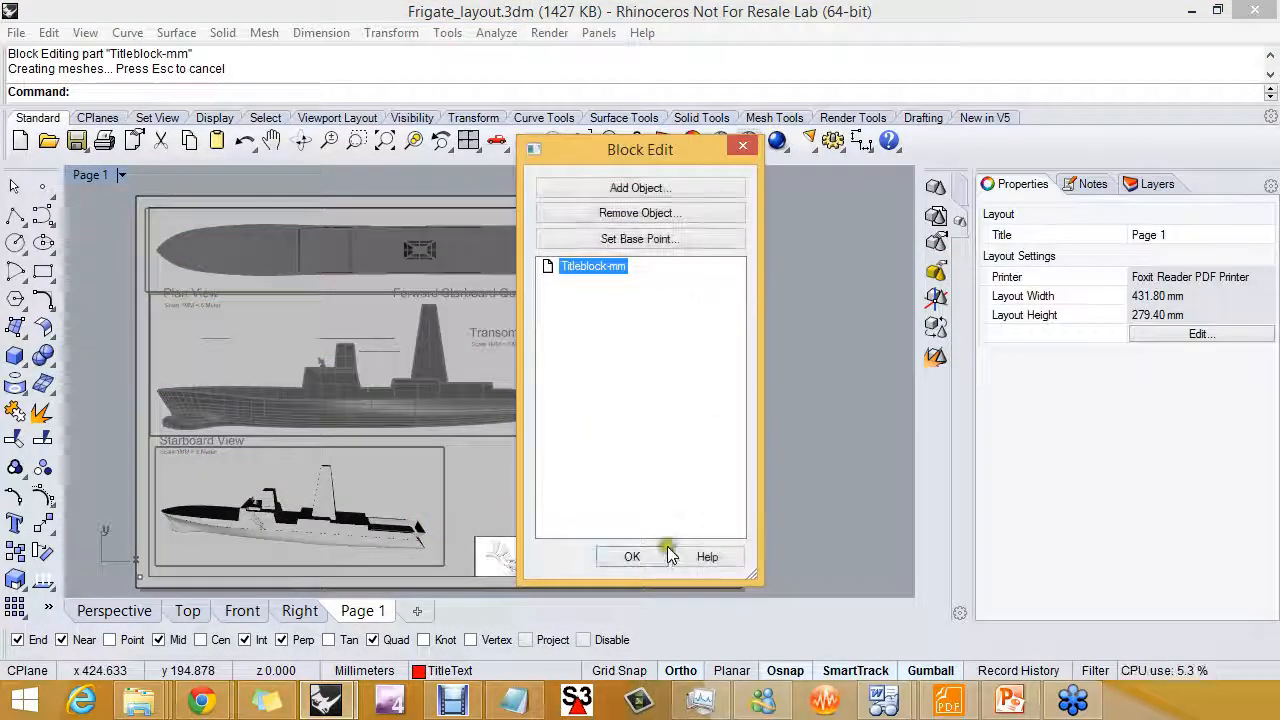
left_click(632, 556)
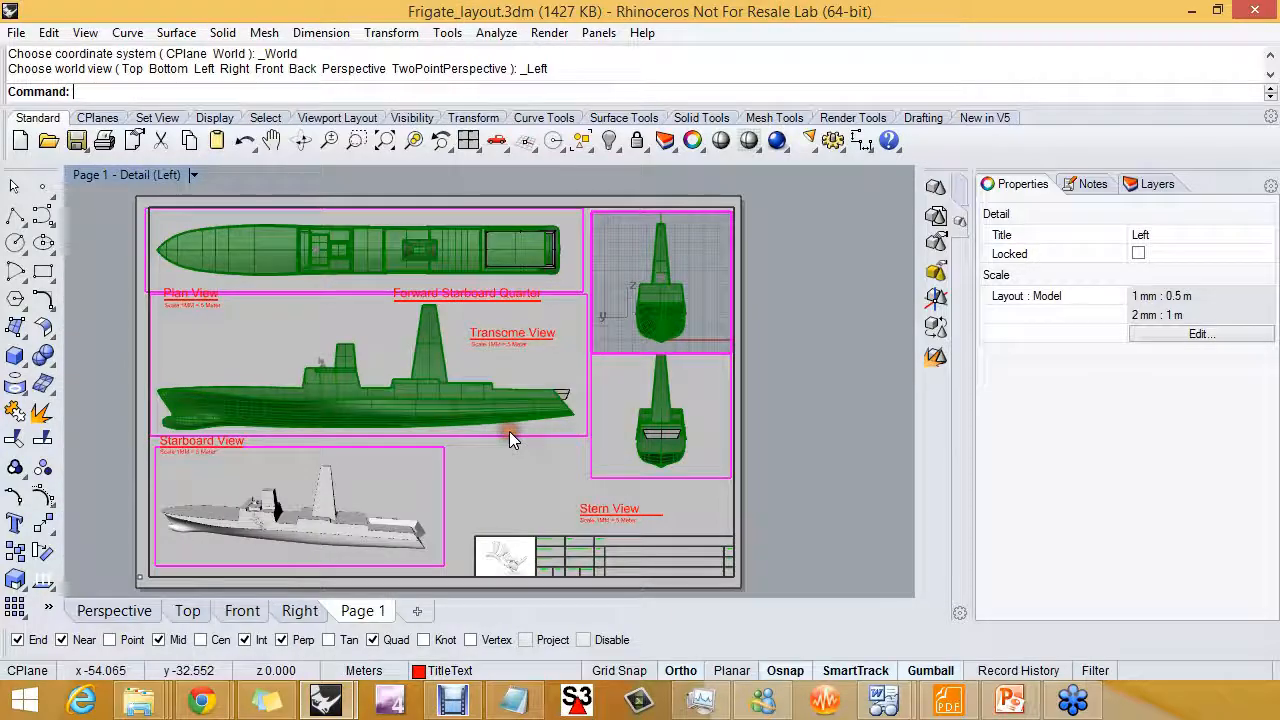
mouse_move(688, 512)
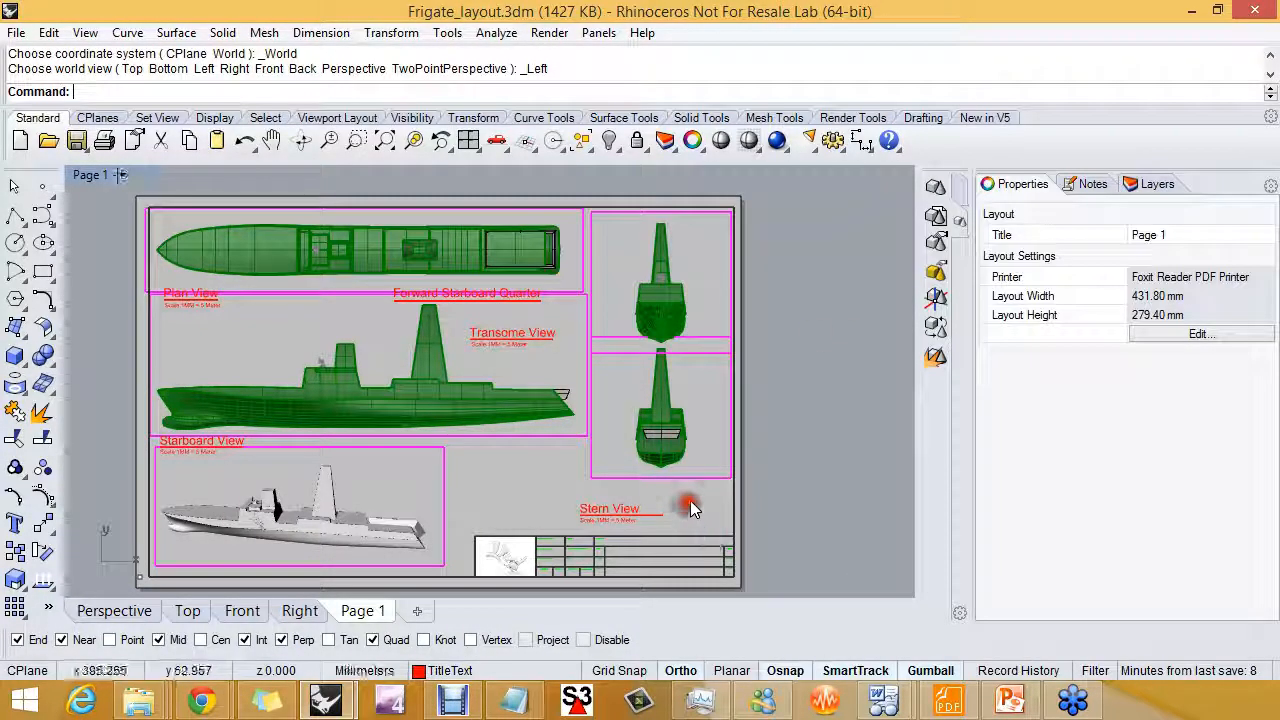
left_click(660, 410)
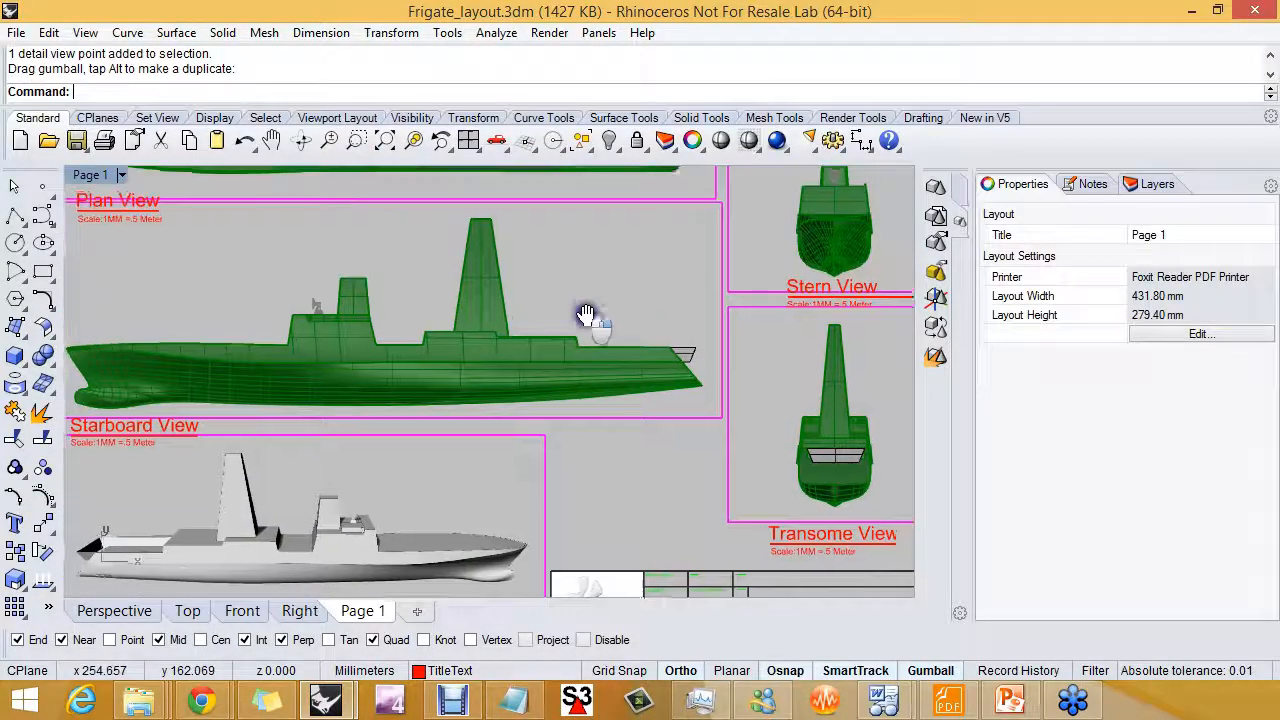
Select the hull side-view detail and the Starboard View label text for repositioning
left_click(587, 312)
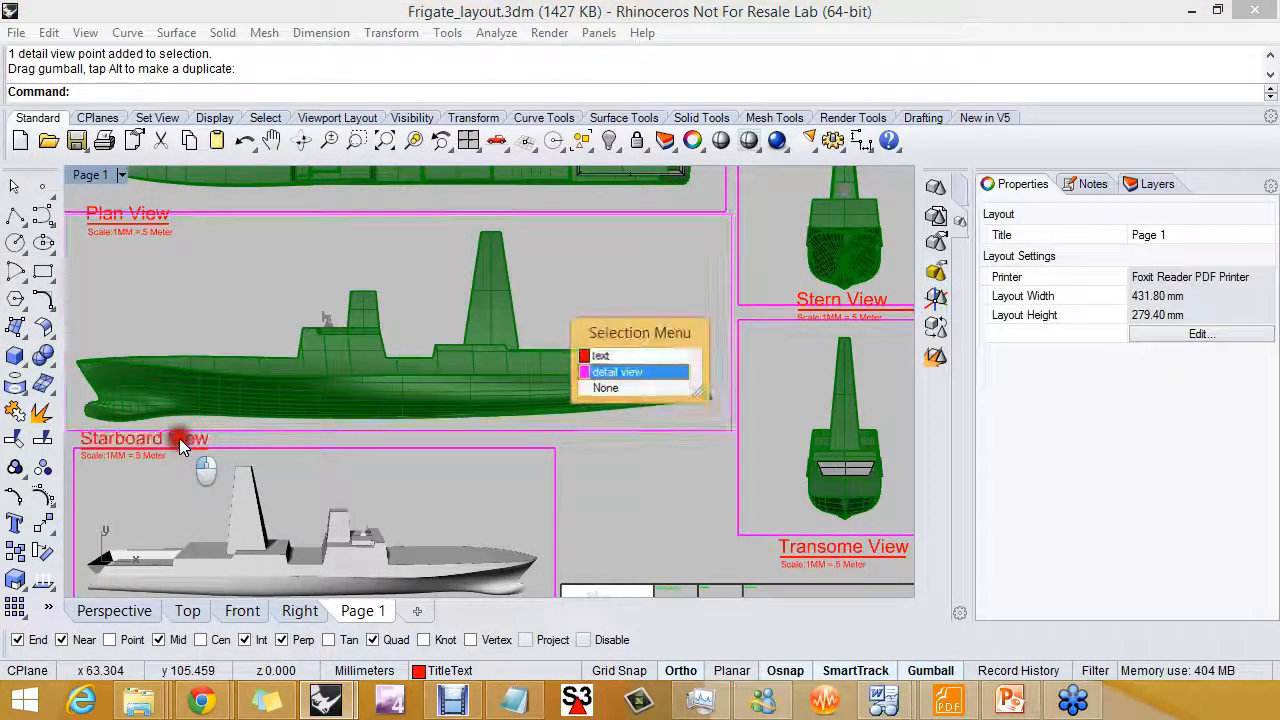
left_click(601, 355)
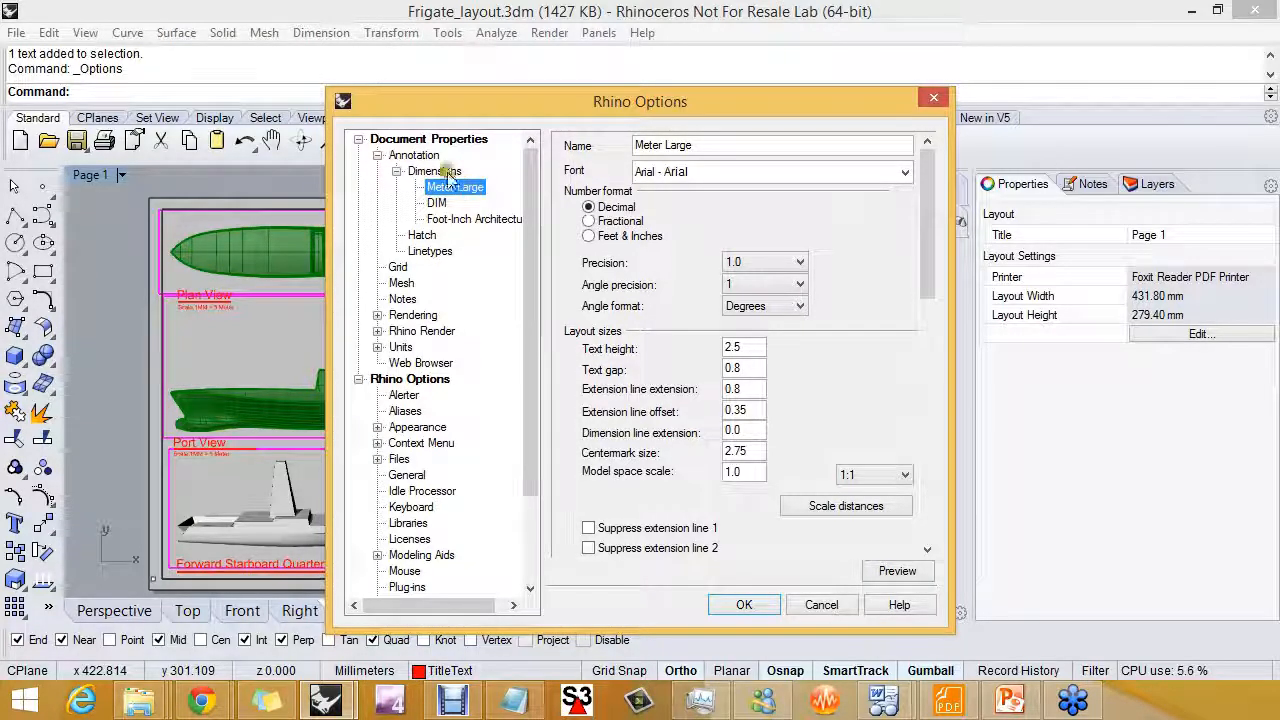
Inspect the Meter Large dimension style, then show the layer list with dims current
left_click(413, 155)
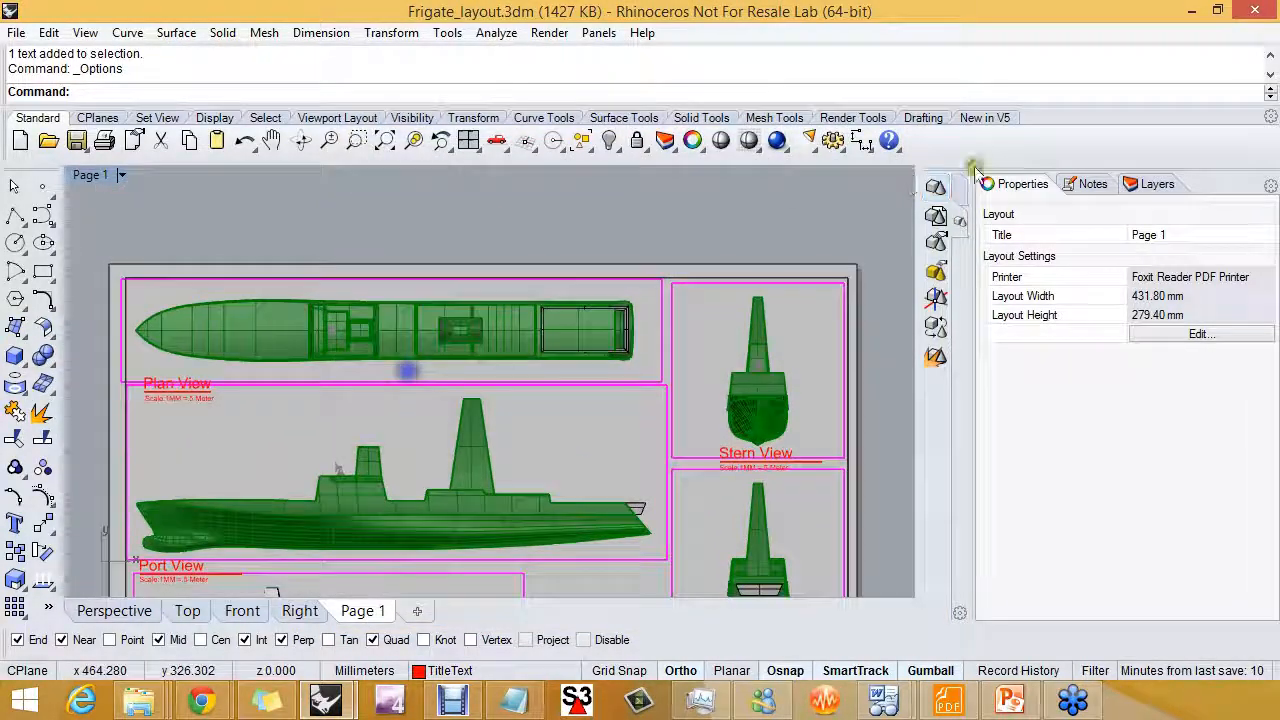
left_click(1156, 183)
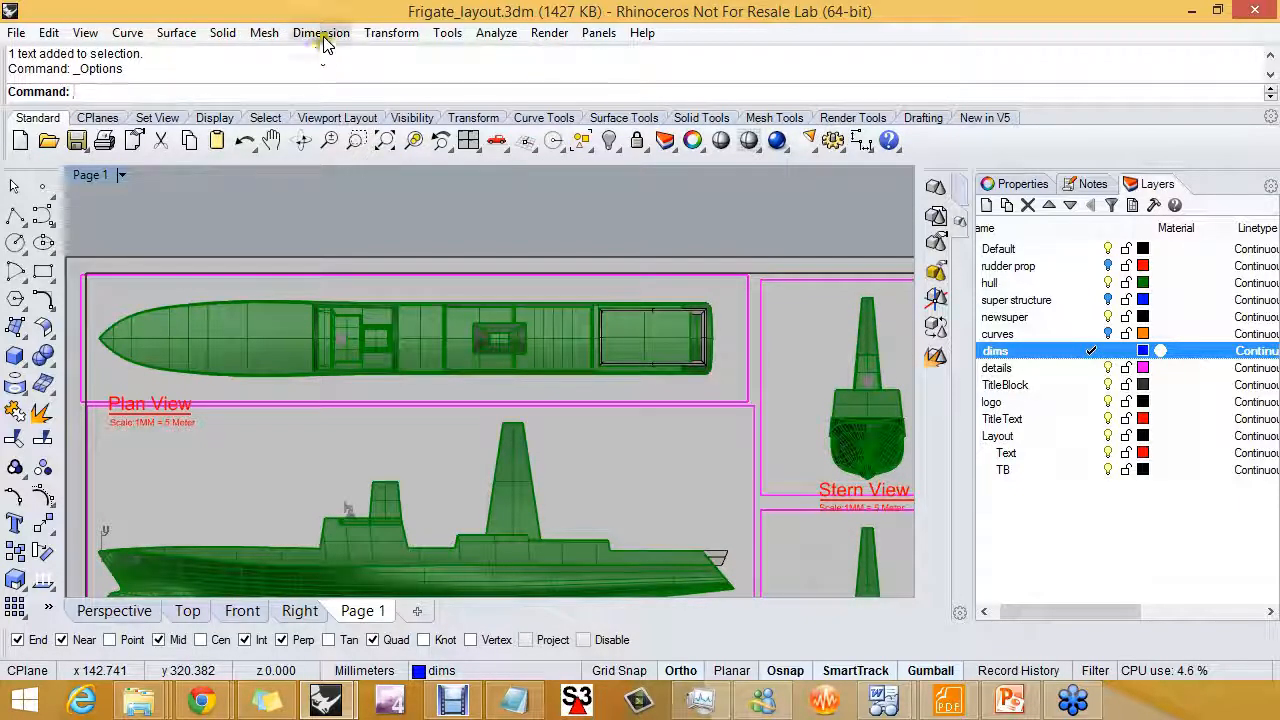
Dimension the frigate's overall bow-to-stern length as 143.4M above the hull
left_click(321, 32)
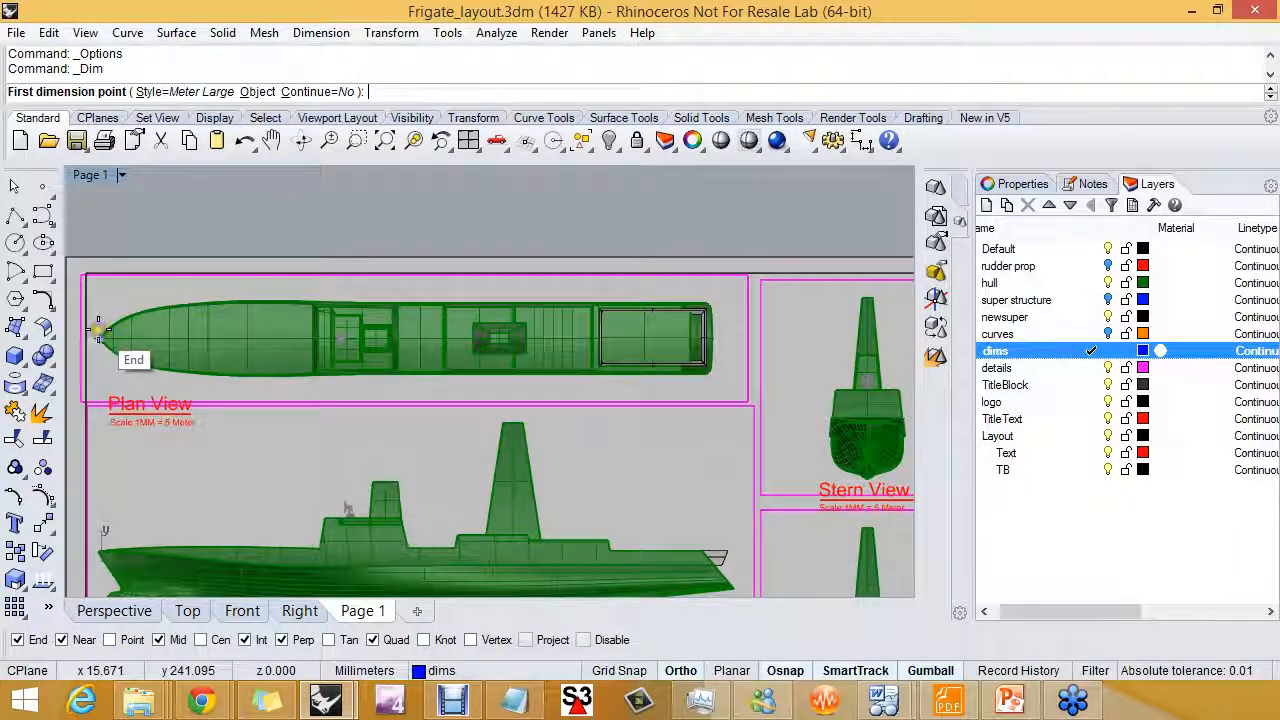
left_click(100, 338)
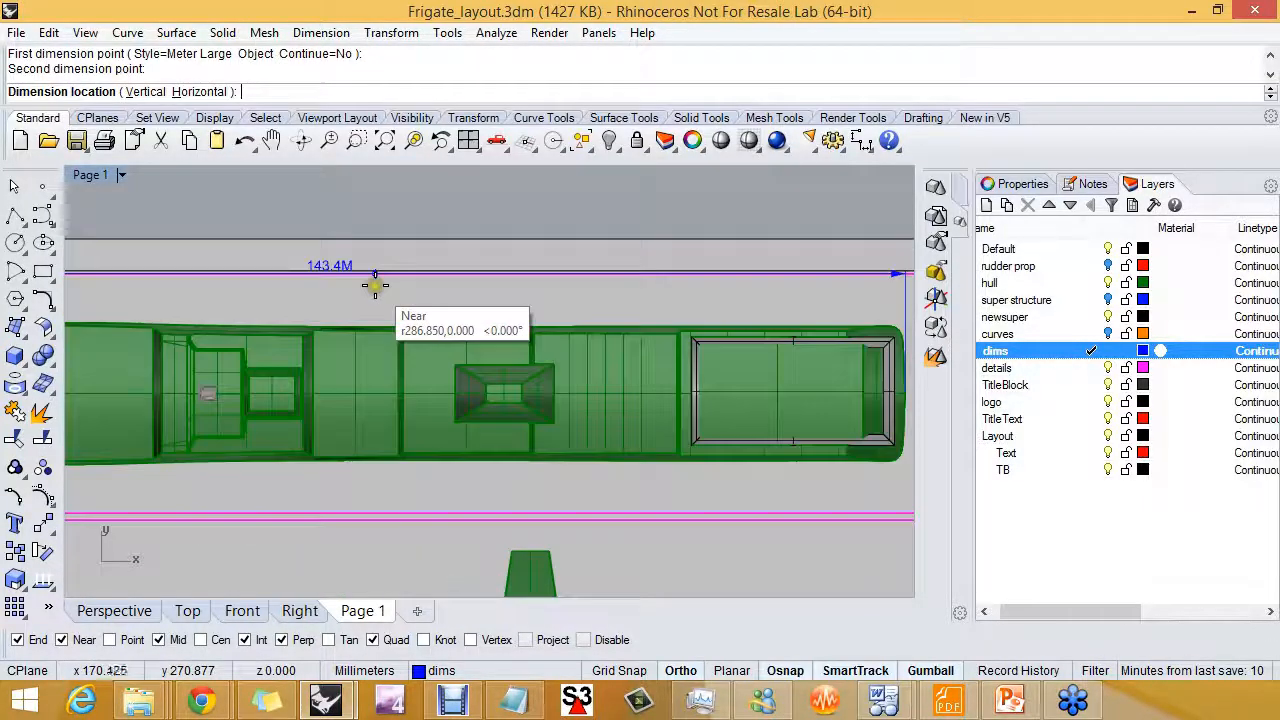
left_click(500, 290)
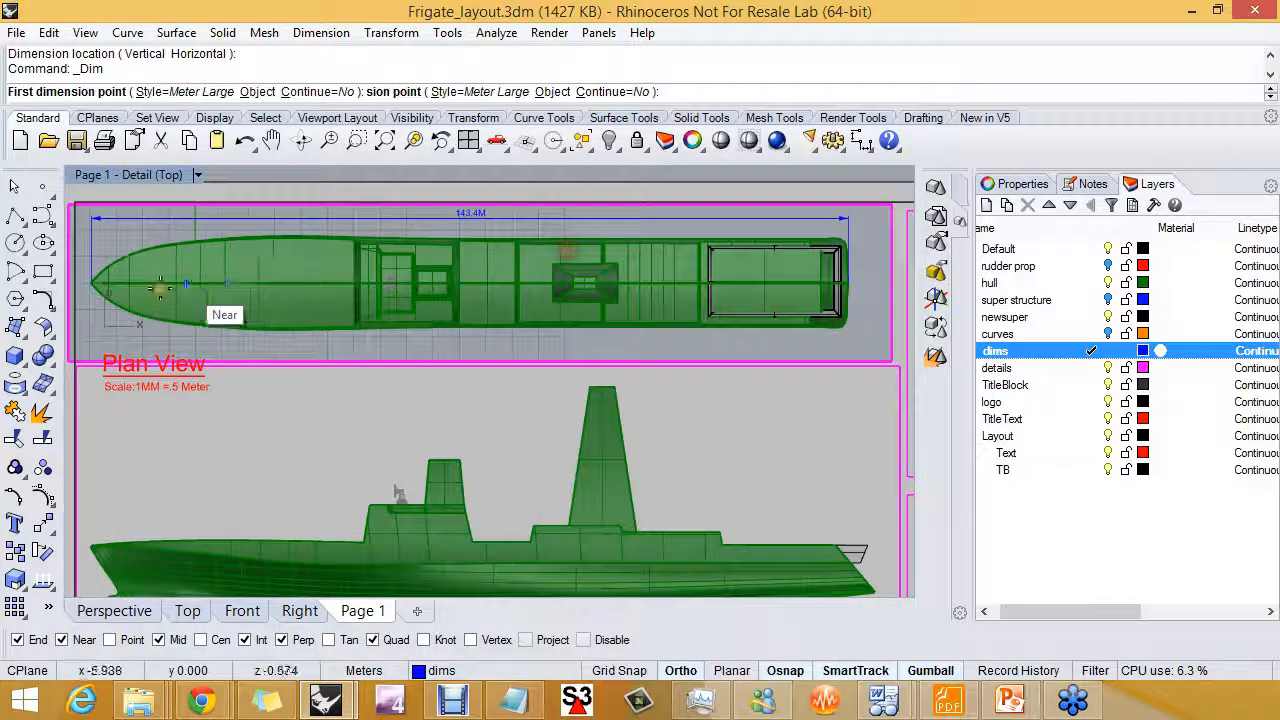
Chain continuous section dimensions along the hull in the plan and side views
left_click(92, 283)
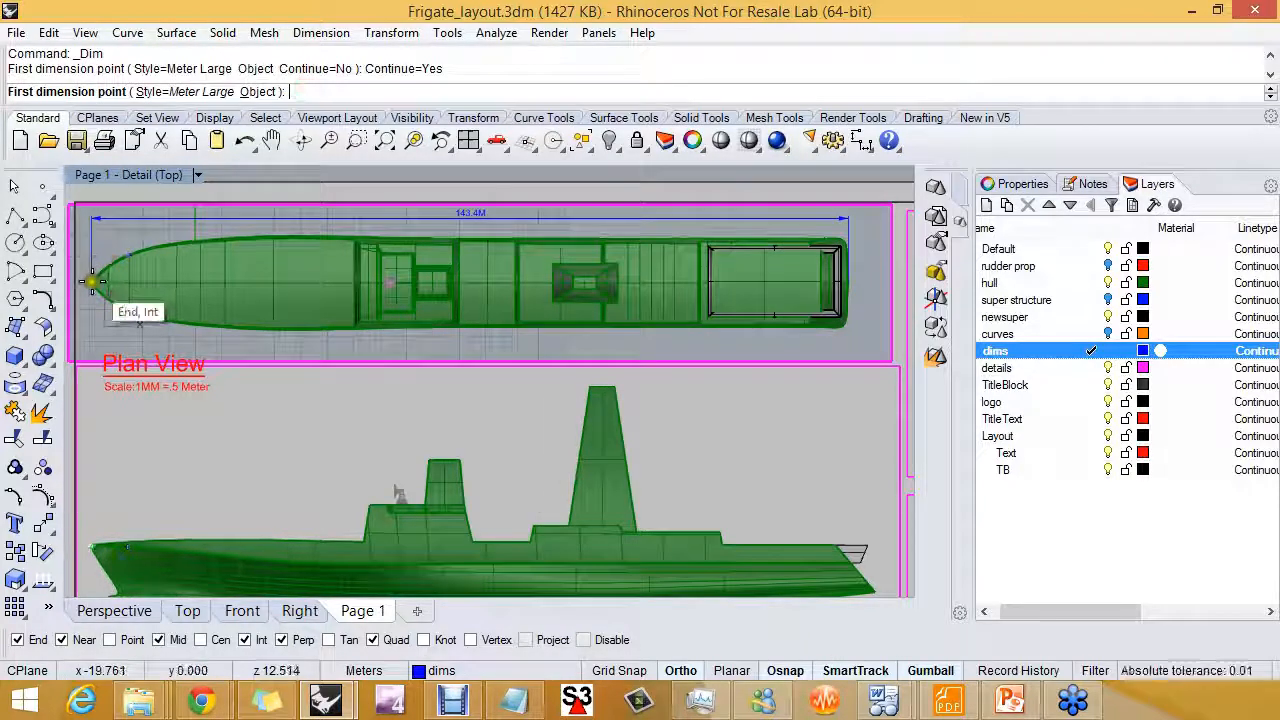
left_click(347, 344)
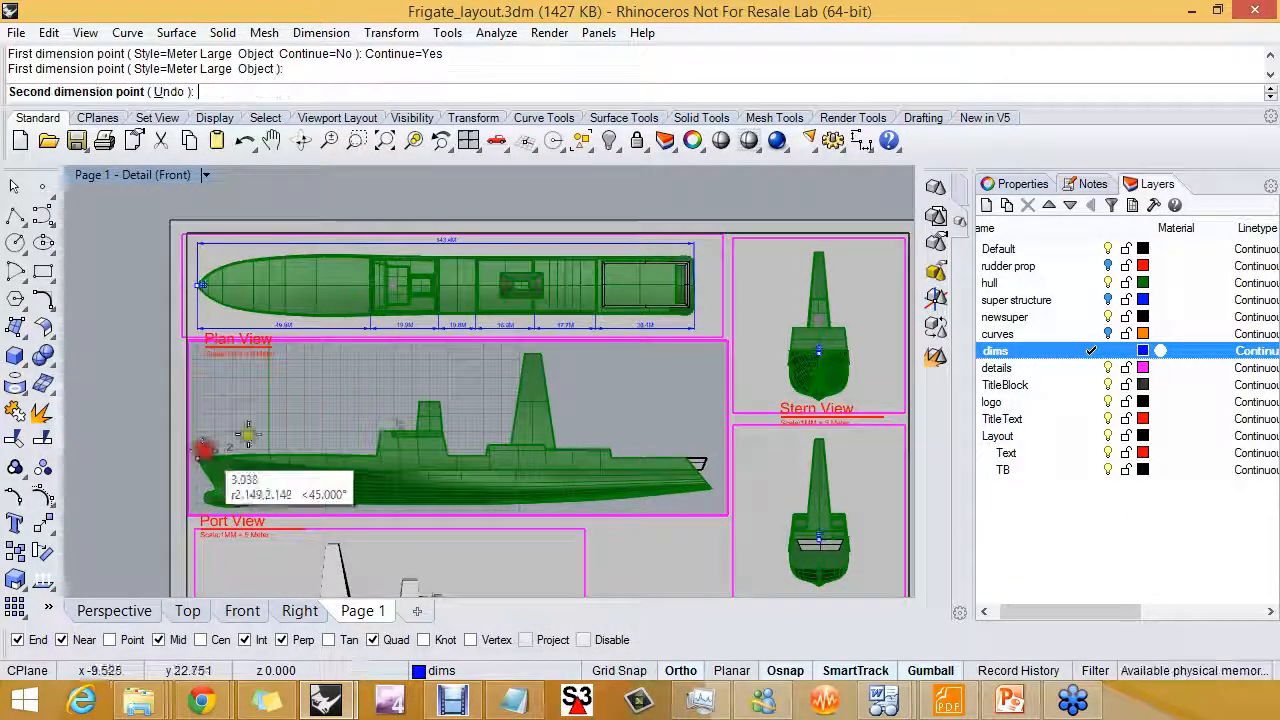
left_click(365, 382)
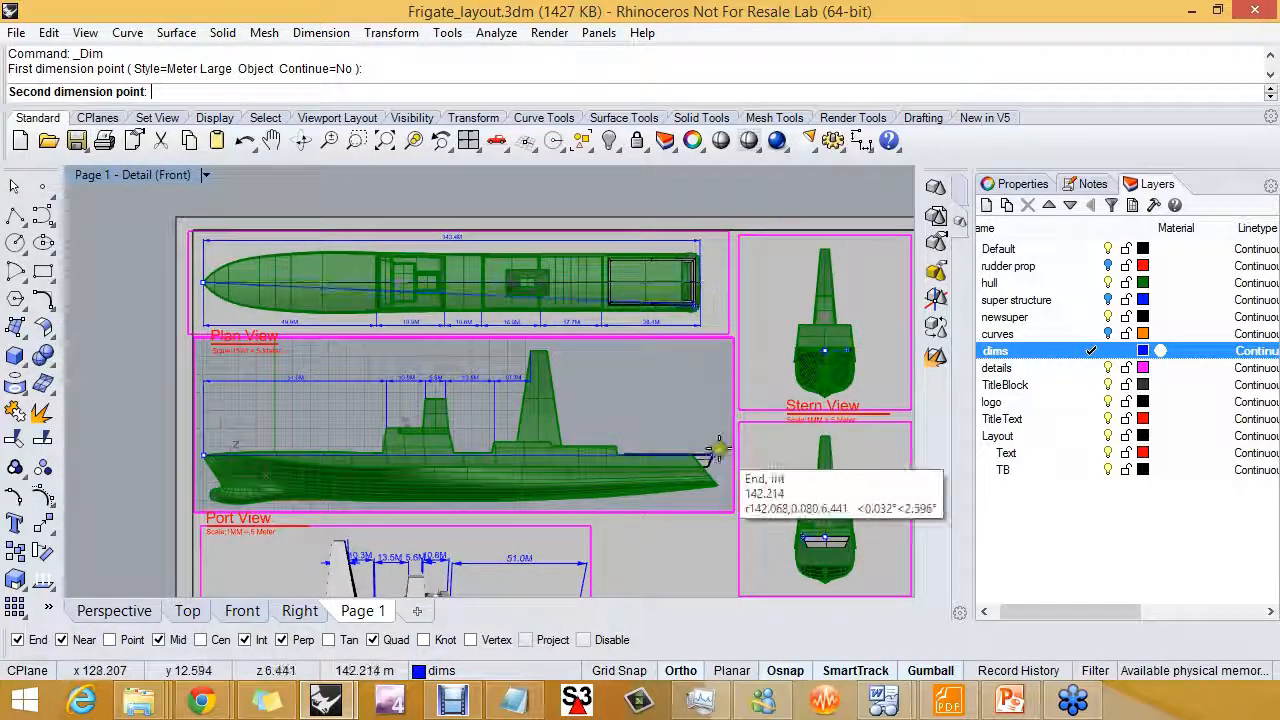
left_click(720, 446)
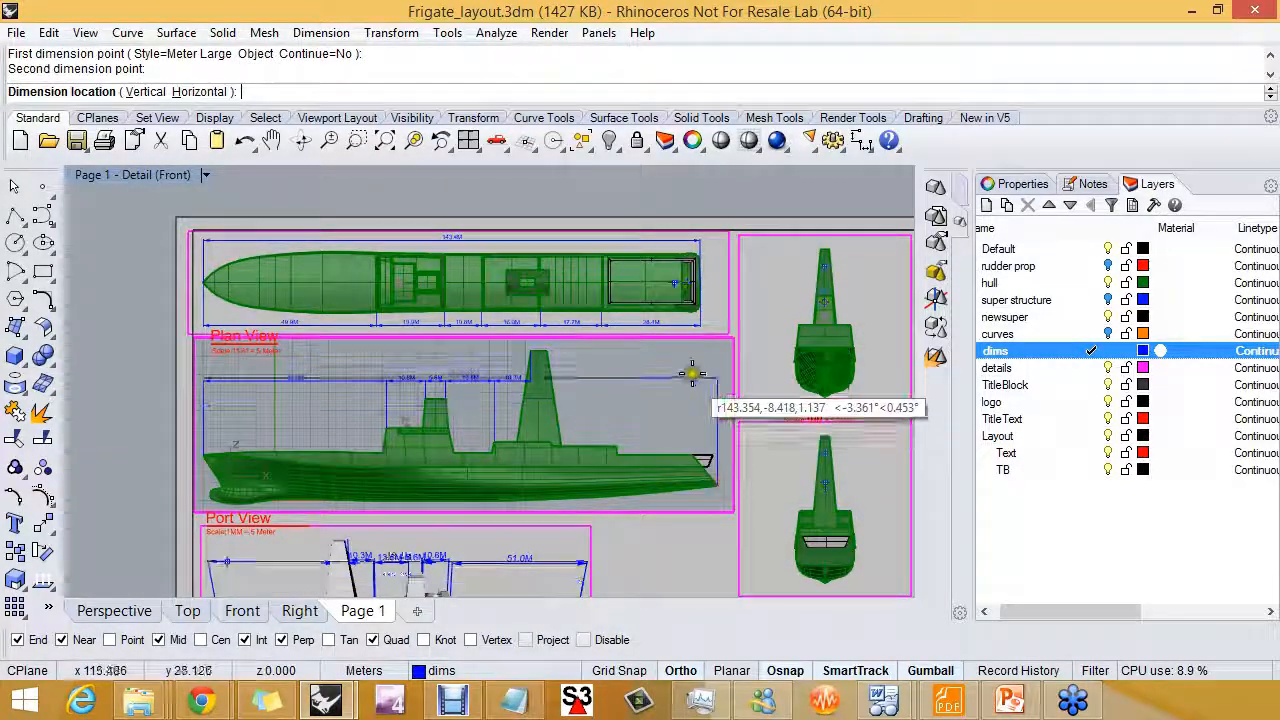
left_click(693, 375)
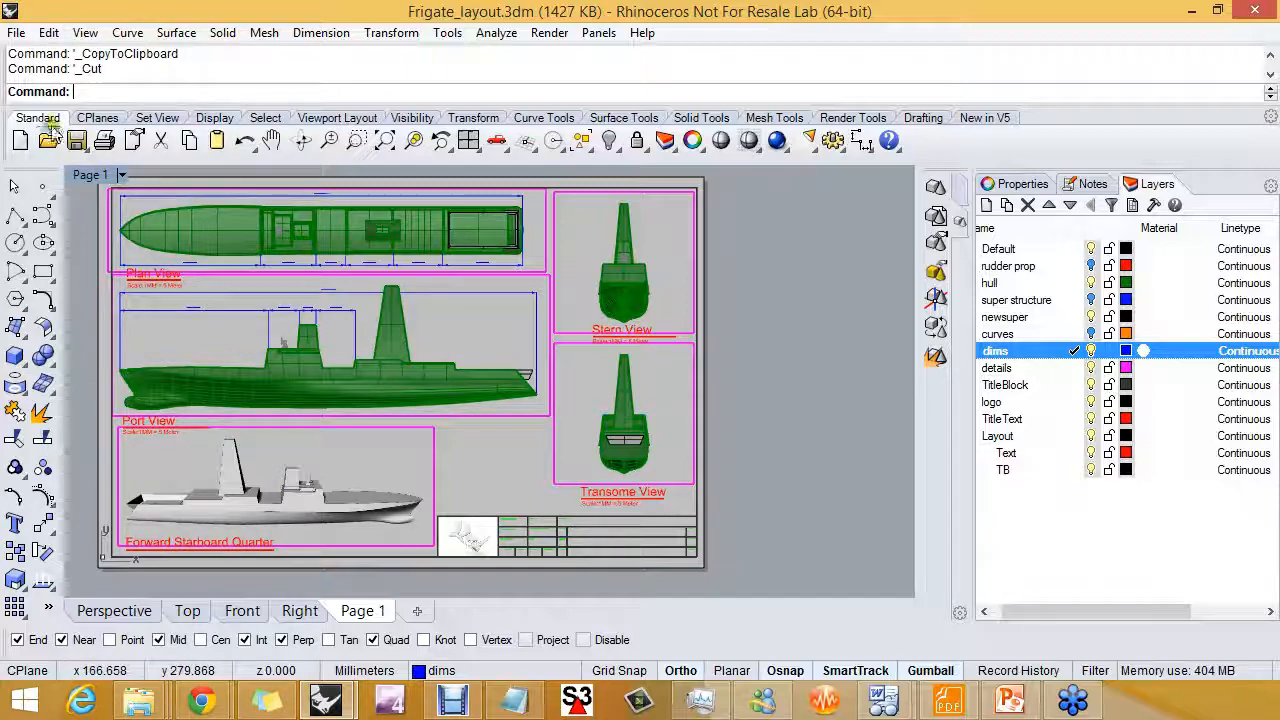
Bring up Print Setup for the Page 1 layout
left_click(105, 140)
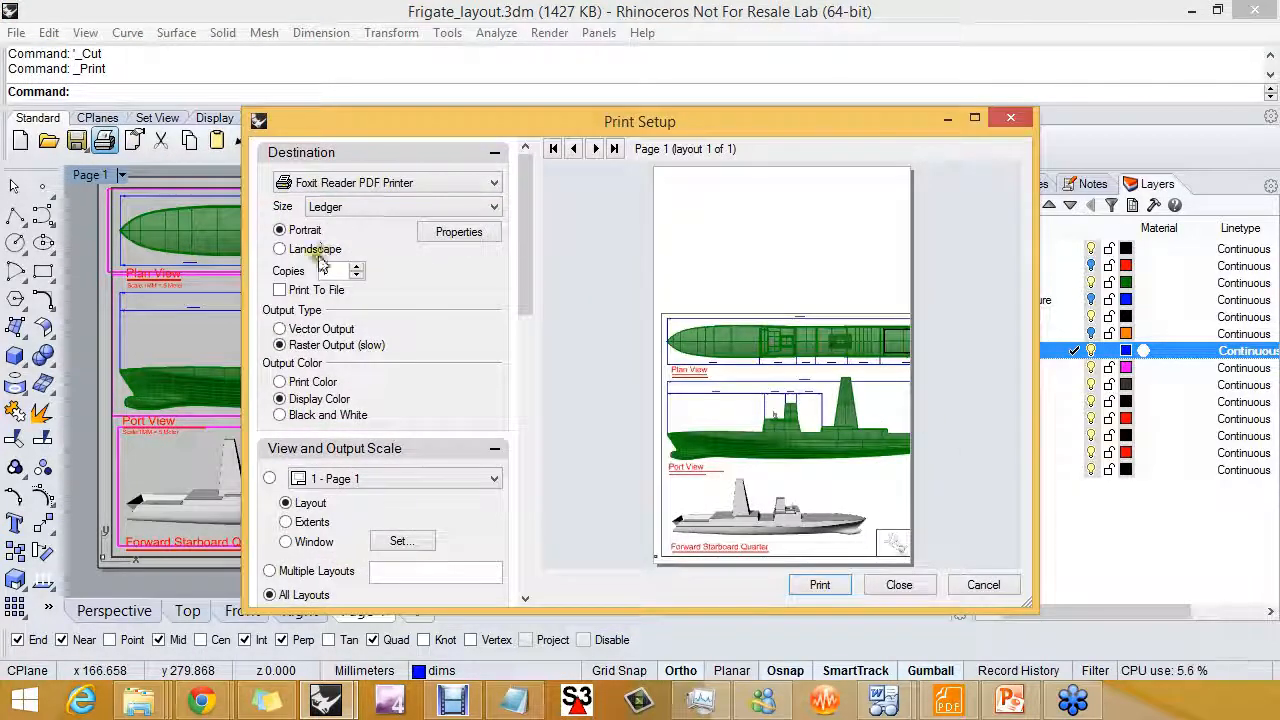
Set the Page 1 printout to Landscape and enable Background Color under Visibility
left_click(280, 249)
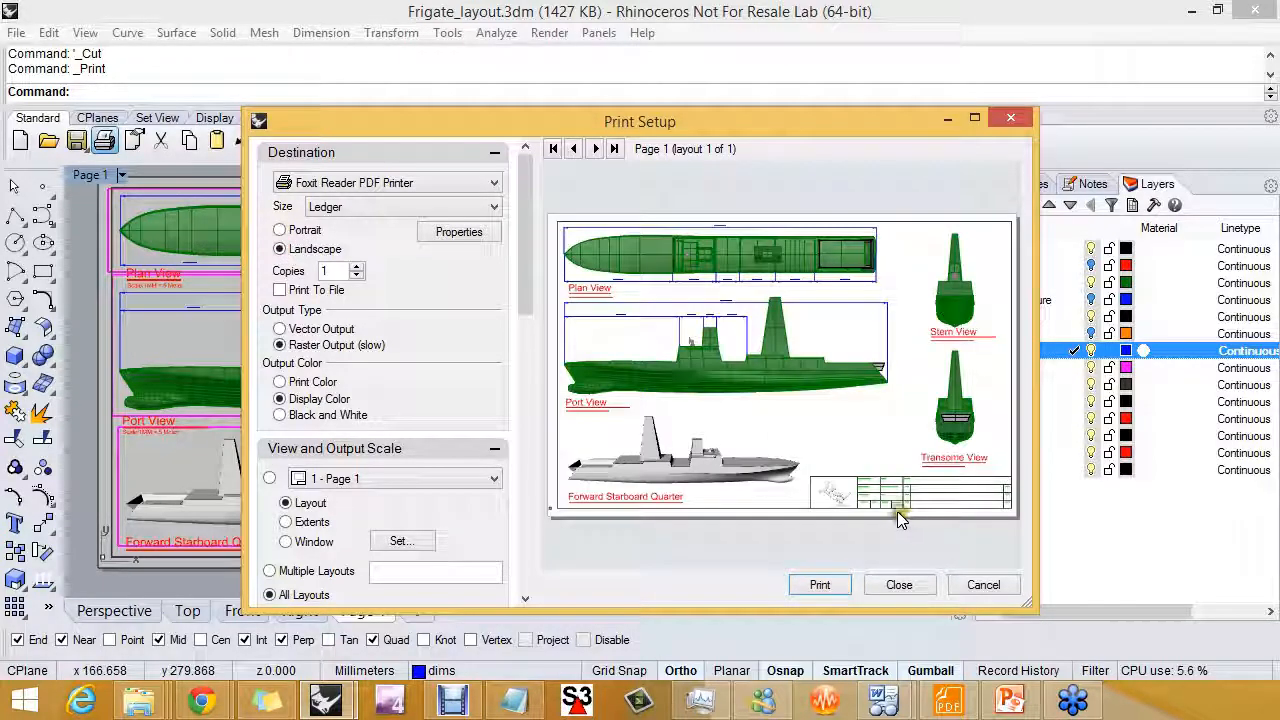
scroll("down", 3)
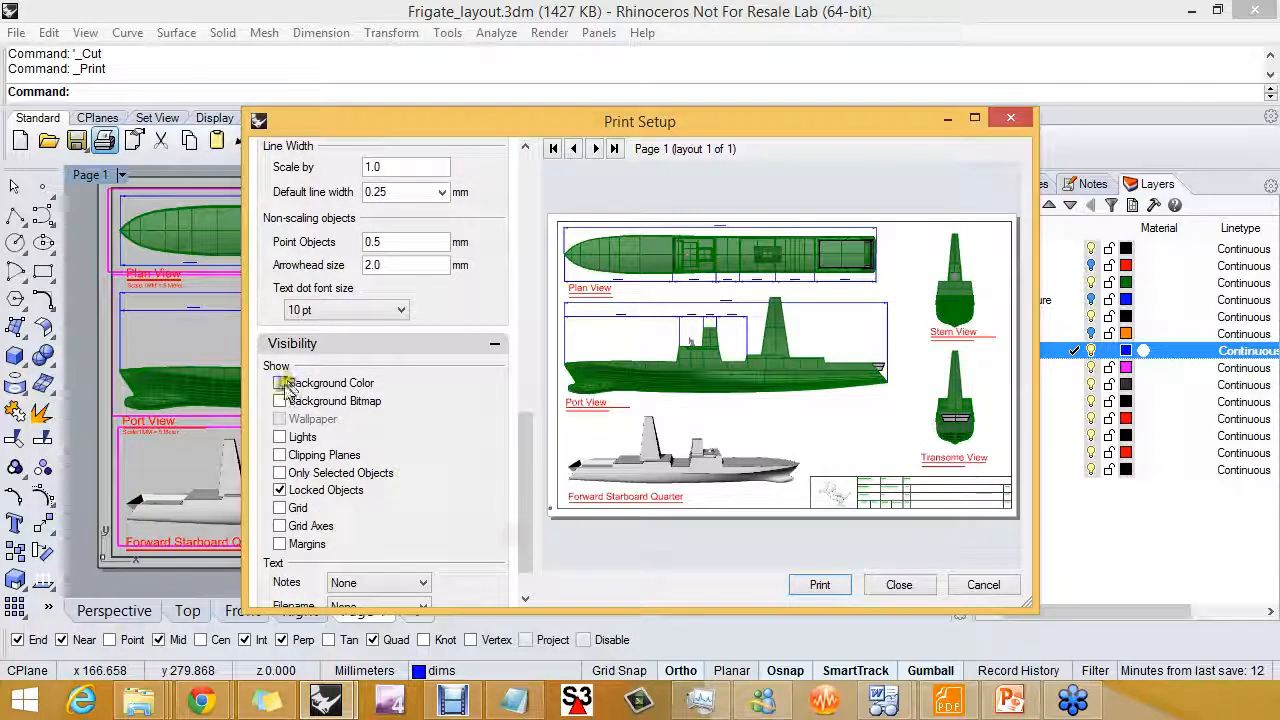
left_click(280, 383)
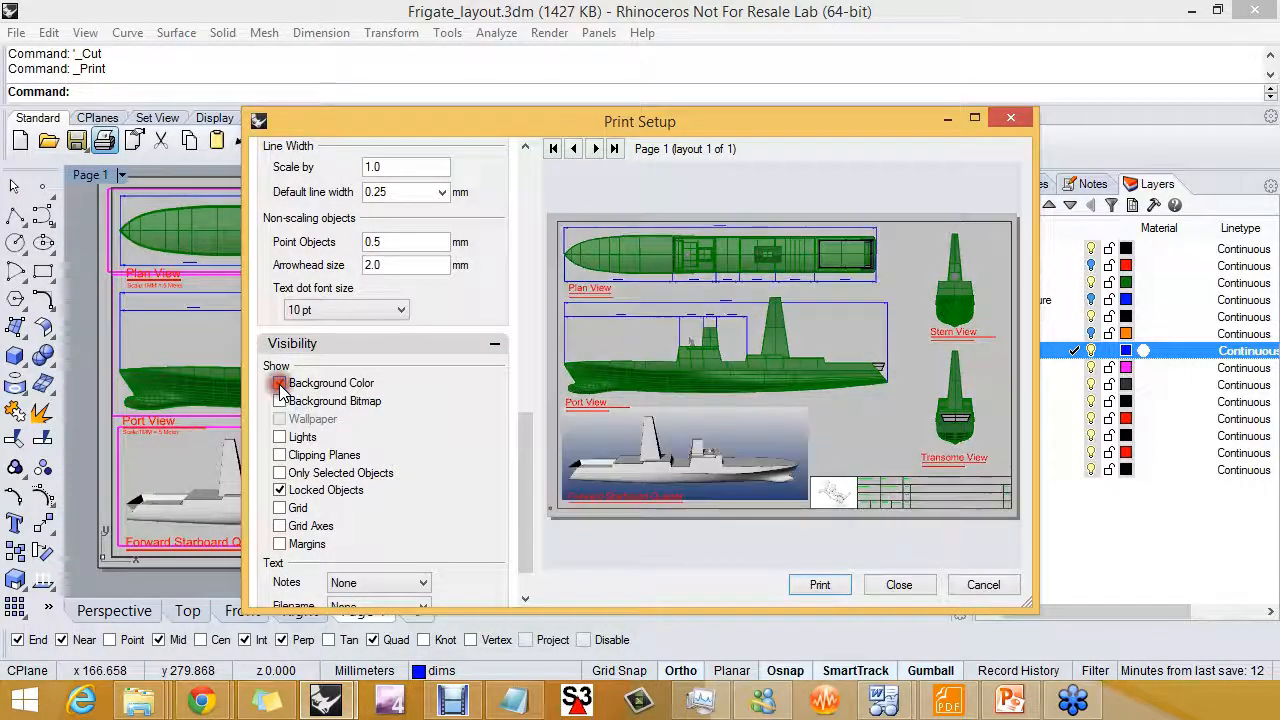
left_click(280, 383)
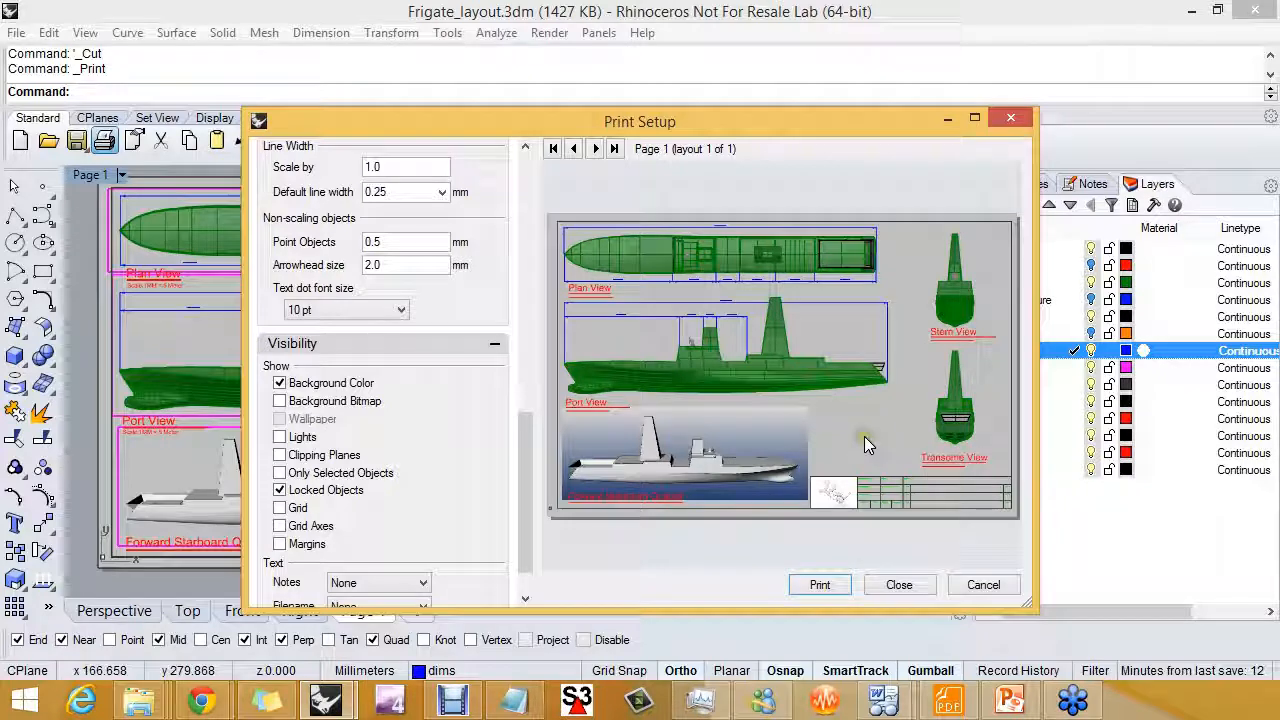
mouse_move(808, 458)
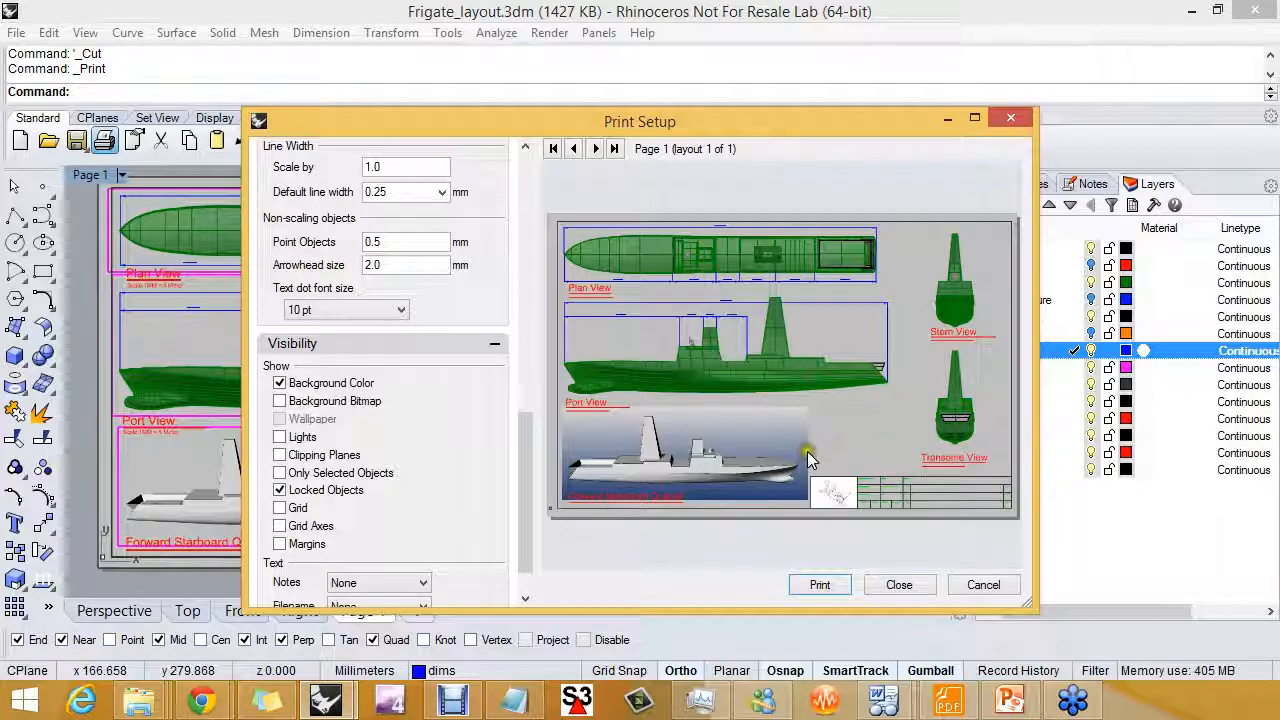
mouse_move(828, 460)
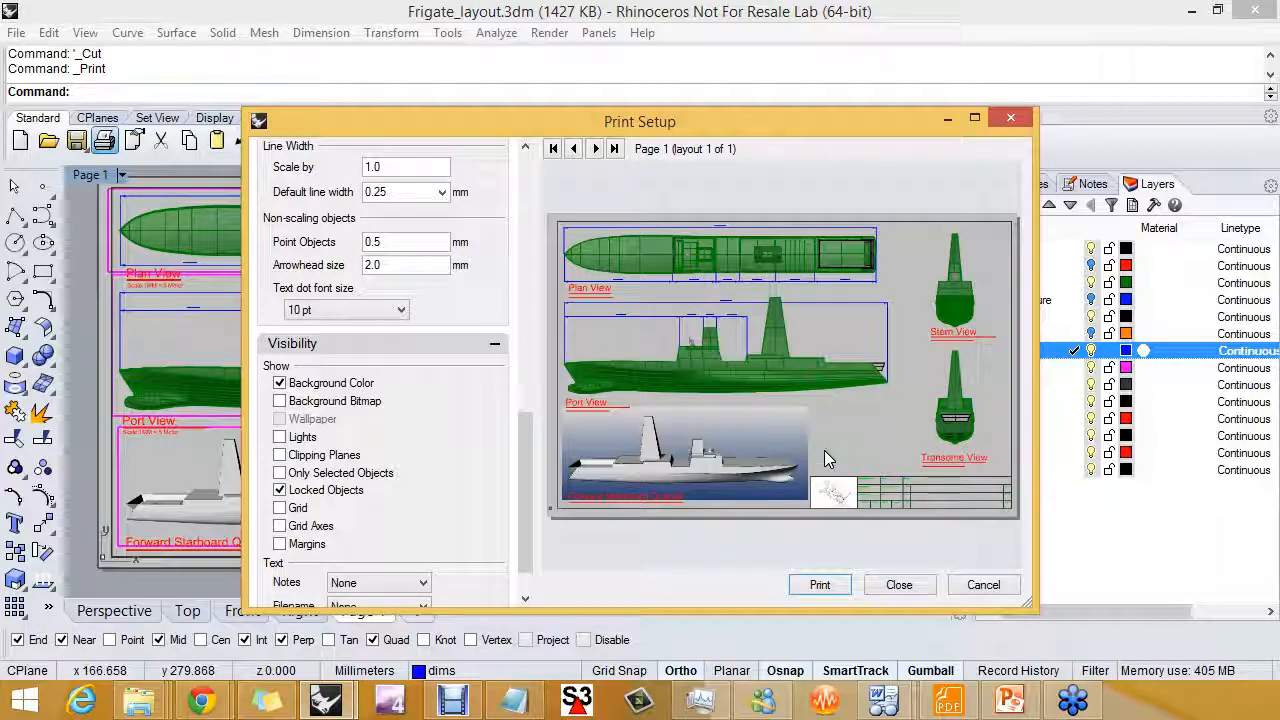
mouse_move(835, 443)
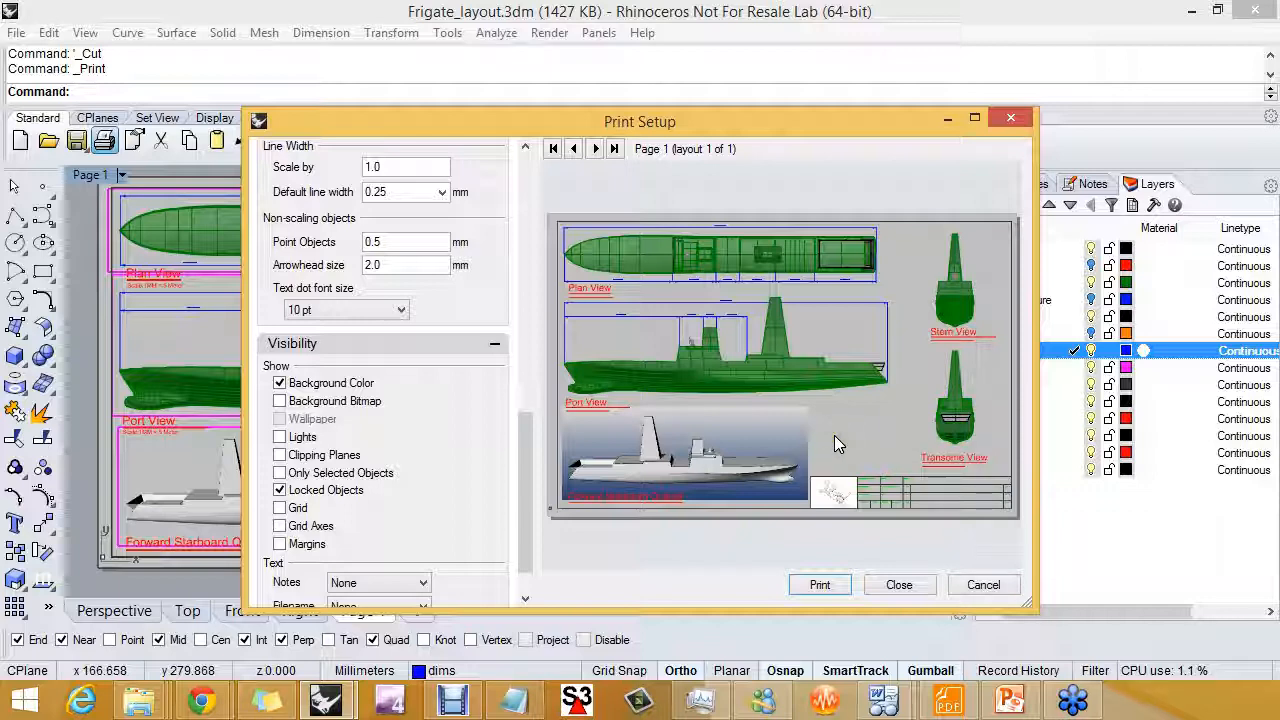
left_click(280, 383)
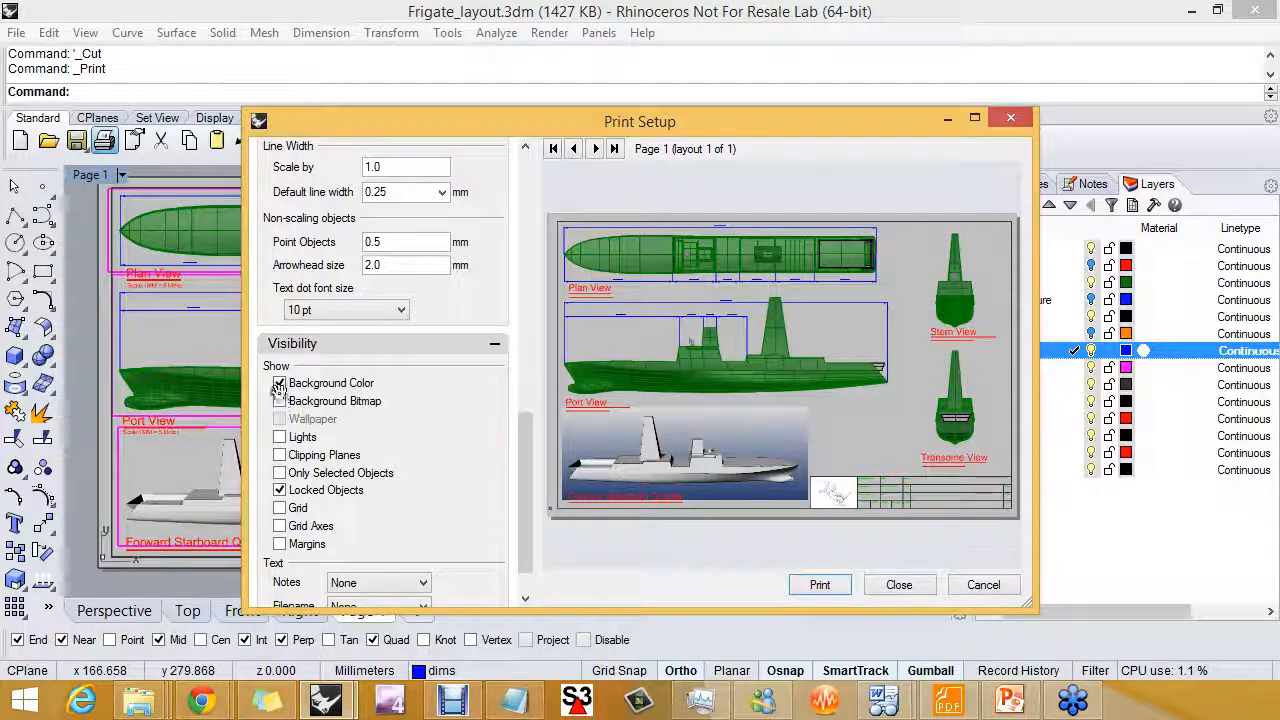
left_click(280, 383)
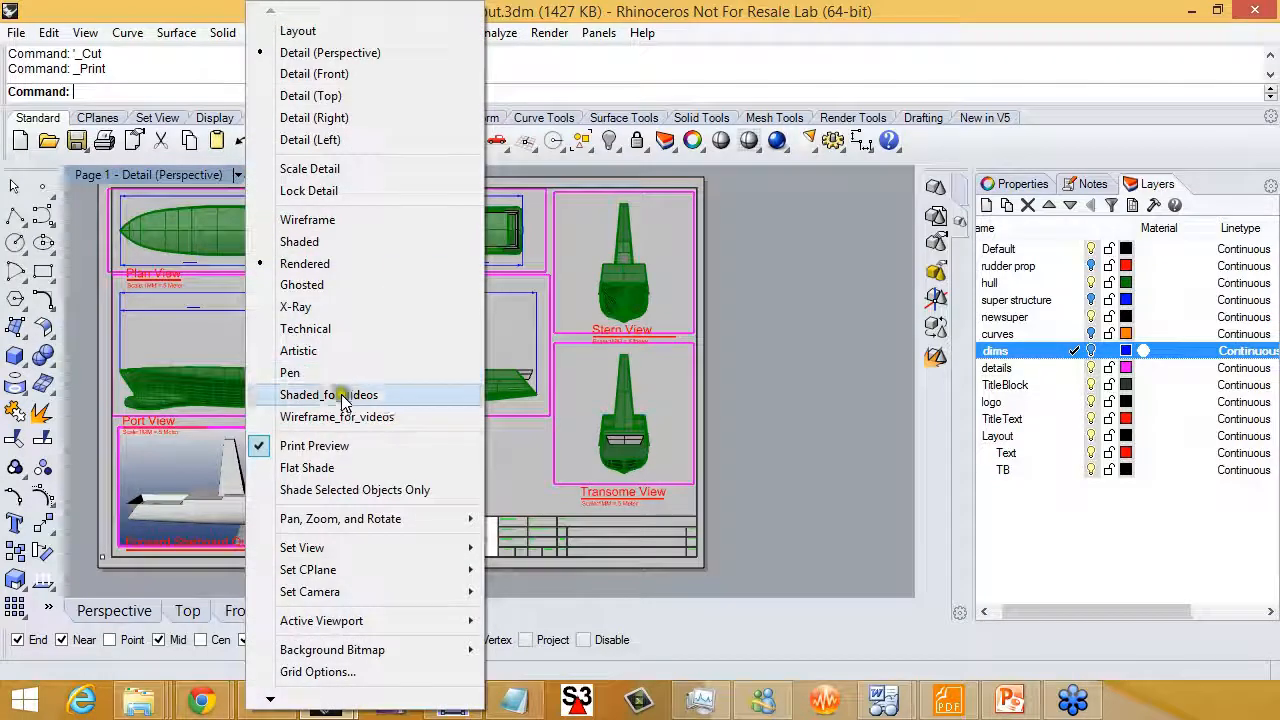
Switch the perspective detail to Technical display, then call up its display mode choices
left_click(305, 328)
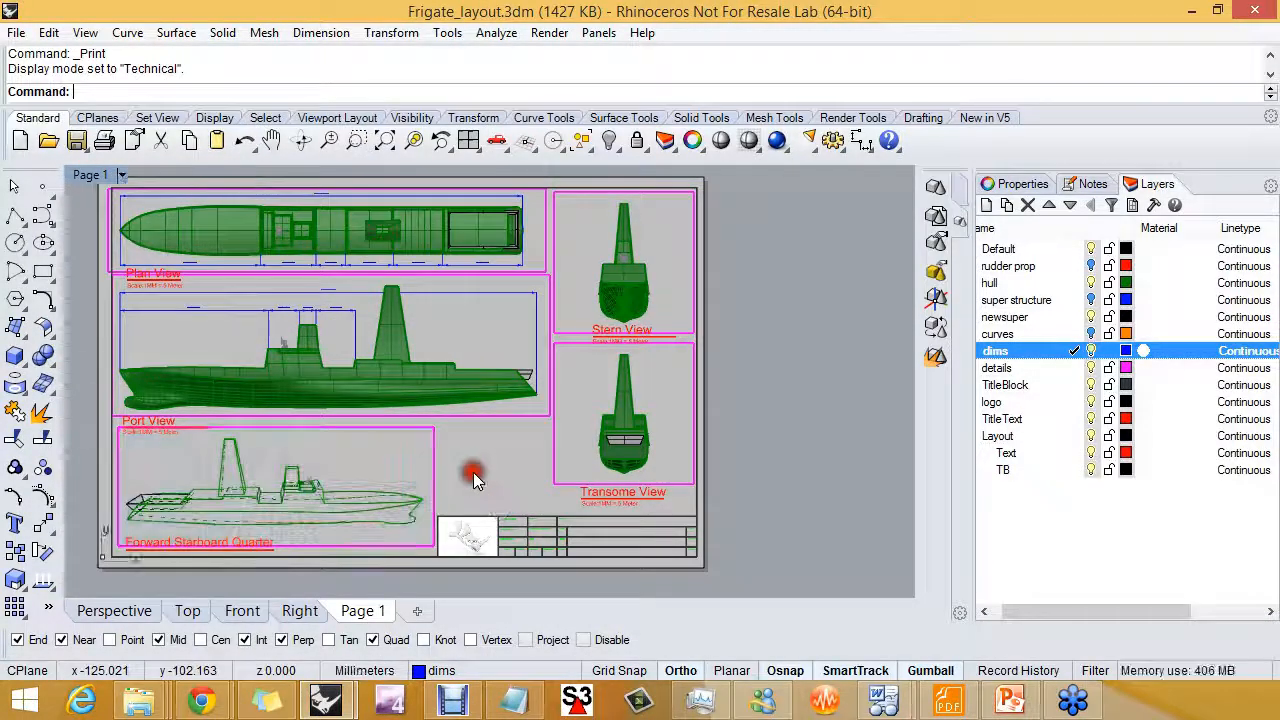
mouse_move(422, 470)
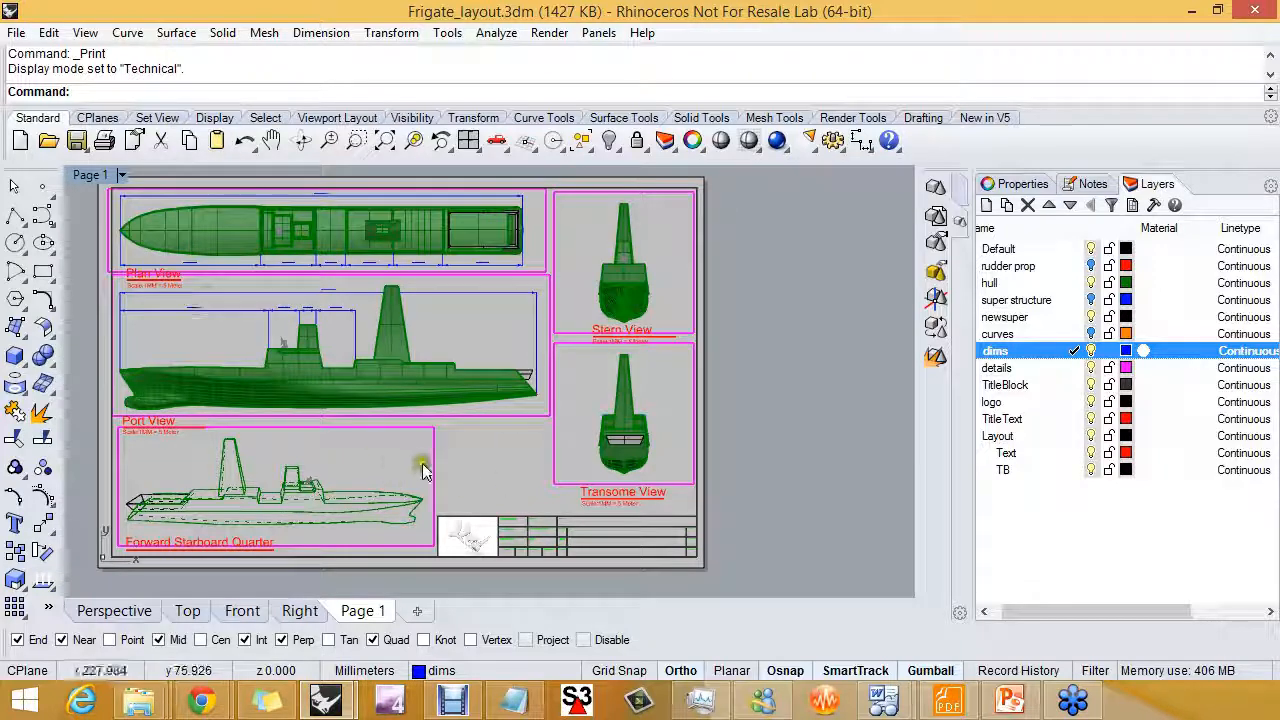
right_click(148, 174)
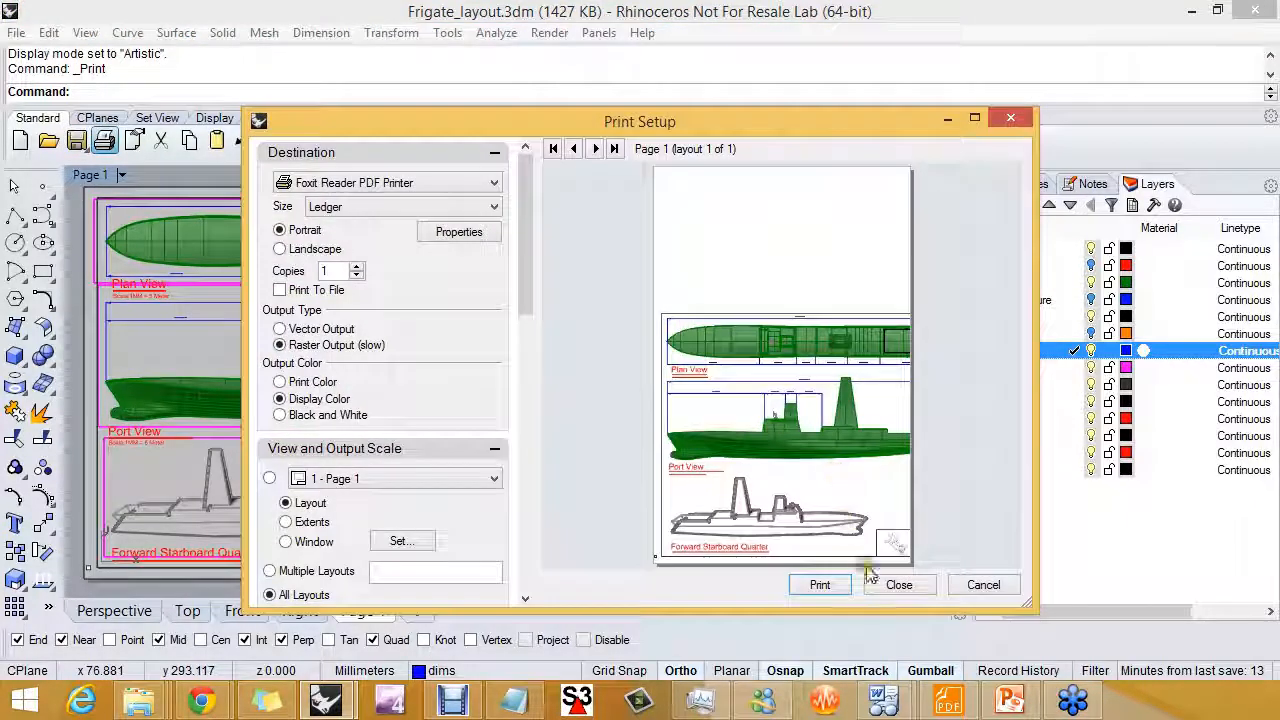
Switch the printout to Landscape orientation and close Print Setup
left_click(280, 248)
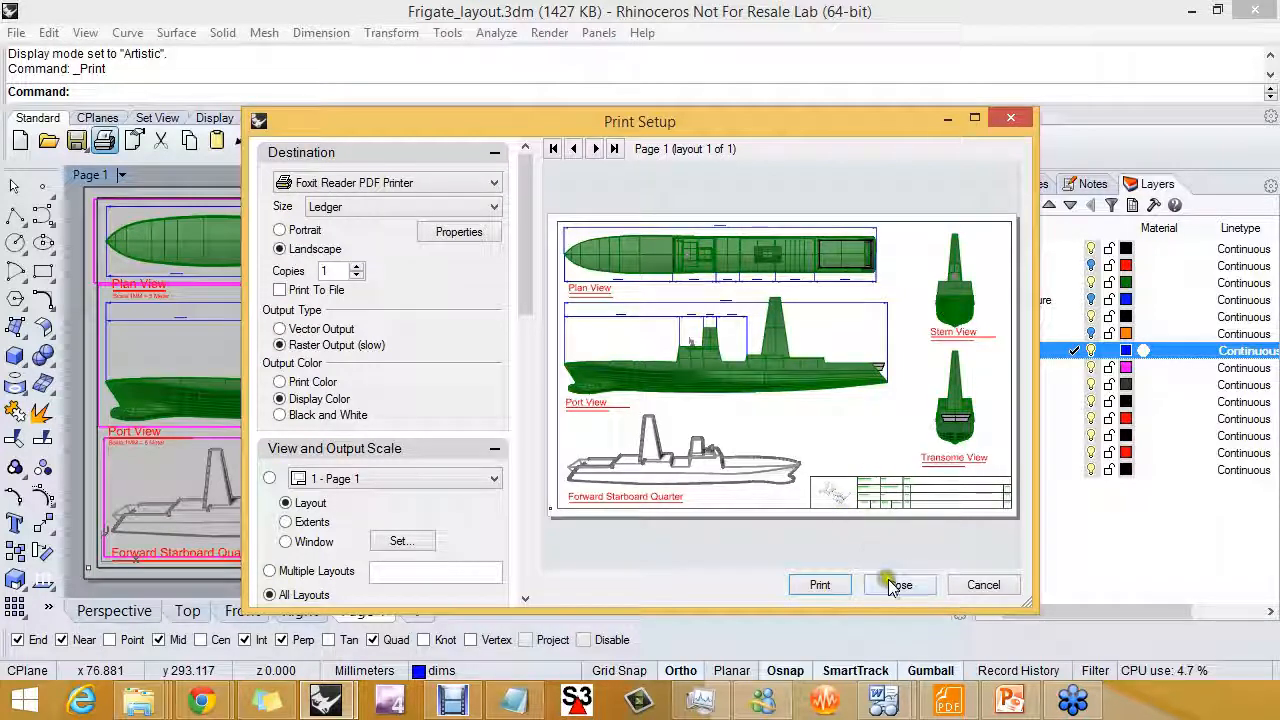
left_click(898, 584)
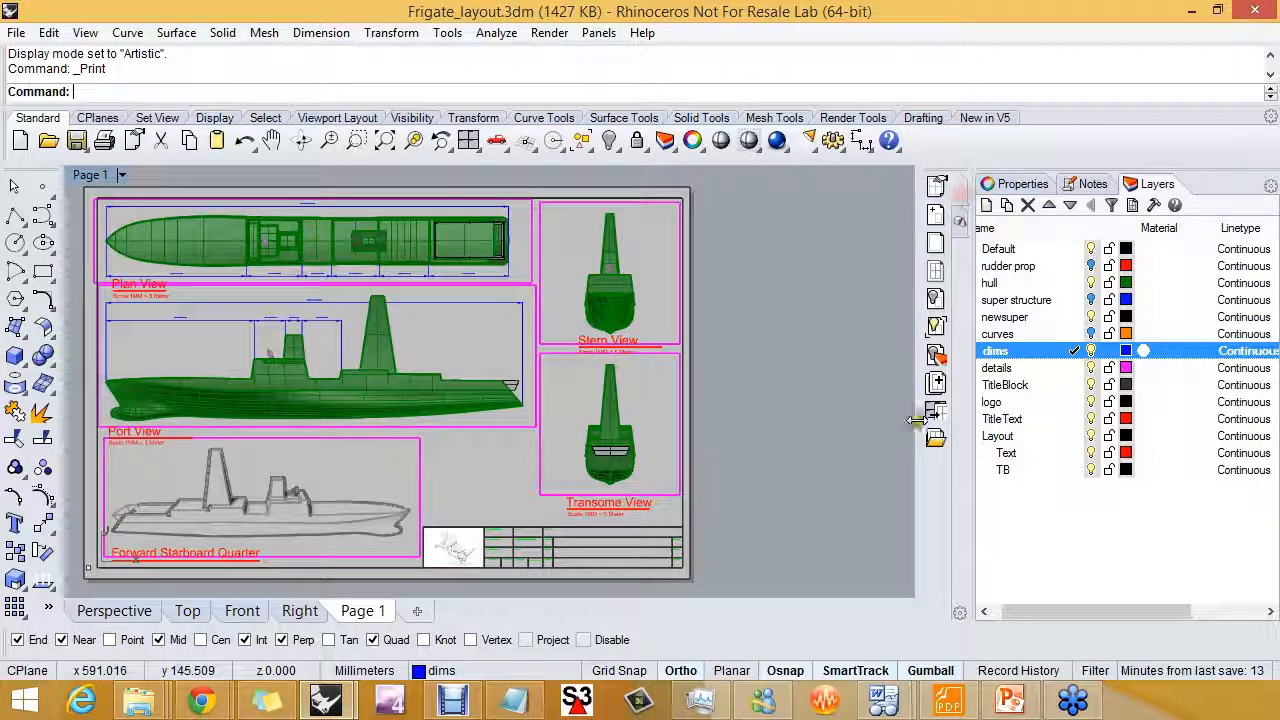
mouse_move(936, 413)
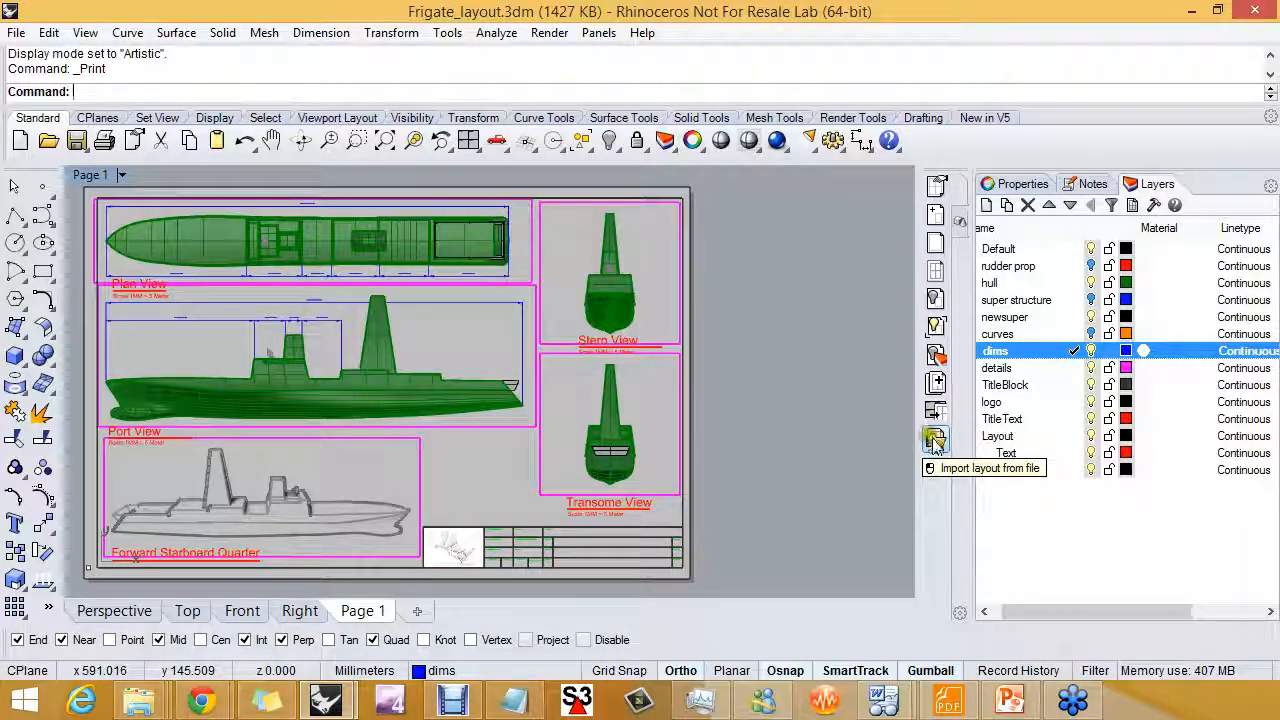
Import the layout from Frigate_layout_done.3dm into this file
left_click(935, 439)
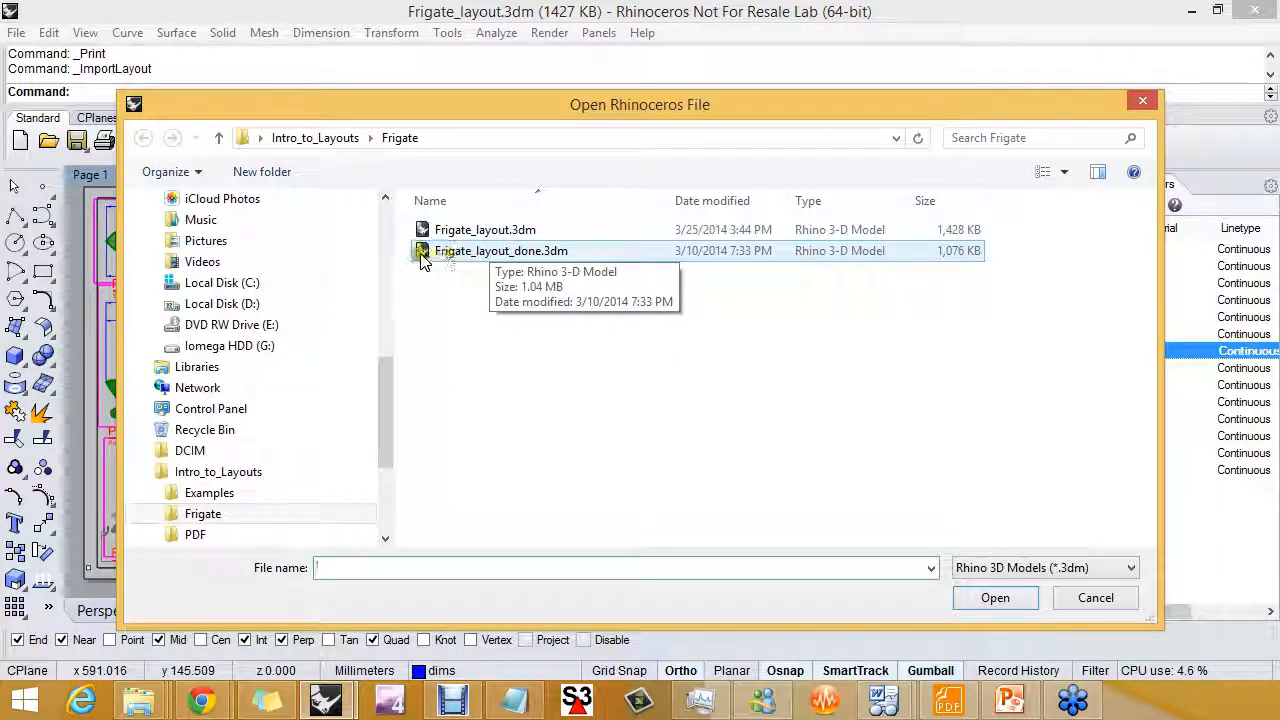
left_click(501, 250)
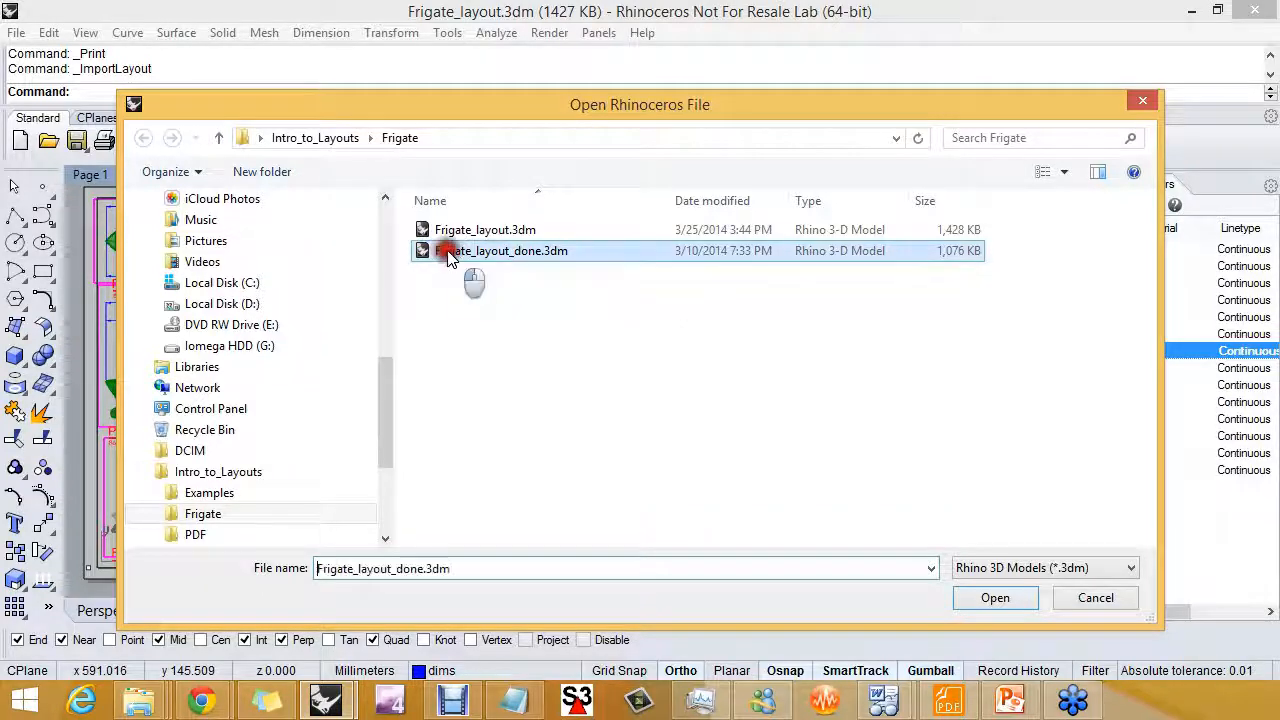
left_click(994, 597)
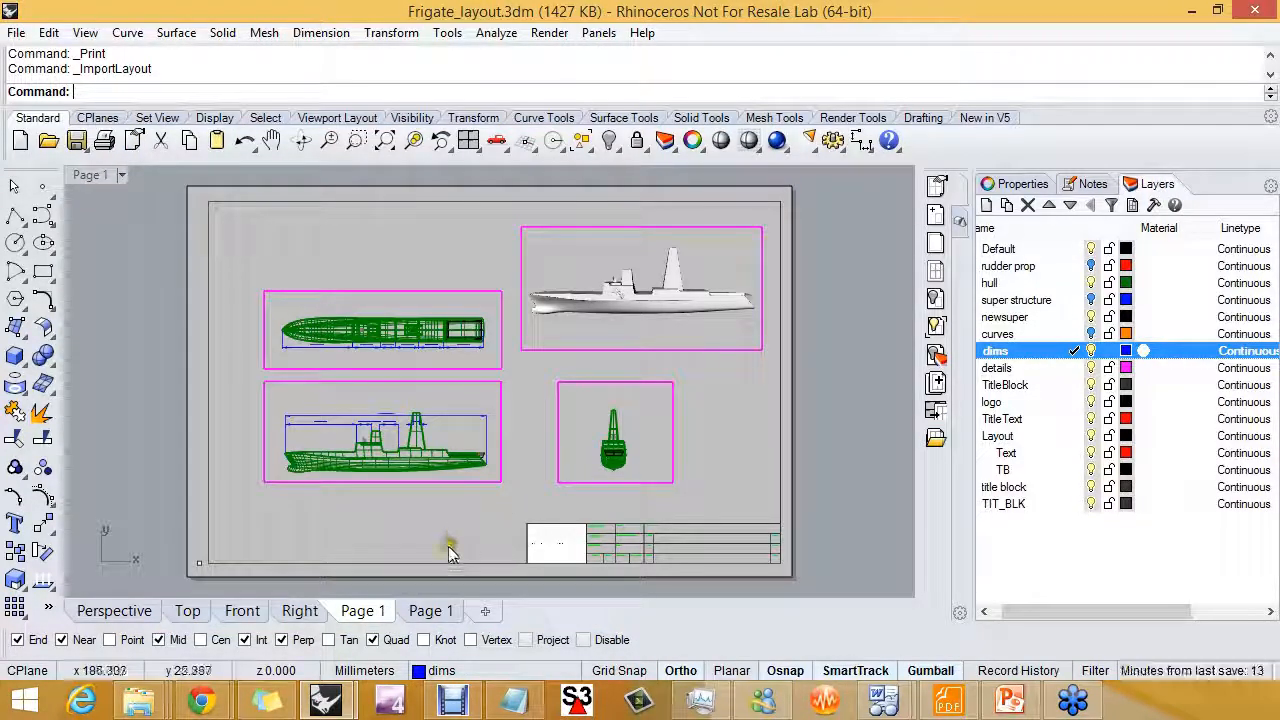
mouse_move(508, 528)
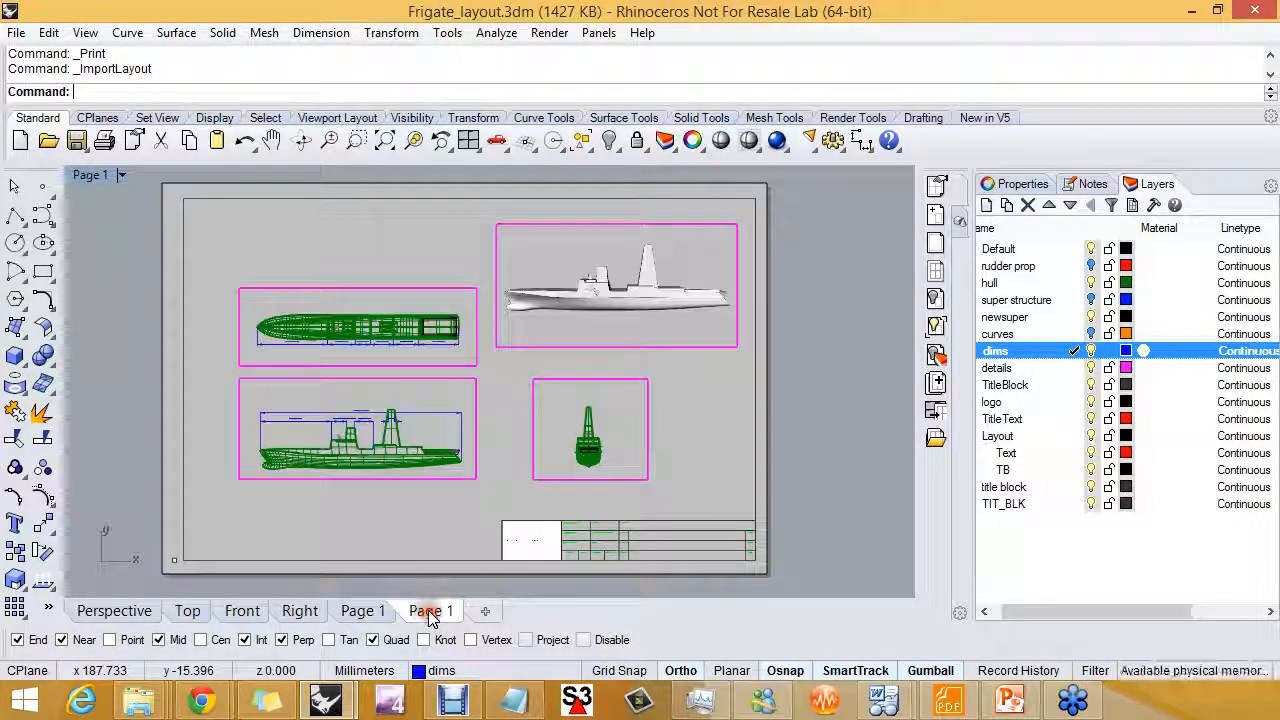
Rename the imported second Page 1 layout tab to Page 2
right_click(431, 611)
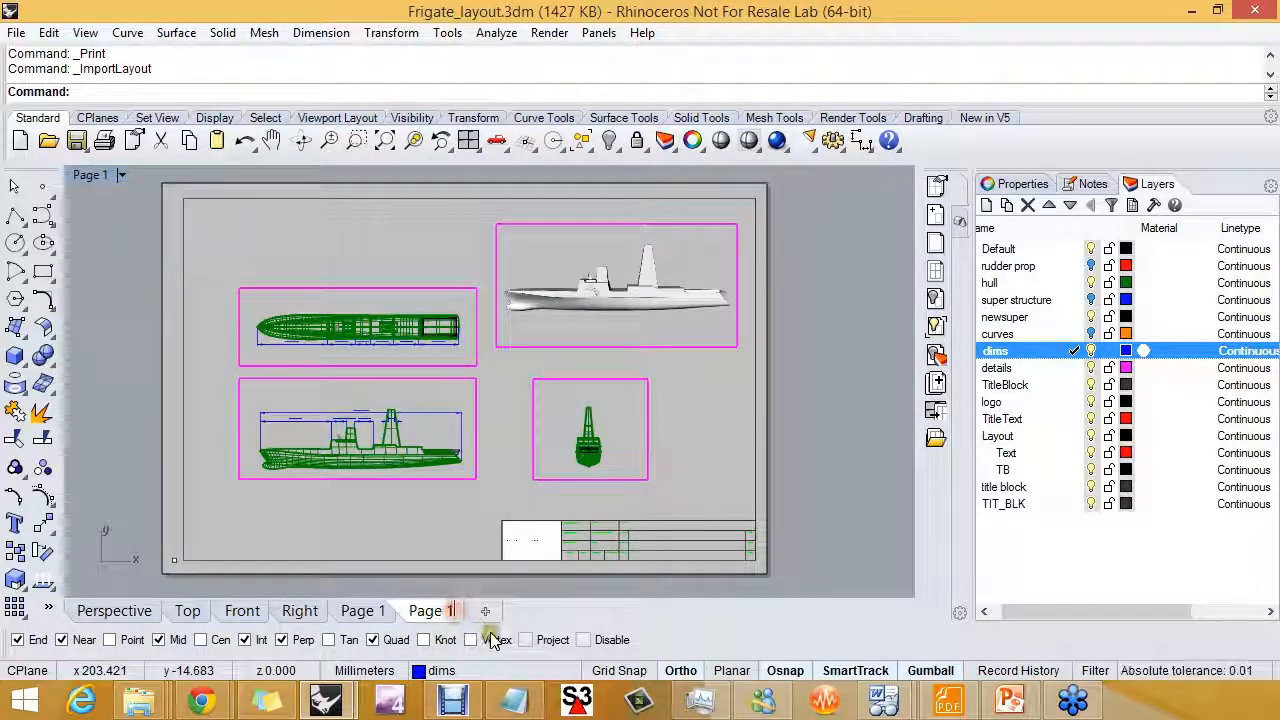
left_click(431, 611)
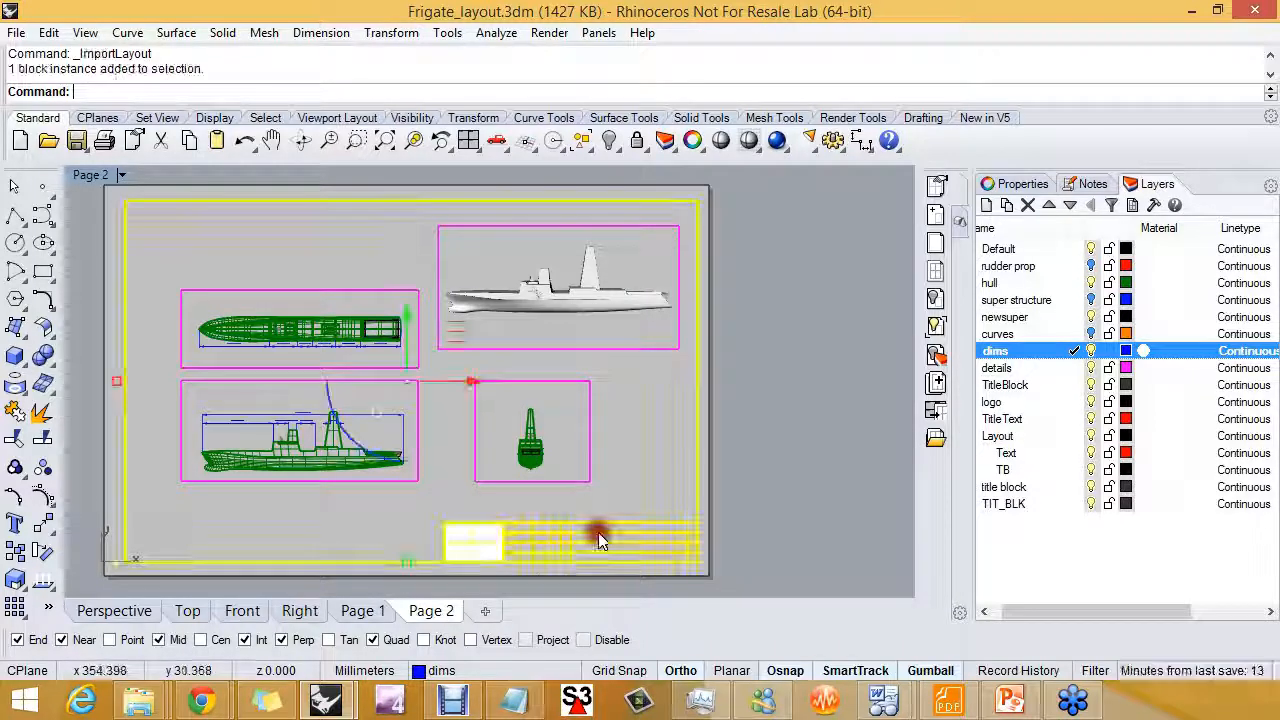
Relink the title block's Picture Frame texture to Rhino5_800x500.png
double_click(600, 540)
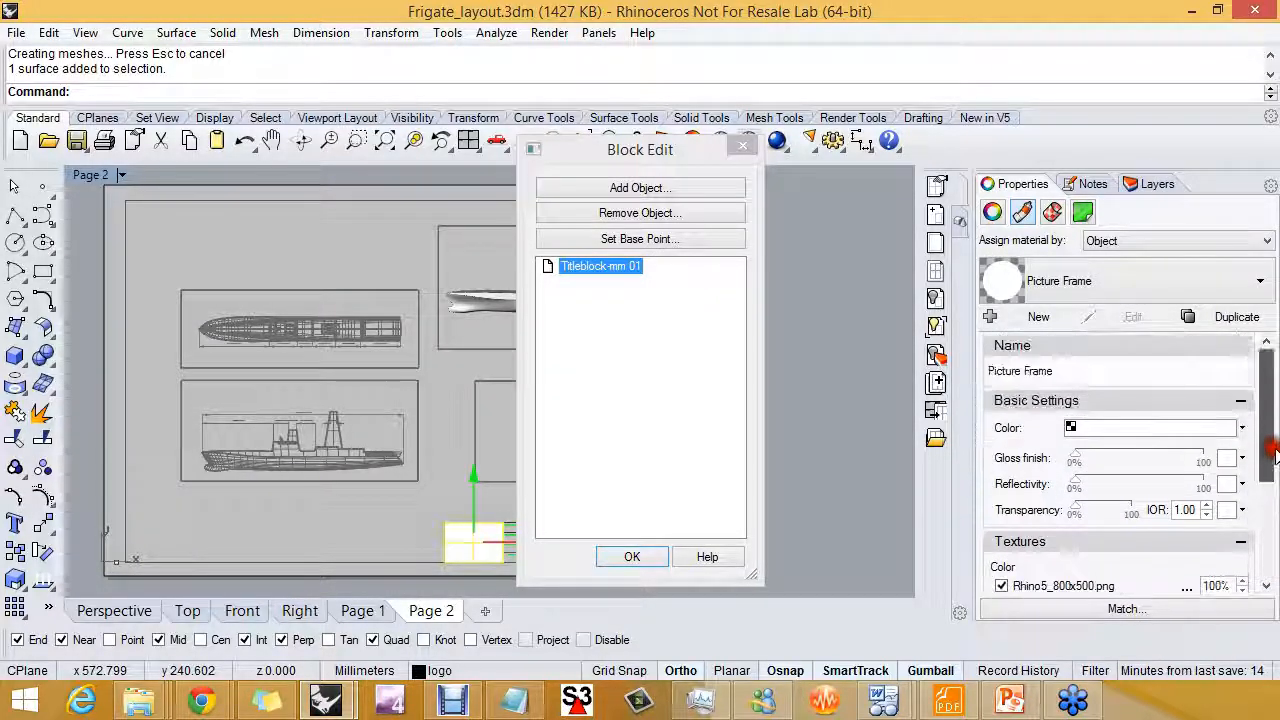
scroll("down", 3)
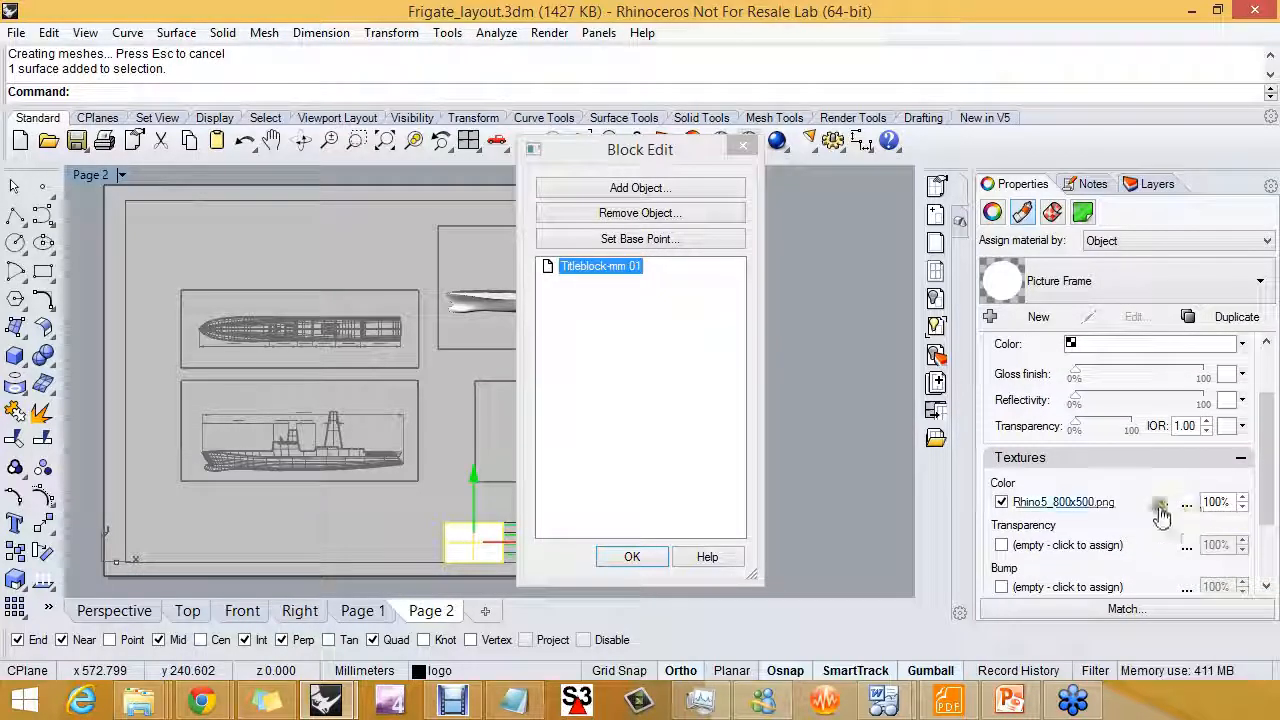
mouse_move(1063, 501)
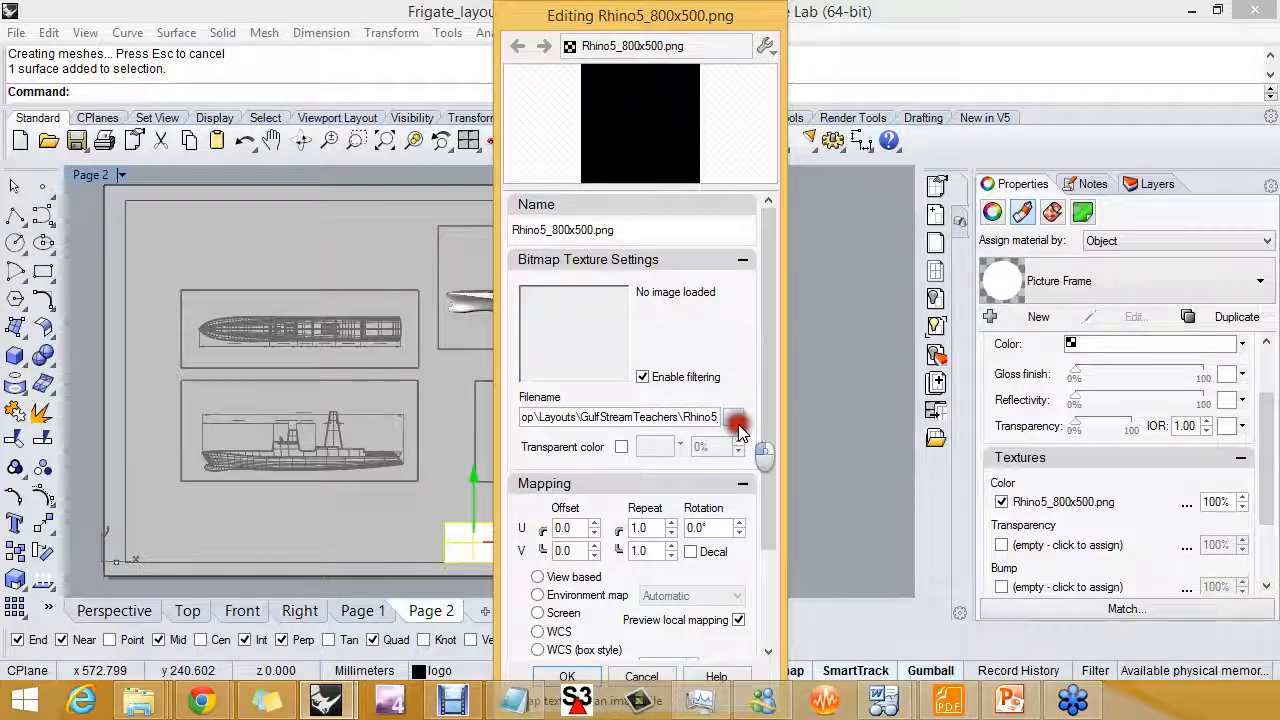
left_click(736, 417)
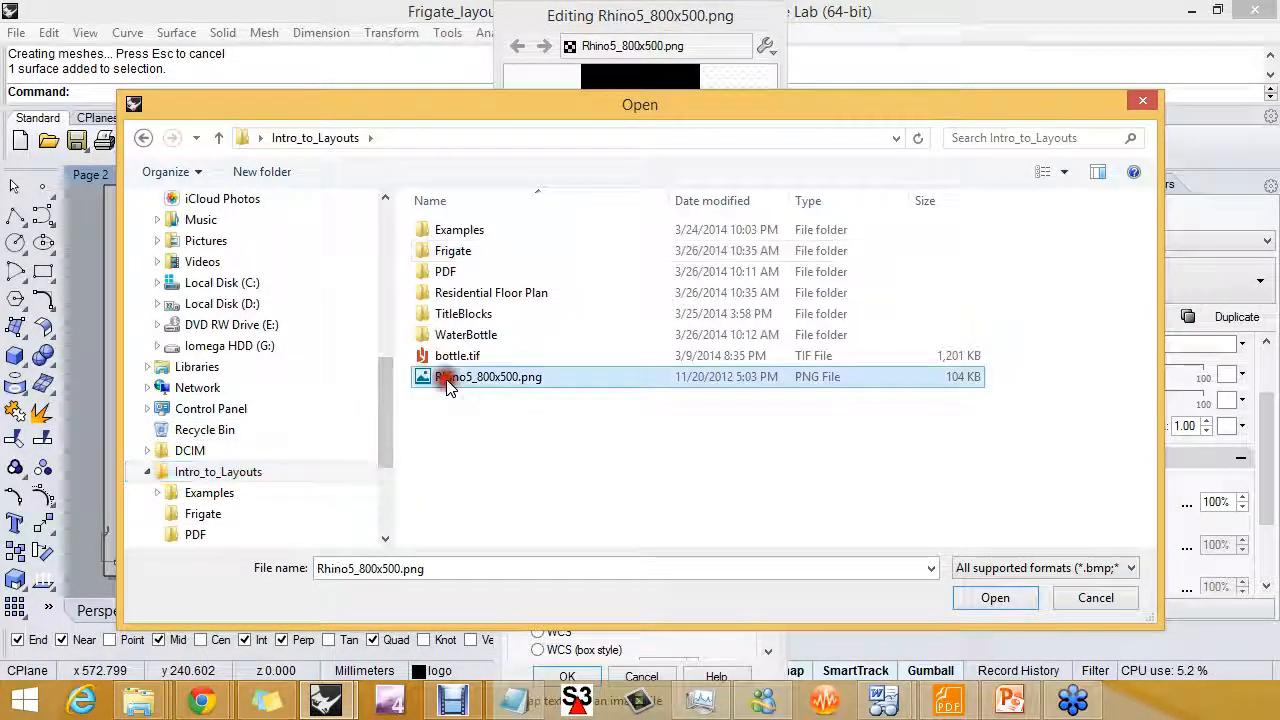
left_click(994, 597)
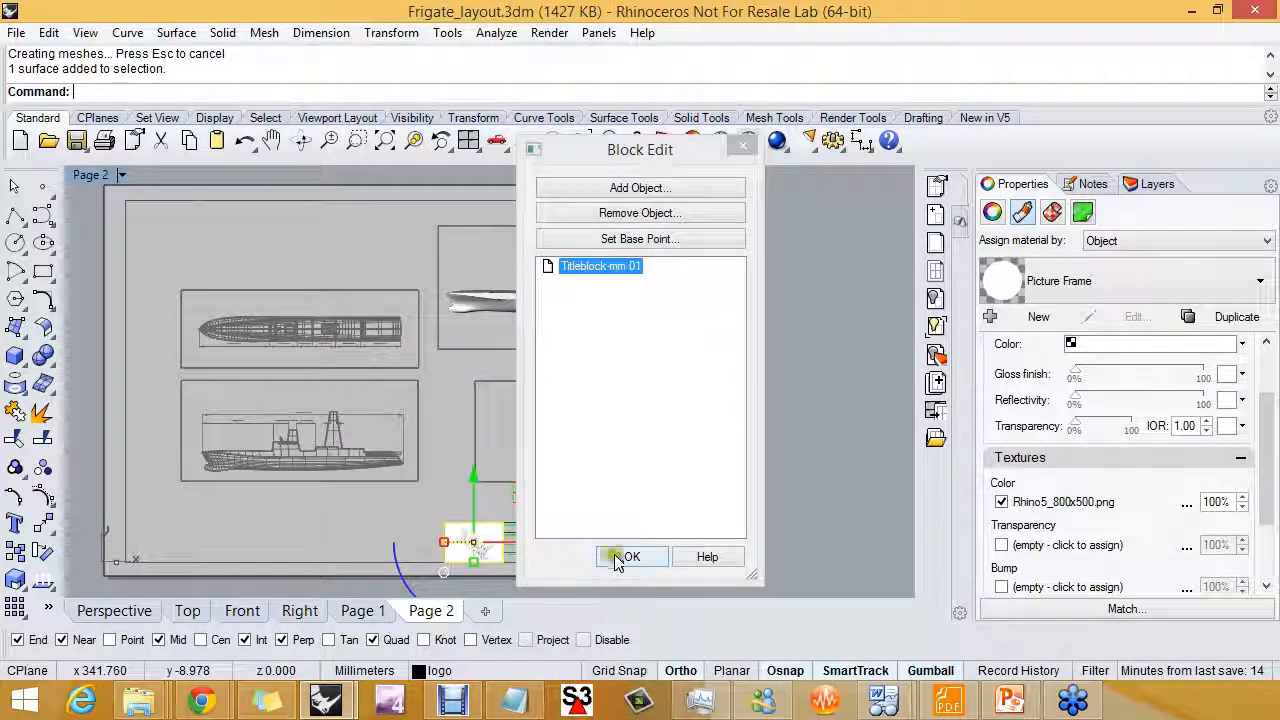
Close the block edit, return to the Page 1 layout, and save the frigate file
left_click(631, 557)
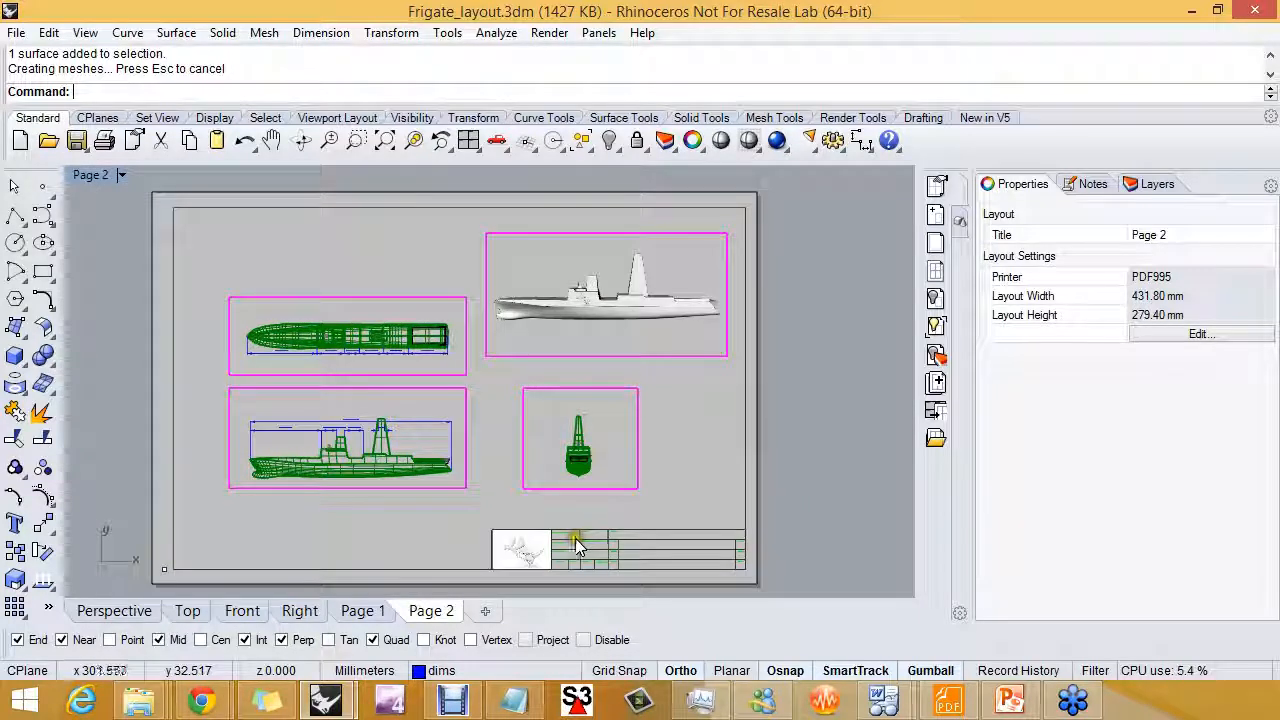
mouse_move(610, 516)
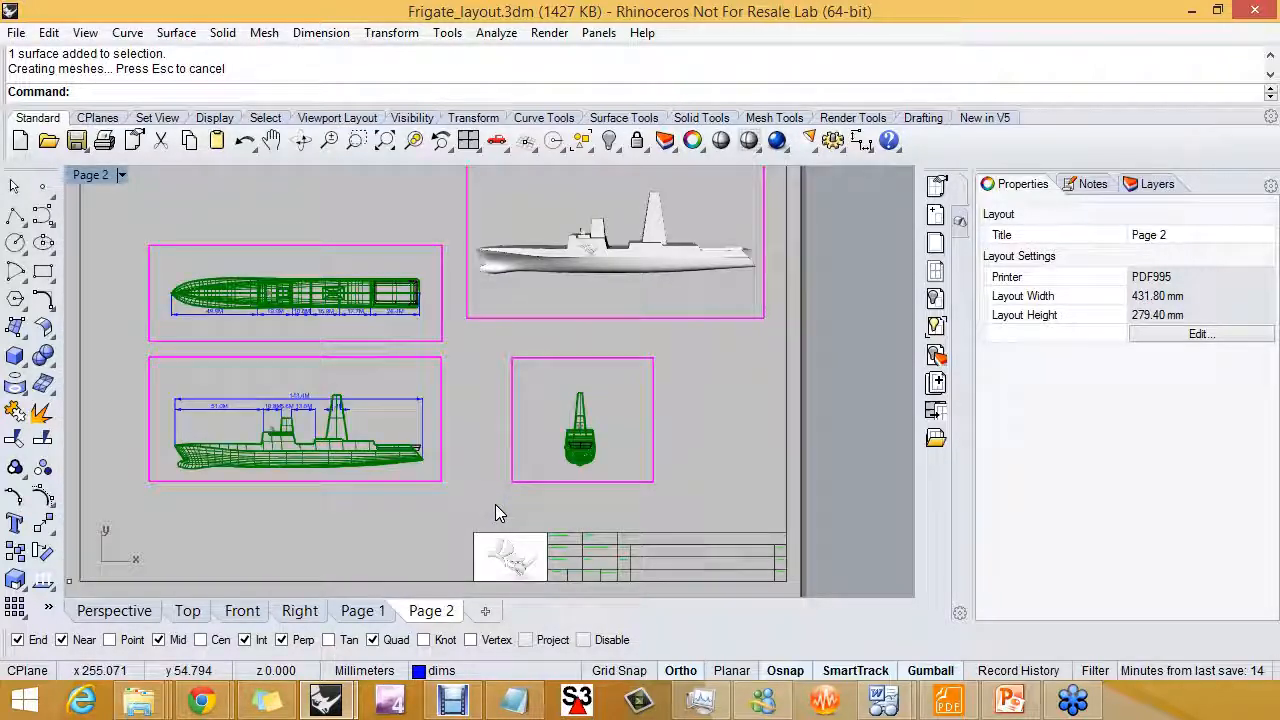
left_click(362, 610)
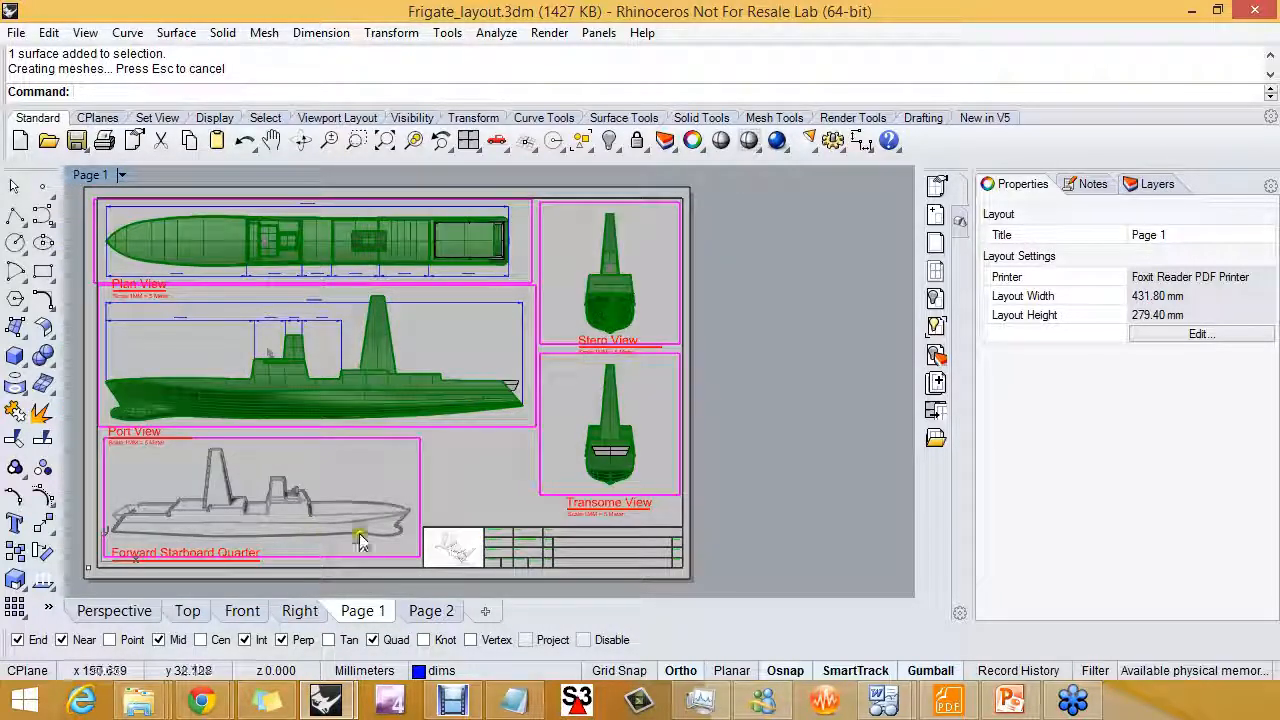
left_click(77, 140)
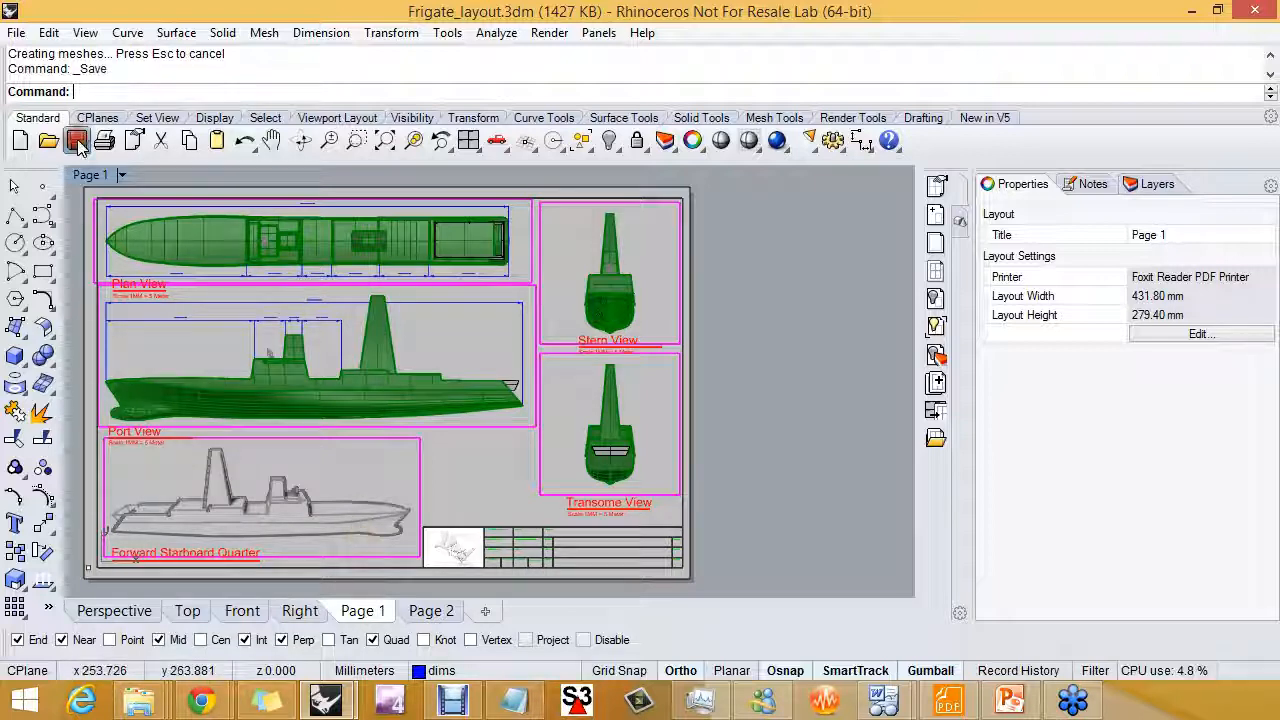